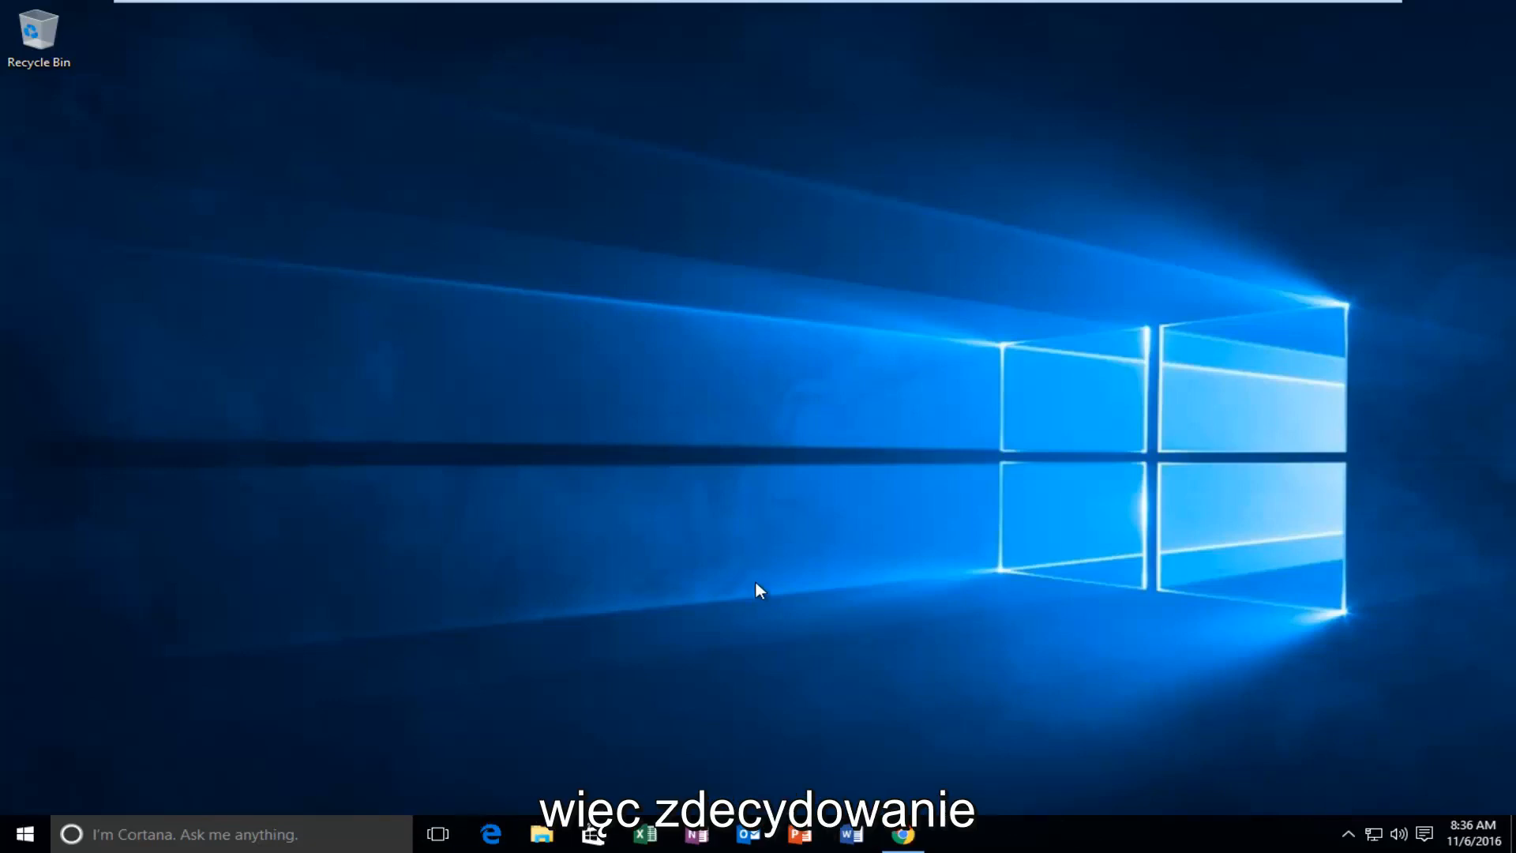
mouse_move(738, 596)
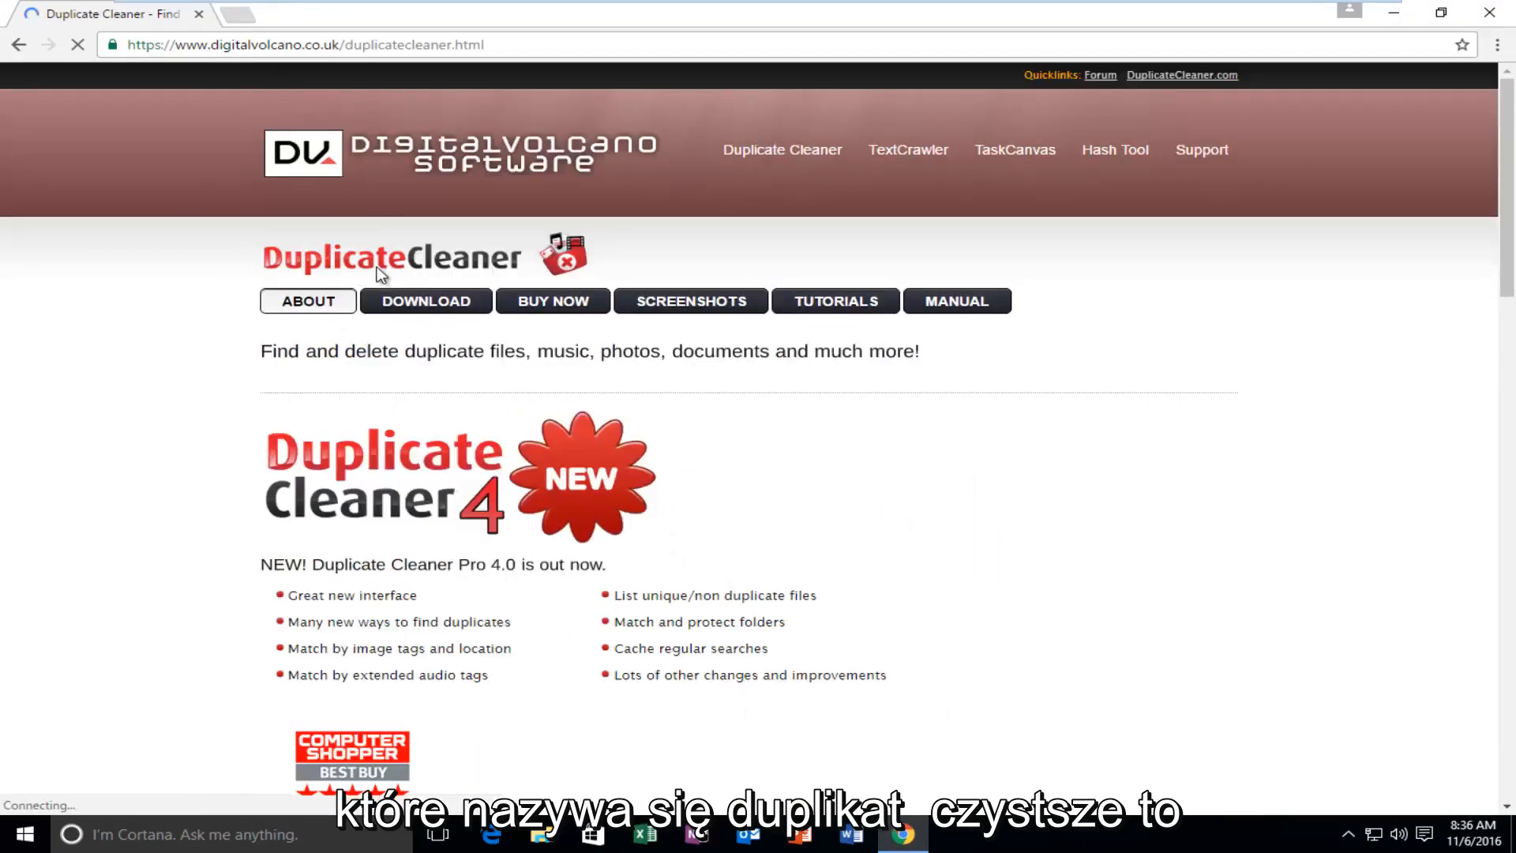
Step: Scroll down the Duplicate Cleaner product page on the DigitalVolcano site
scroll(down, 3)
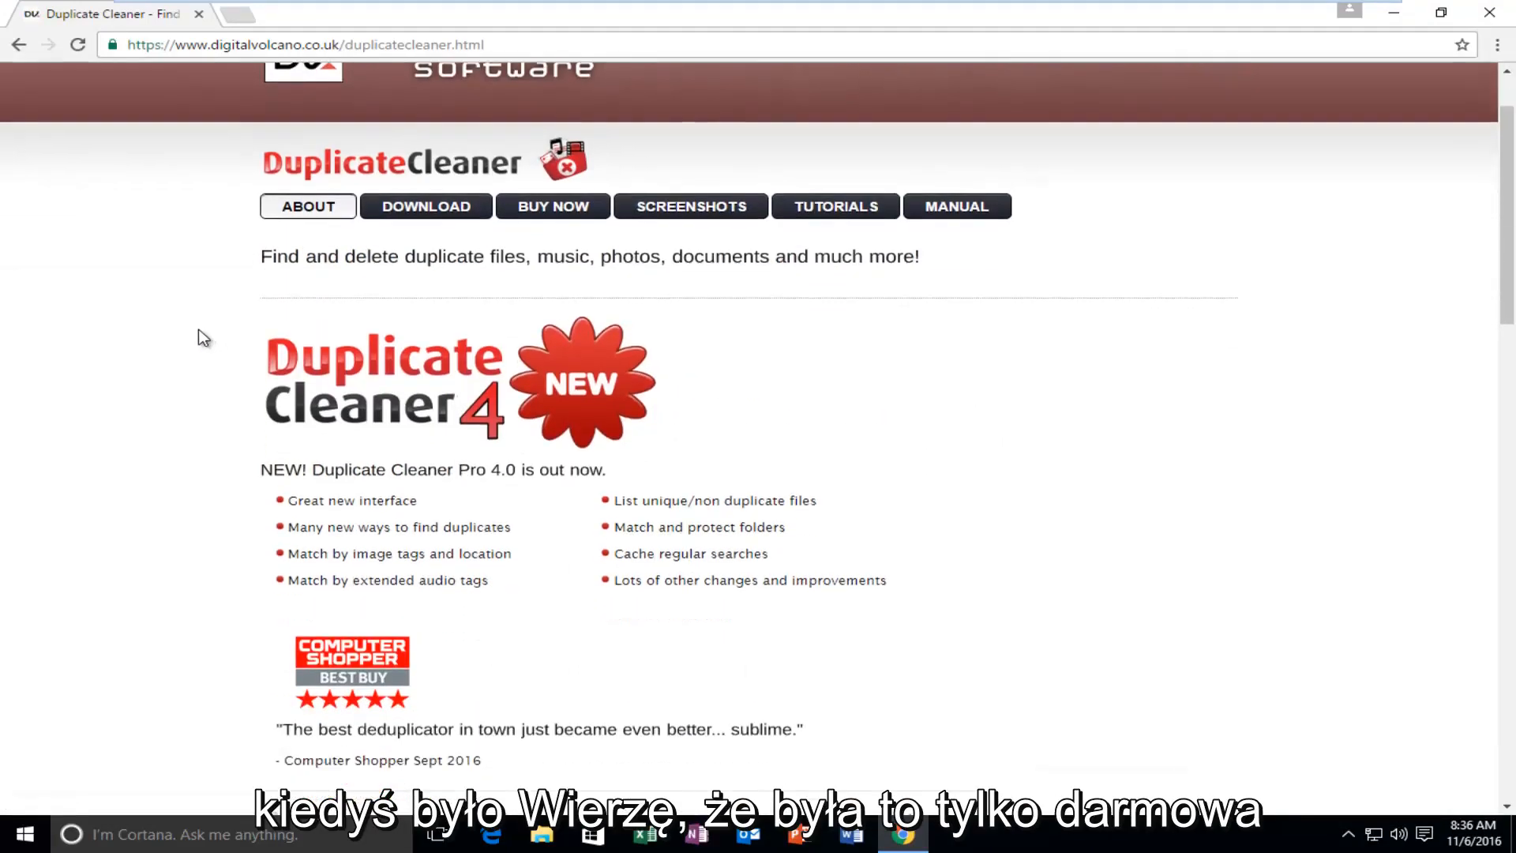
scroll(down, 3)
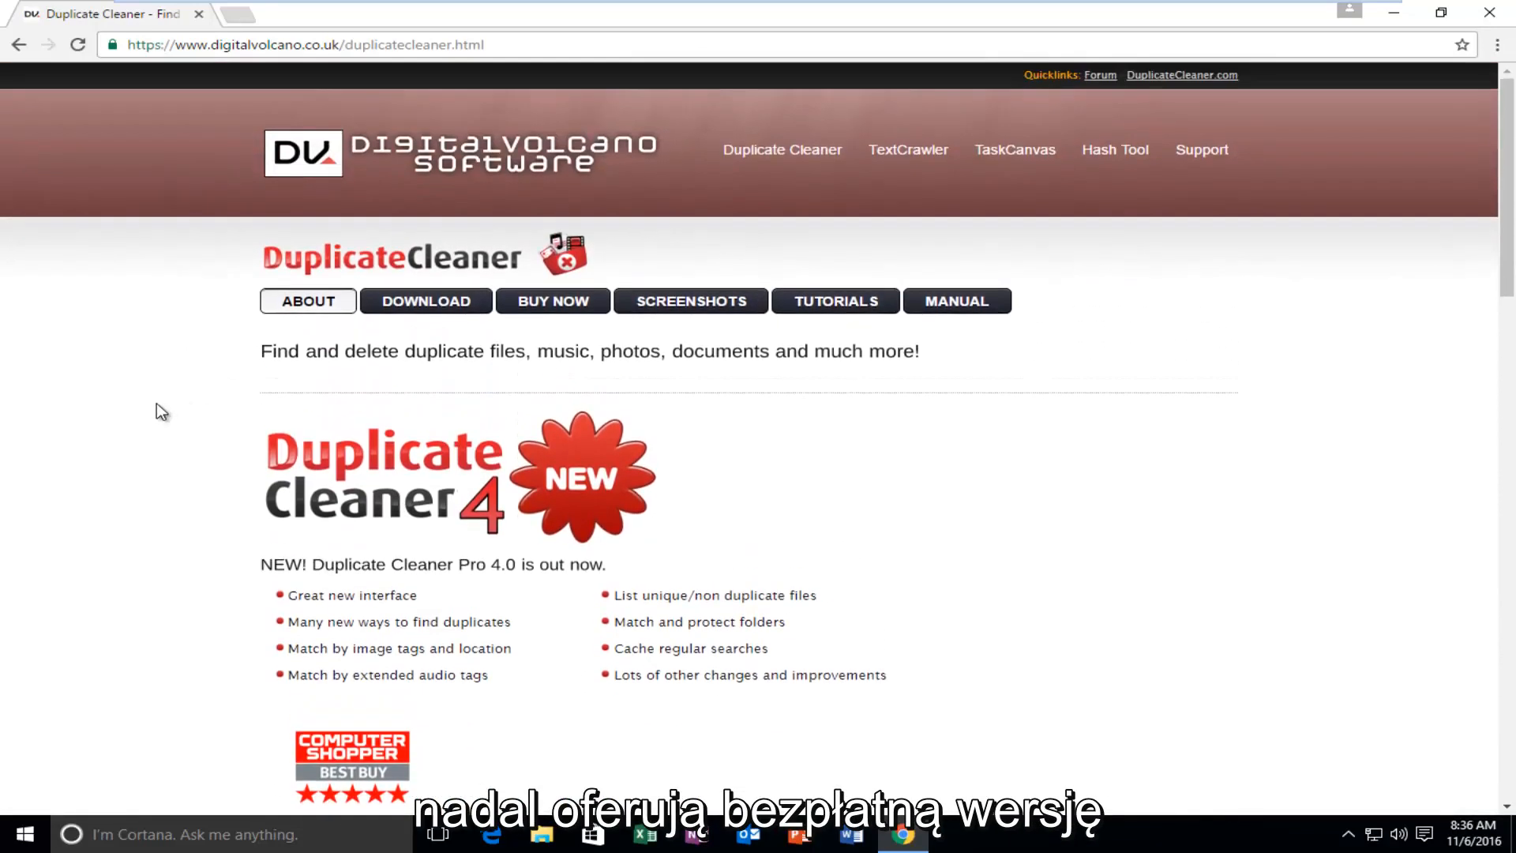
mouse_move(199, 65)
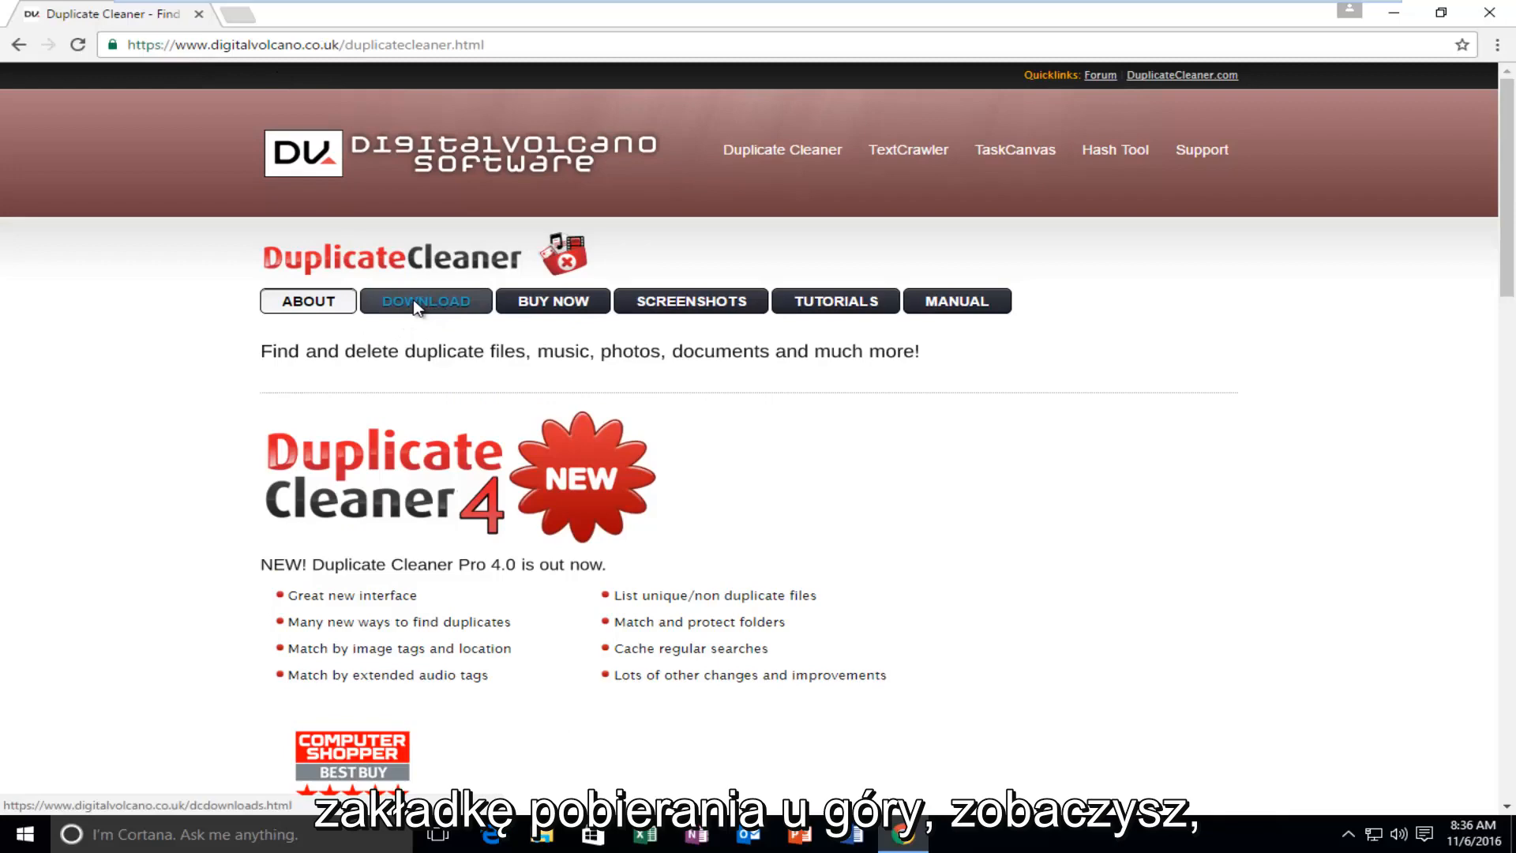
Step: Go to the Downloads page and choose Download V3.2.7 under Duplicate Cleaner Free
click(424, 300)
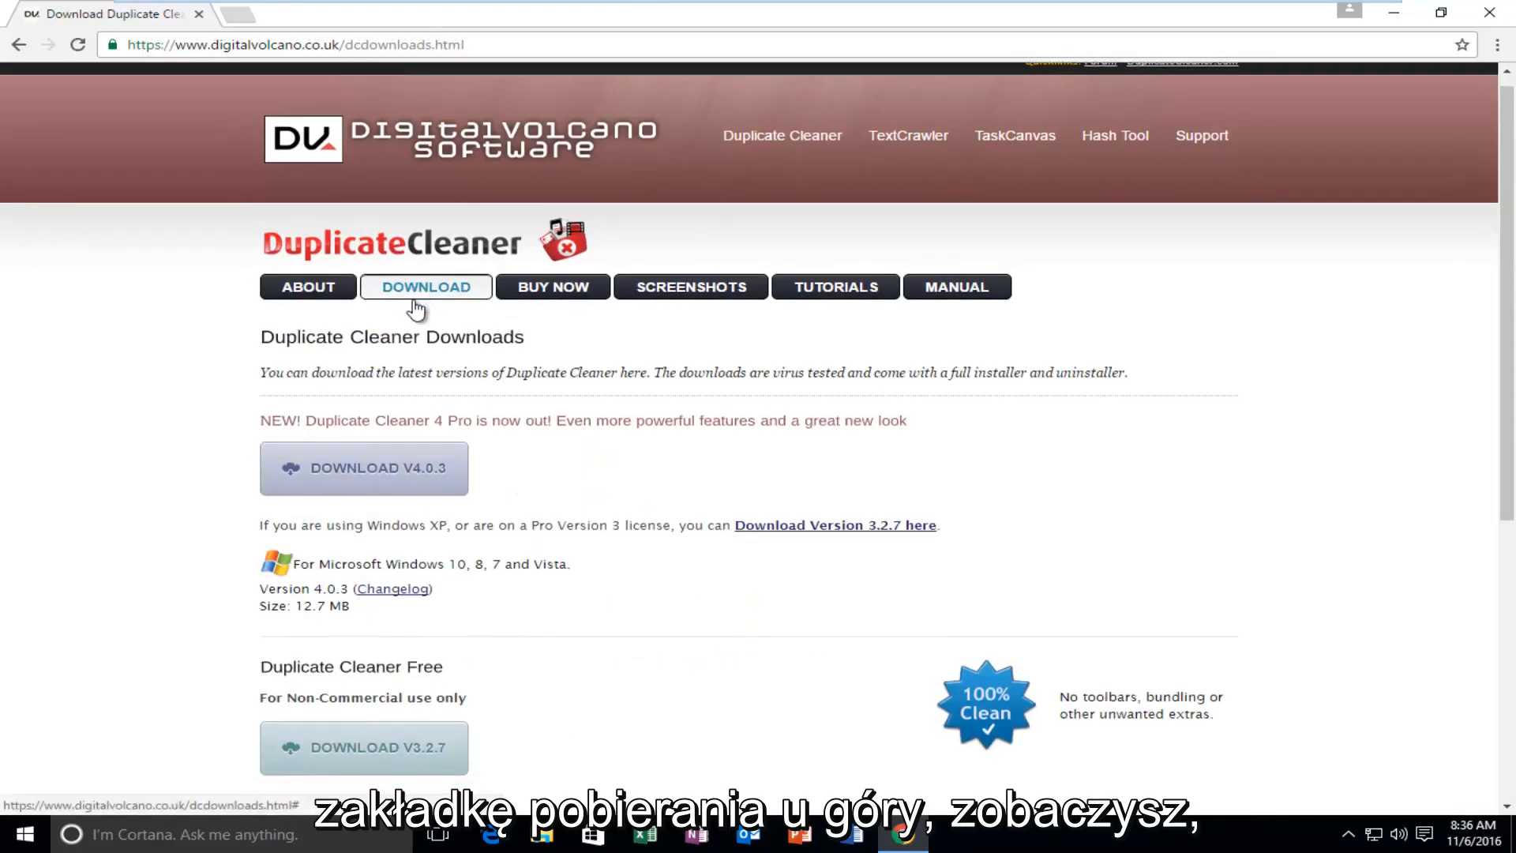
scroll(down, 3)
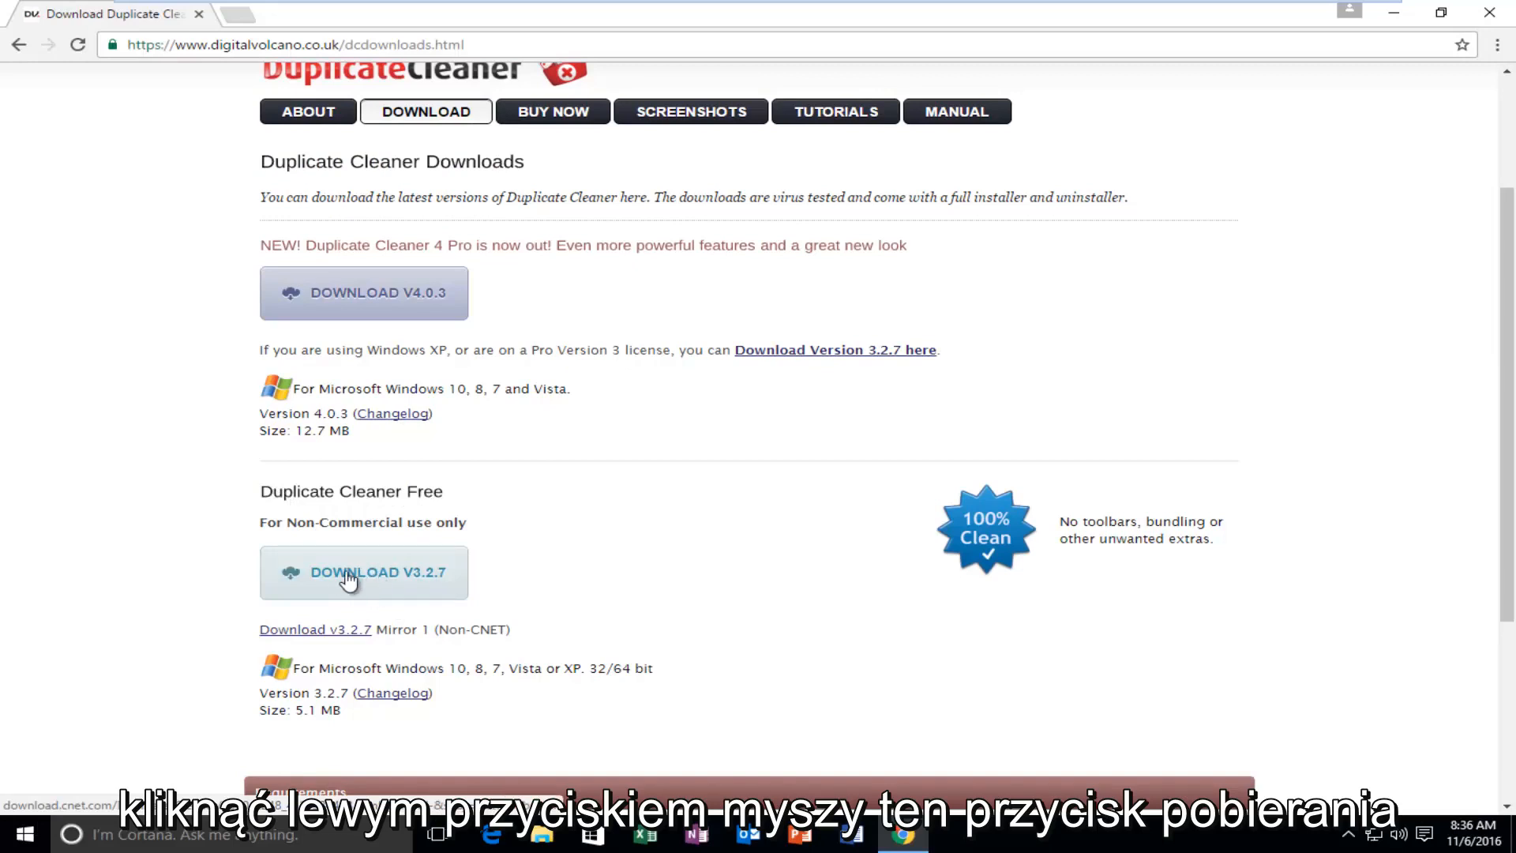
click(363, 571)
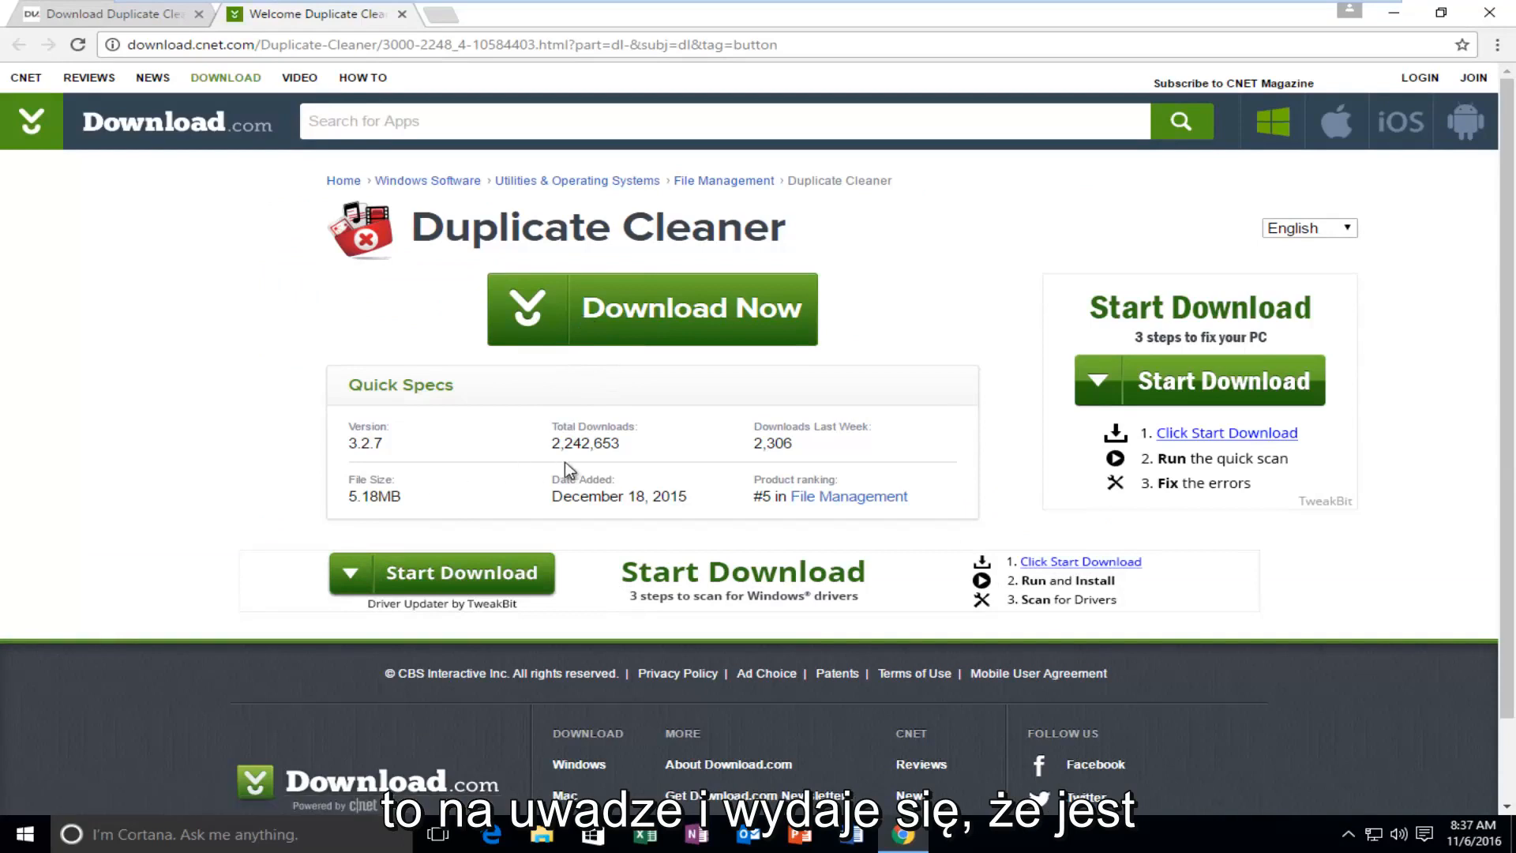
mouse_move(553, 445)
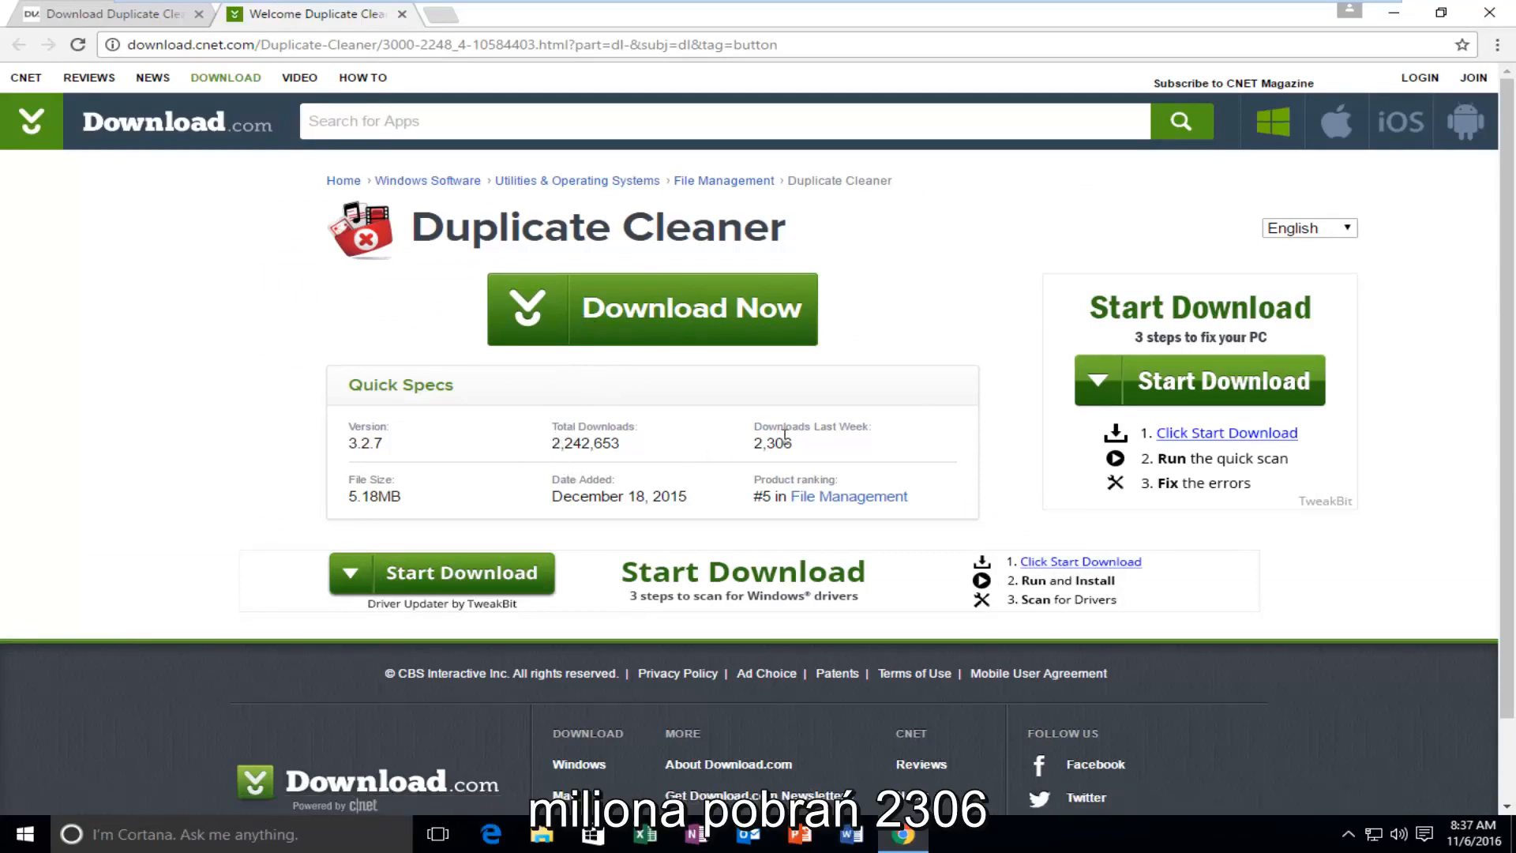
mouse_move(873, 422)
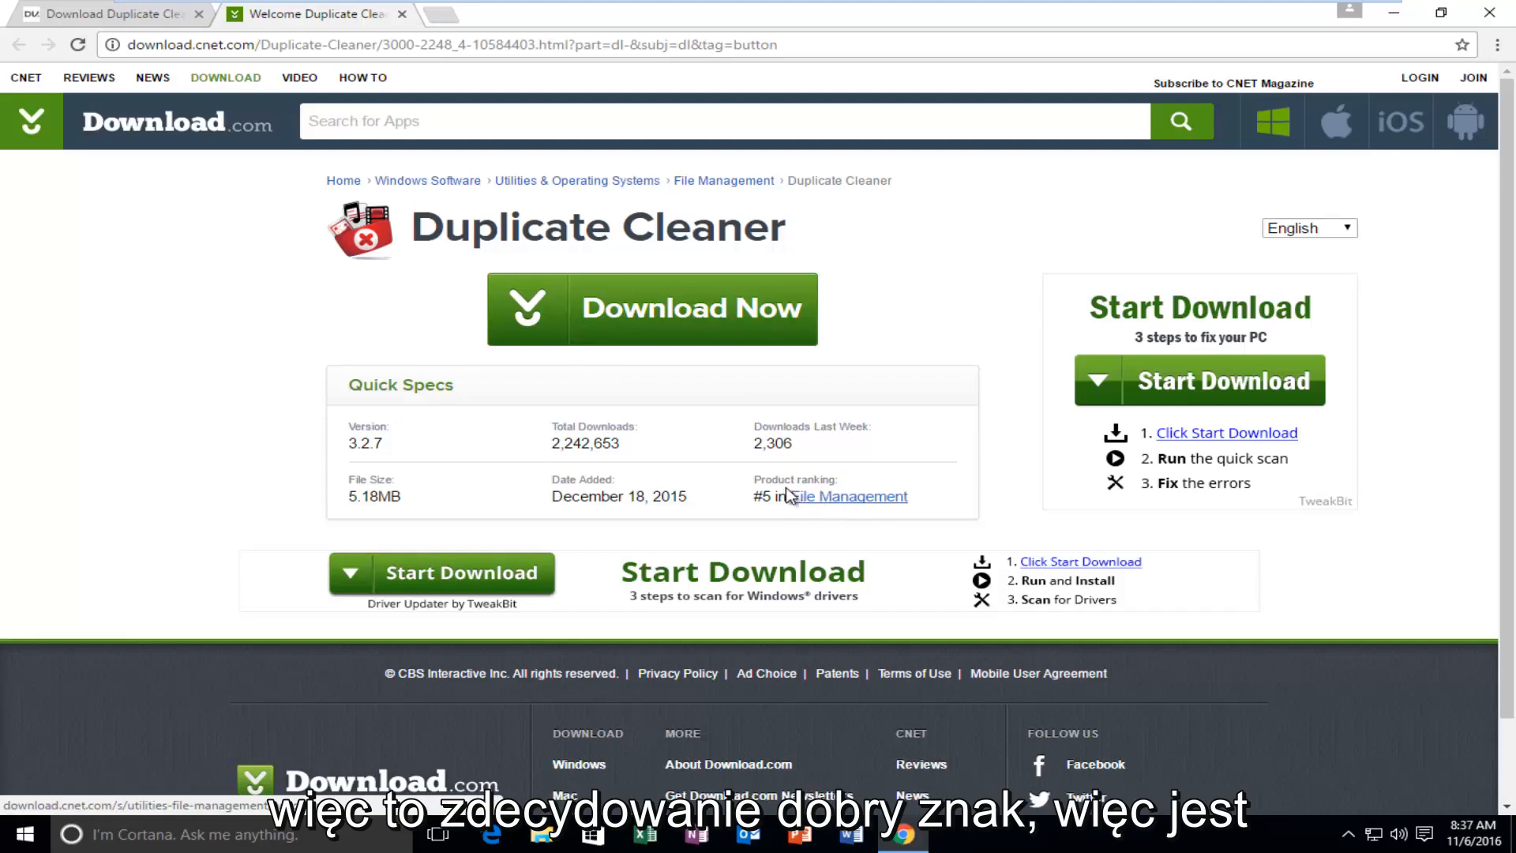
mouse_move(911, 466)
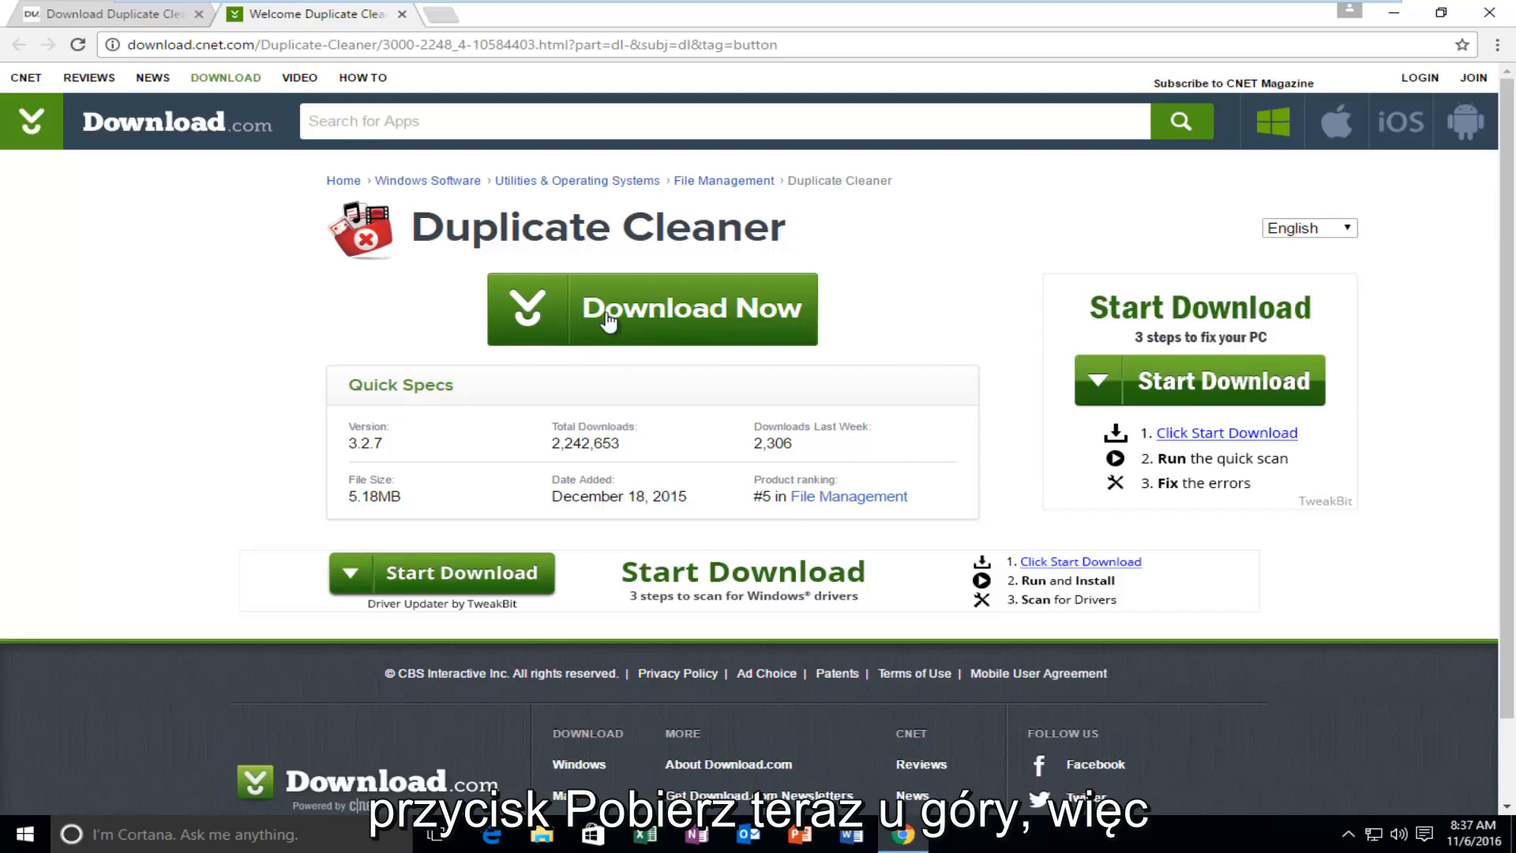
Step: Download the Duplicate Cleaner 3.2.7 installer from Download.com and launch it
click(652, 310)
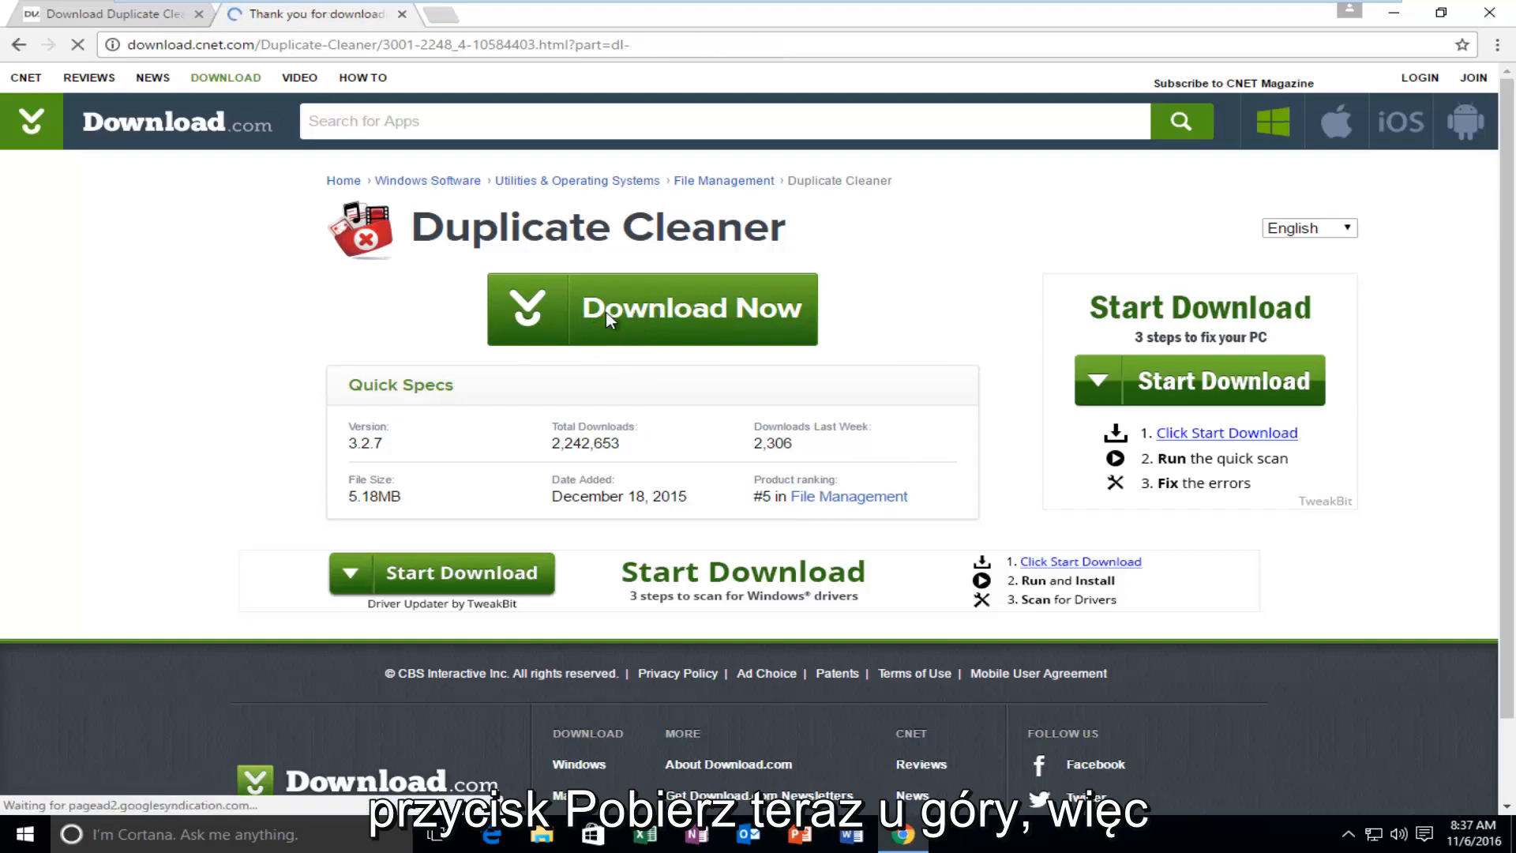
click(652, 308)
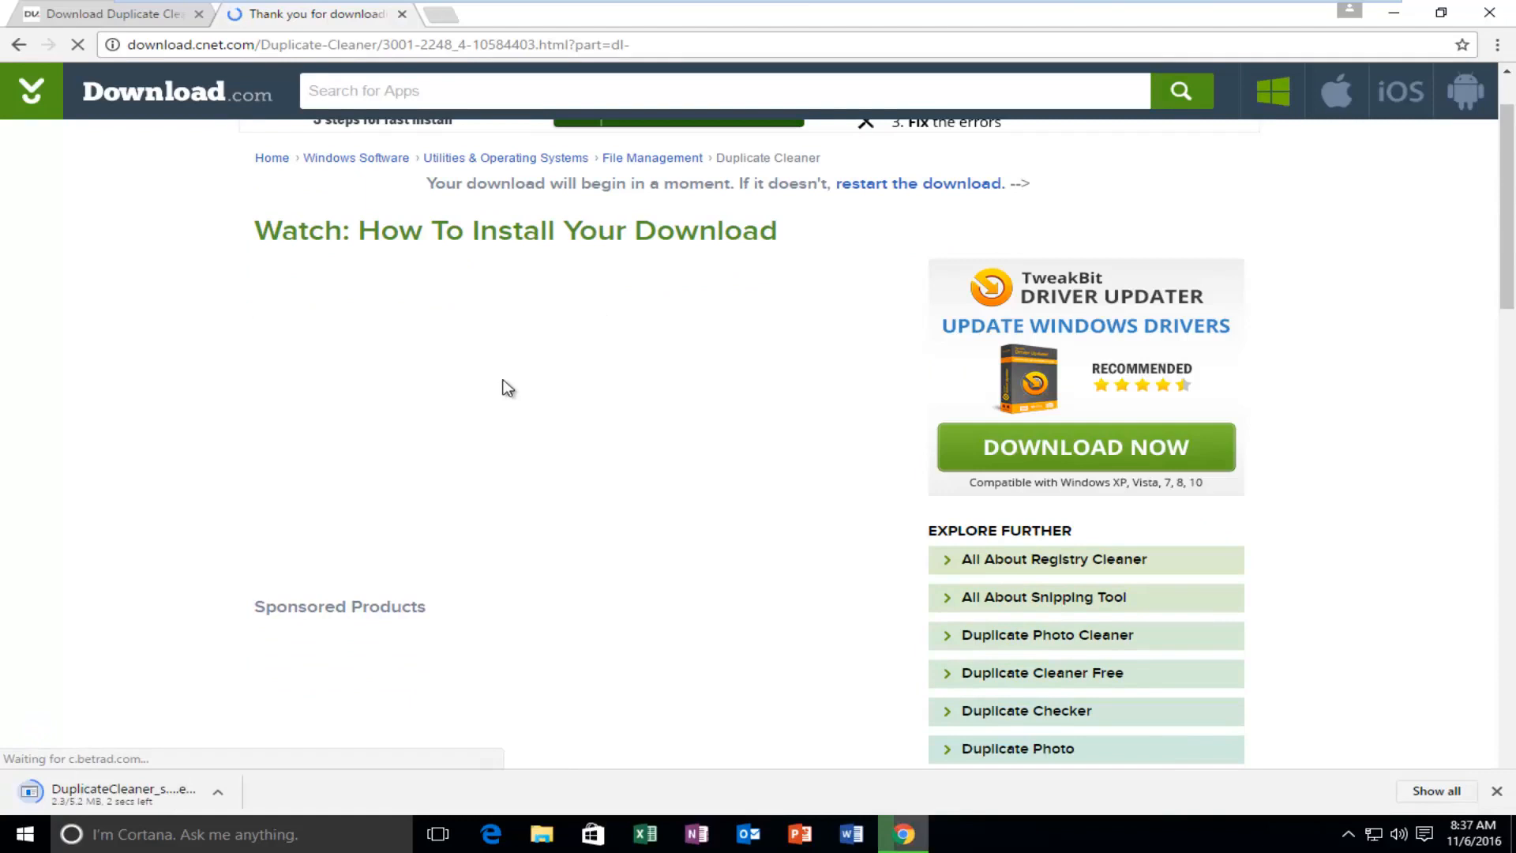
scroll(down, 3)
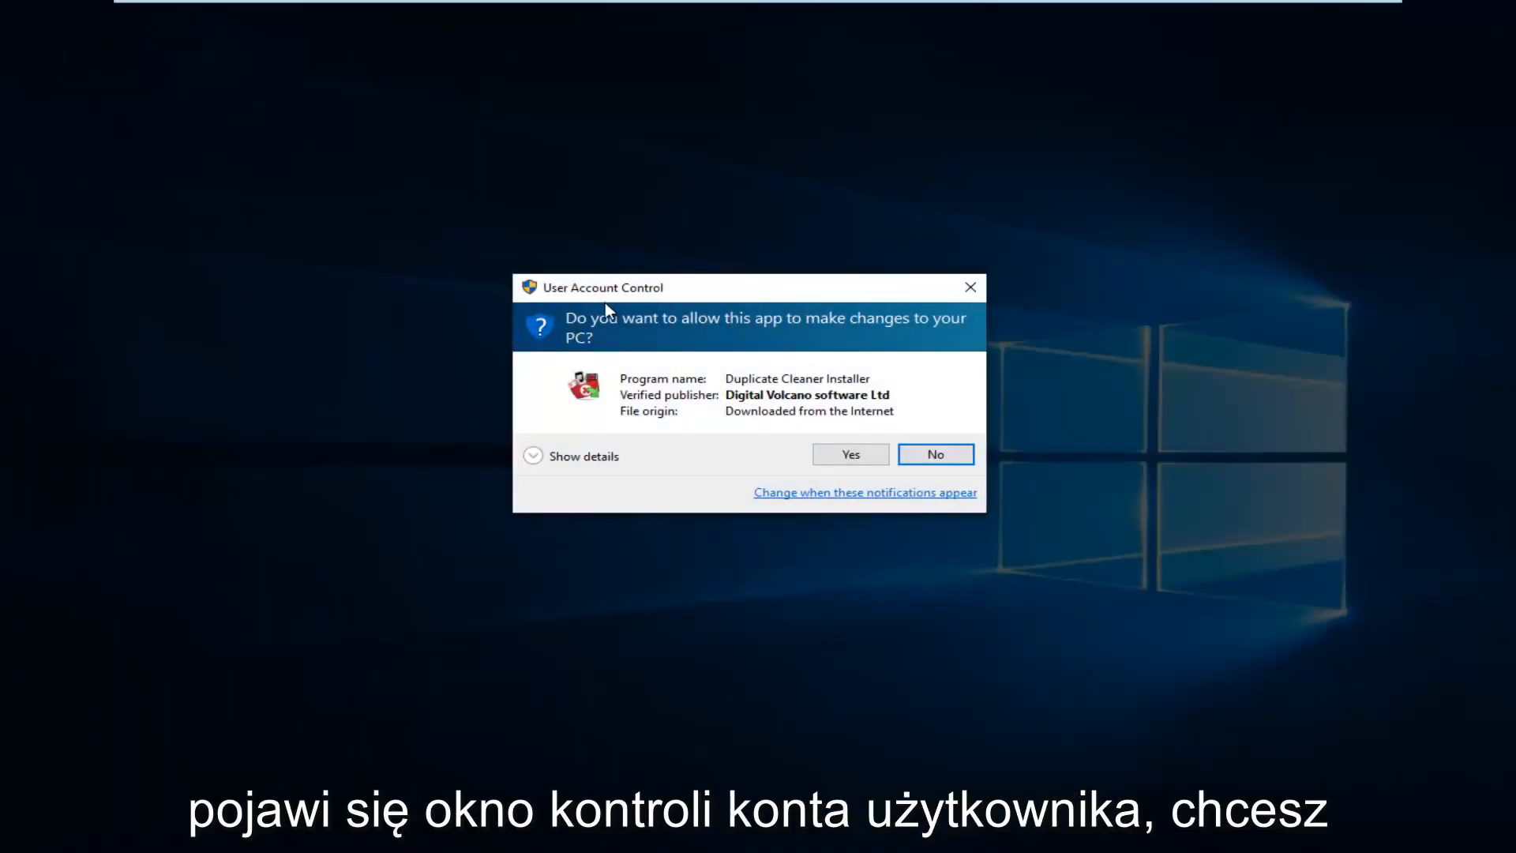
Step: Allow the installer via User Account Control and choose English as the installer language
click(850, 453)
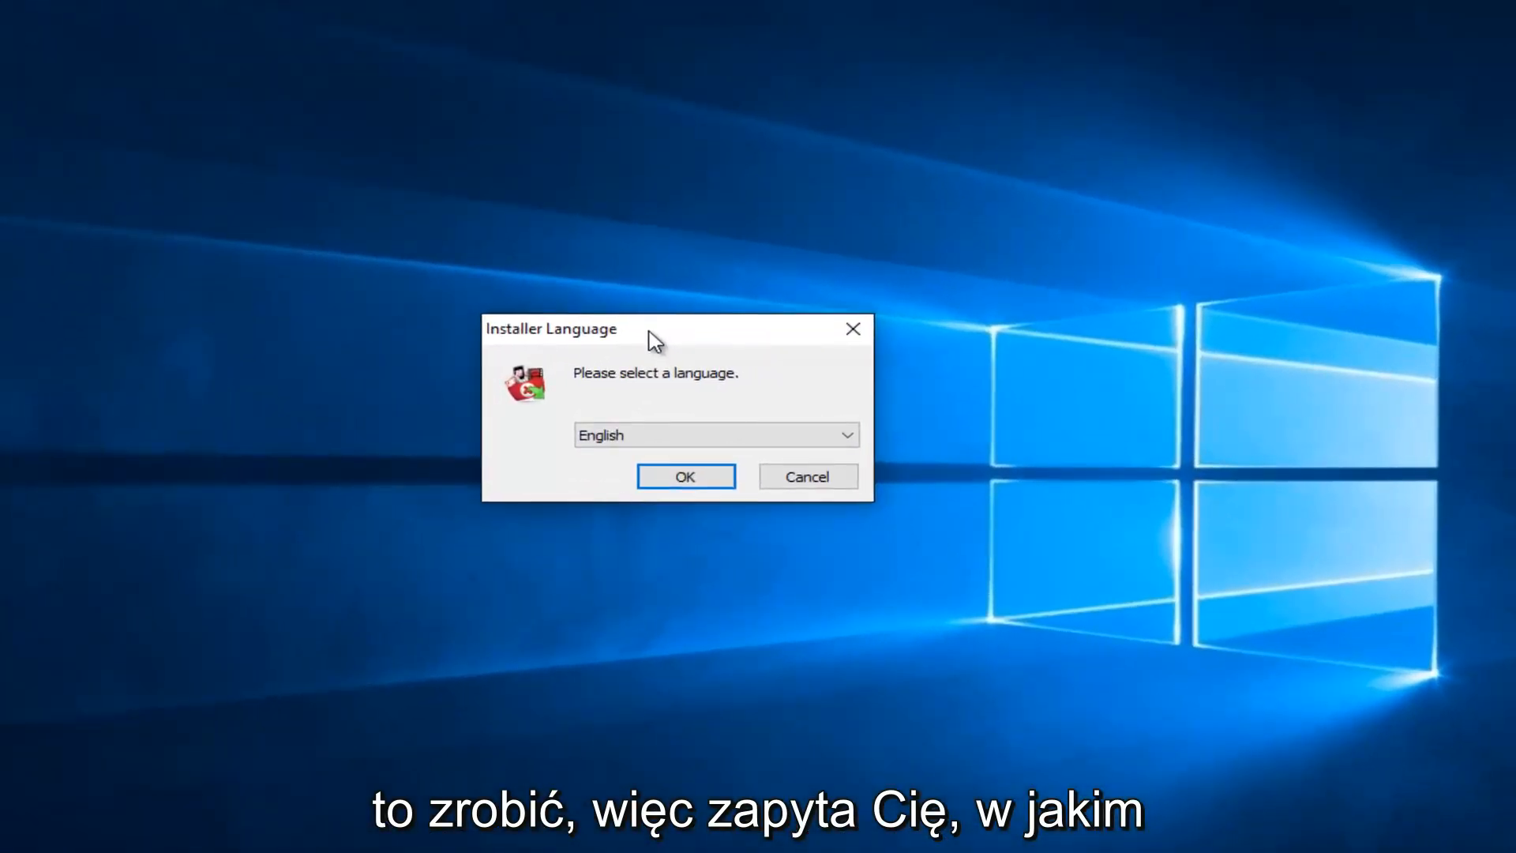
click(713, 434)
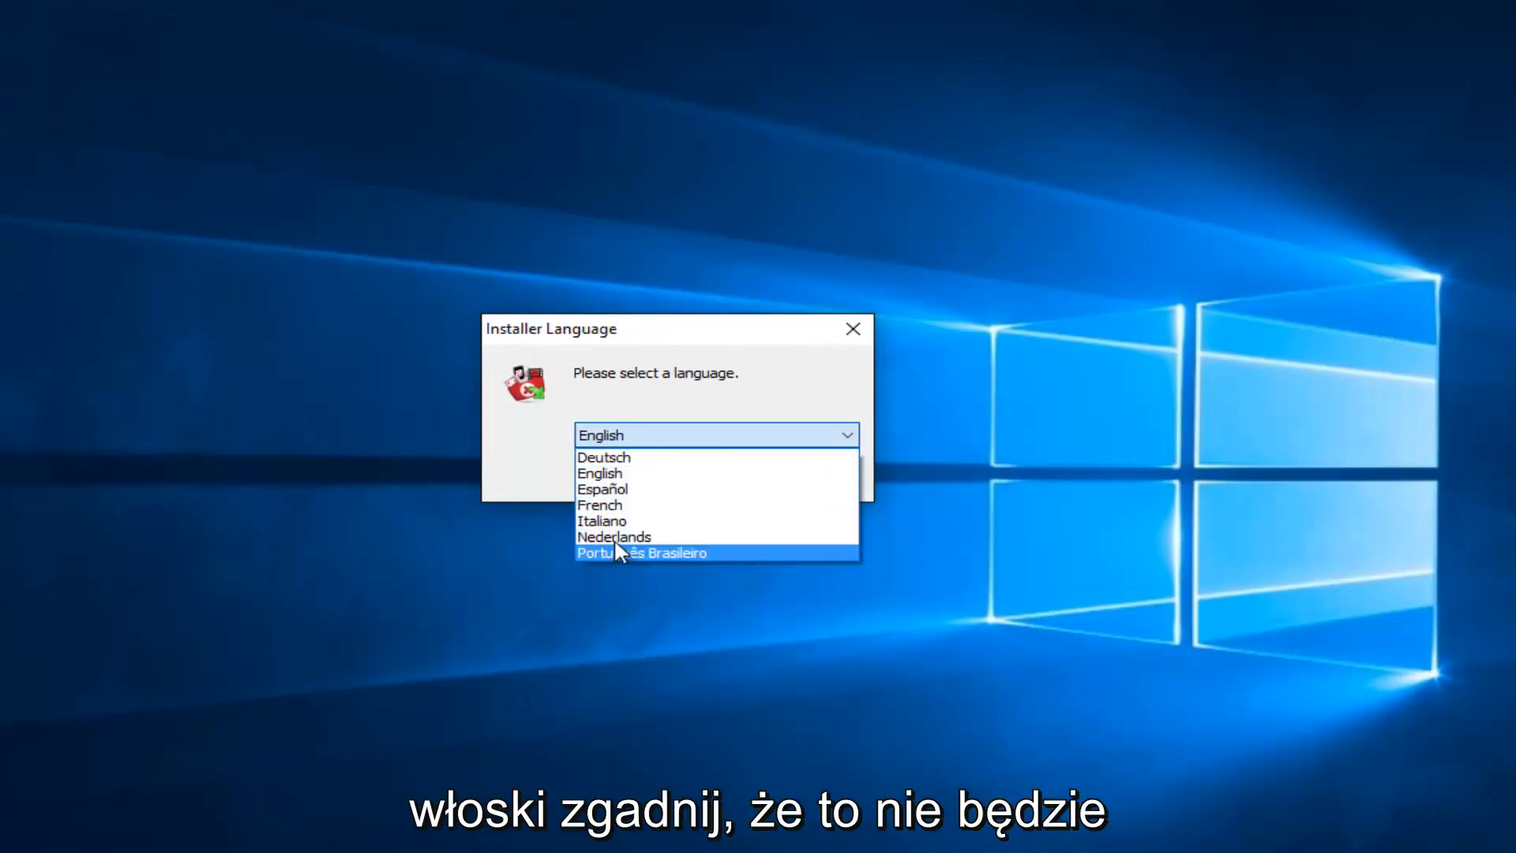
mouse_move(616, 537)
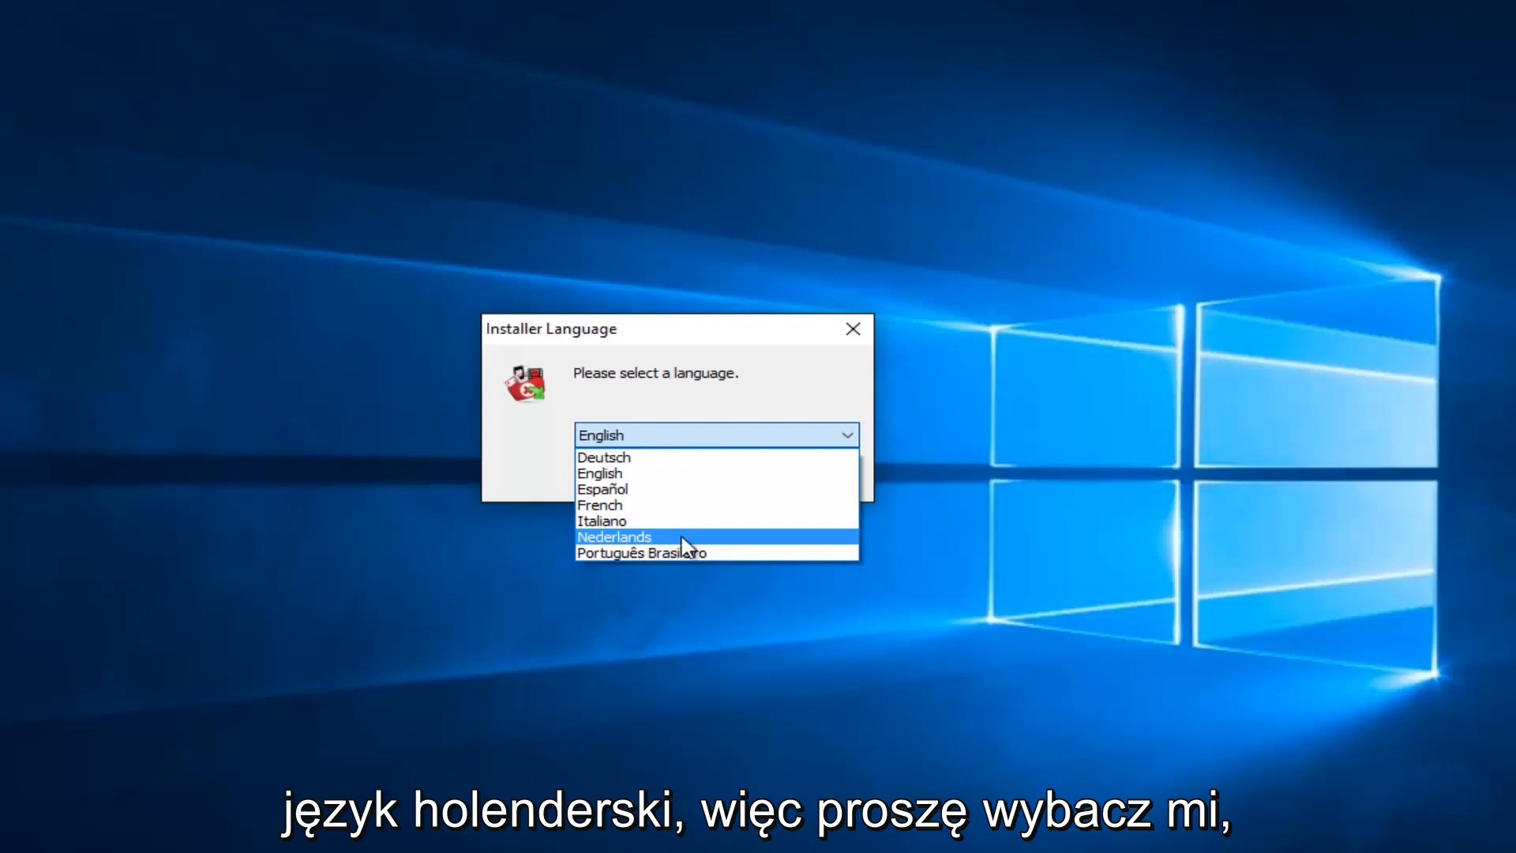
mouse_move(641, 553)
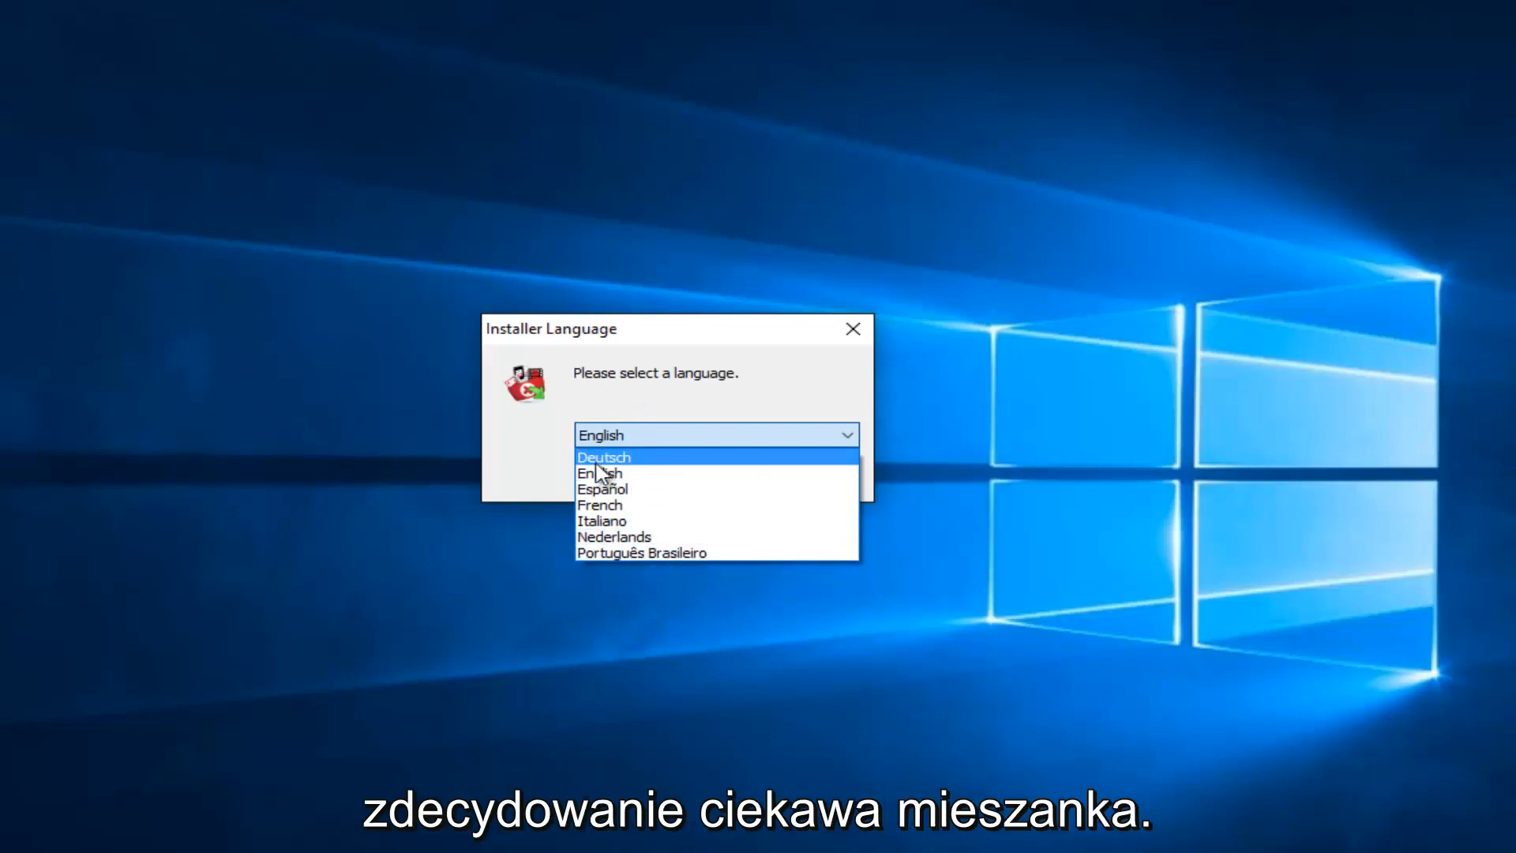
click(600, 472)
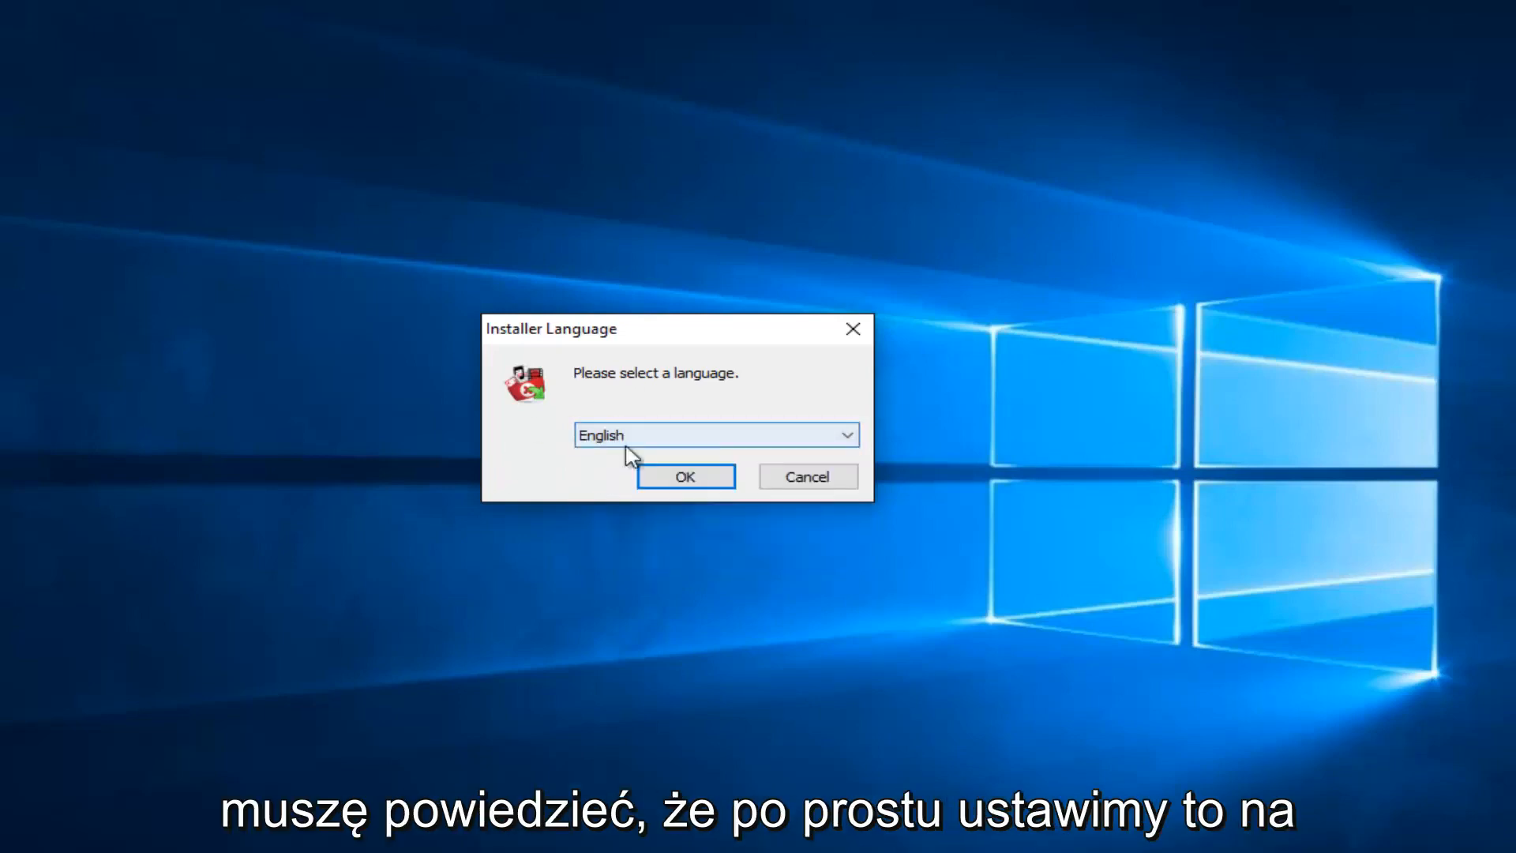
Step: Run the setup wizard accepting the license, default components and default install folder
click(685, 475)
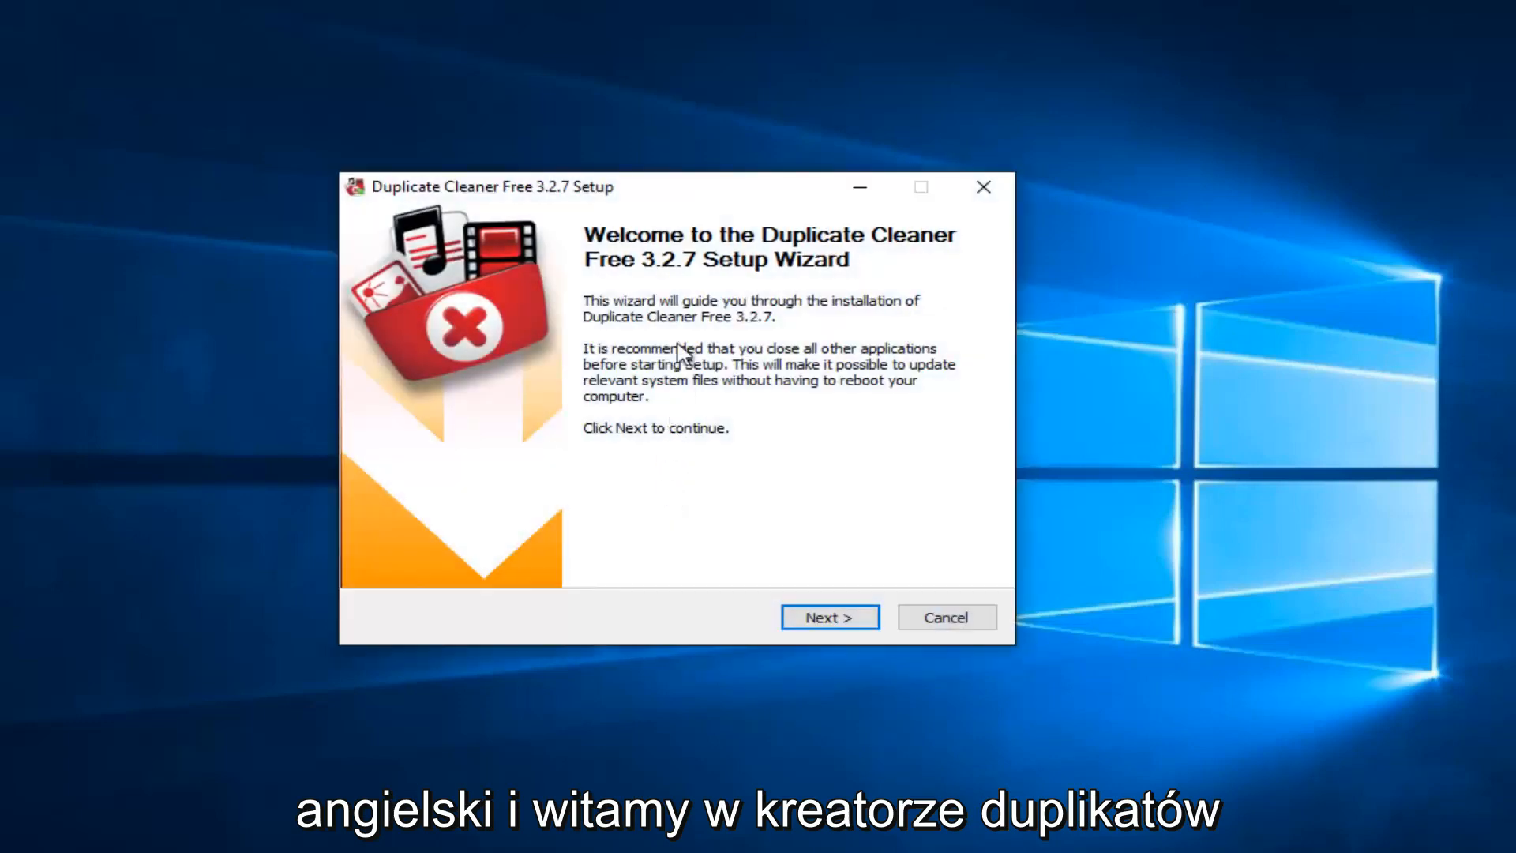
mouse_move(879, 298)
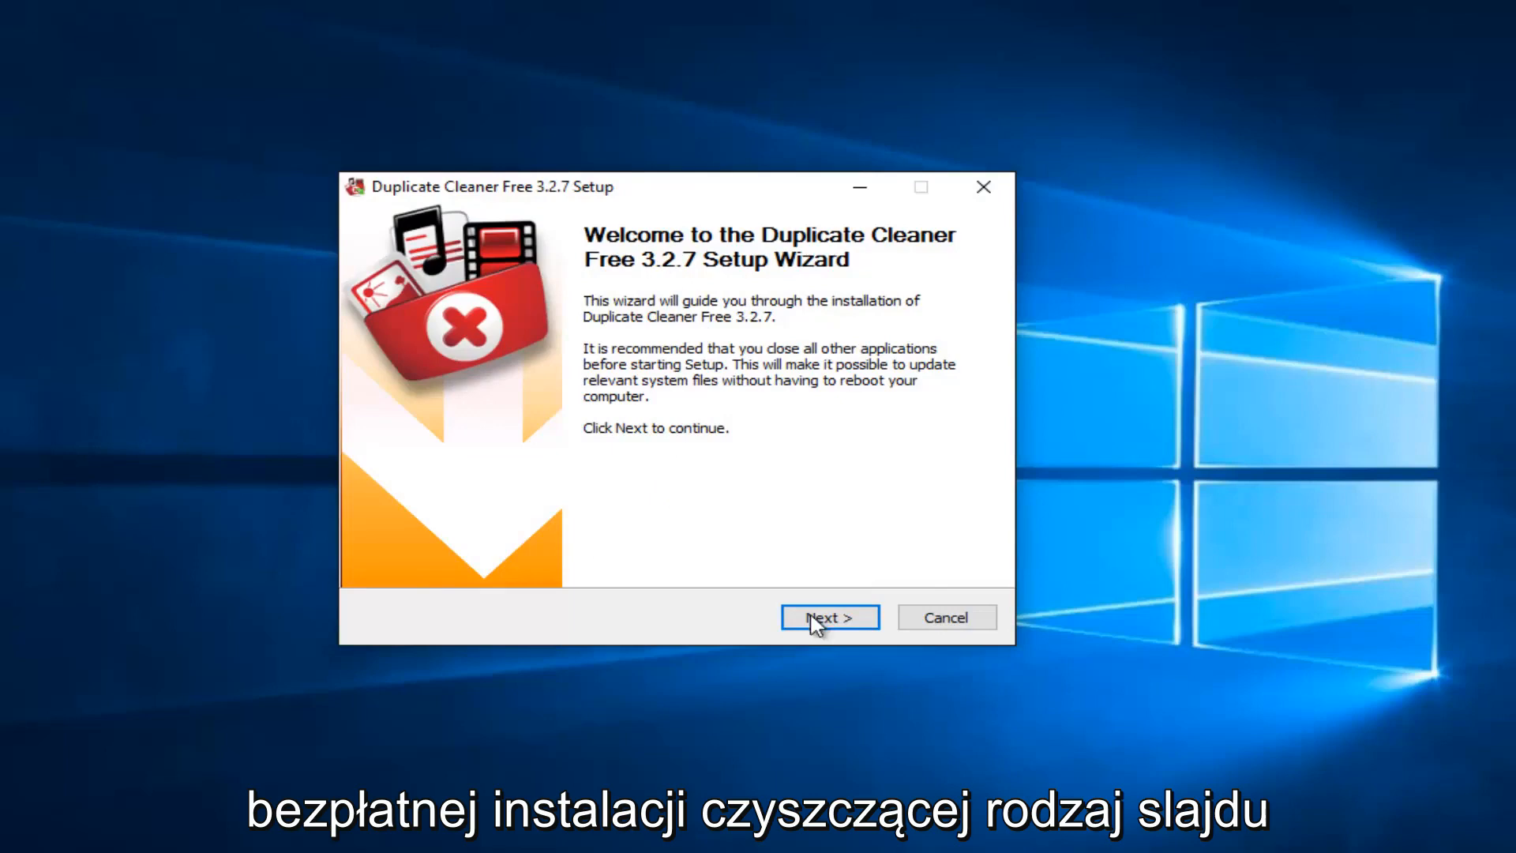
click(828, 617)
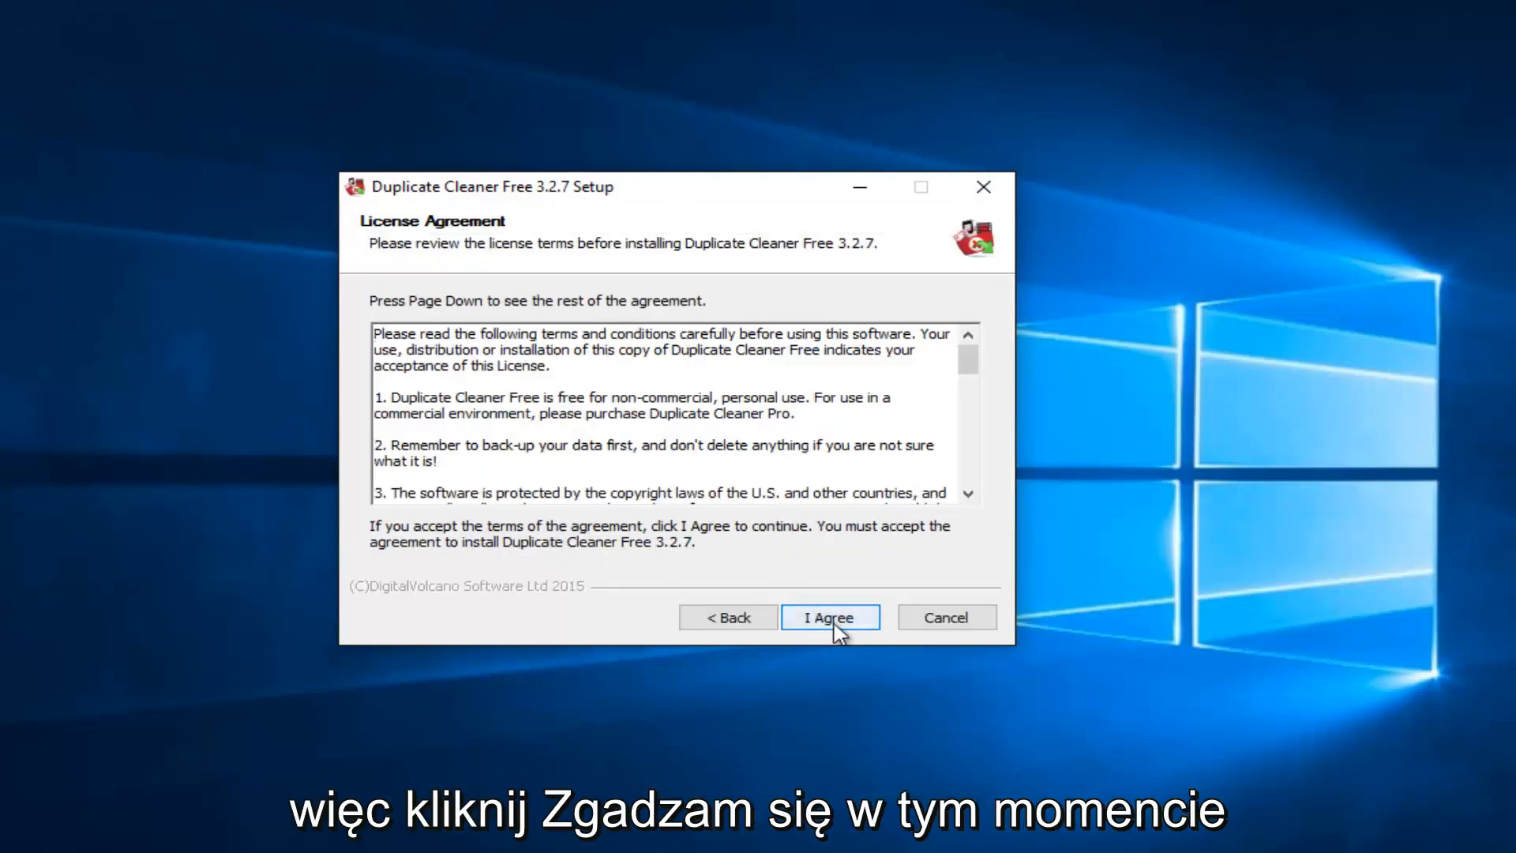
click(829, 617)
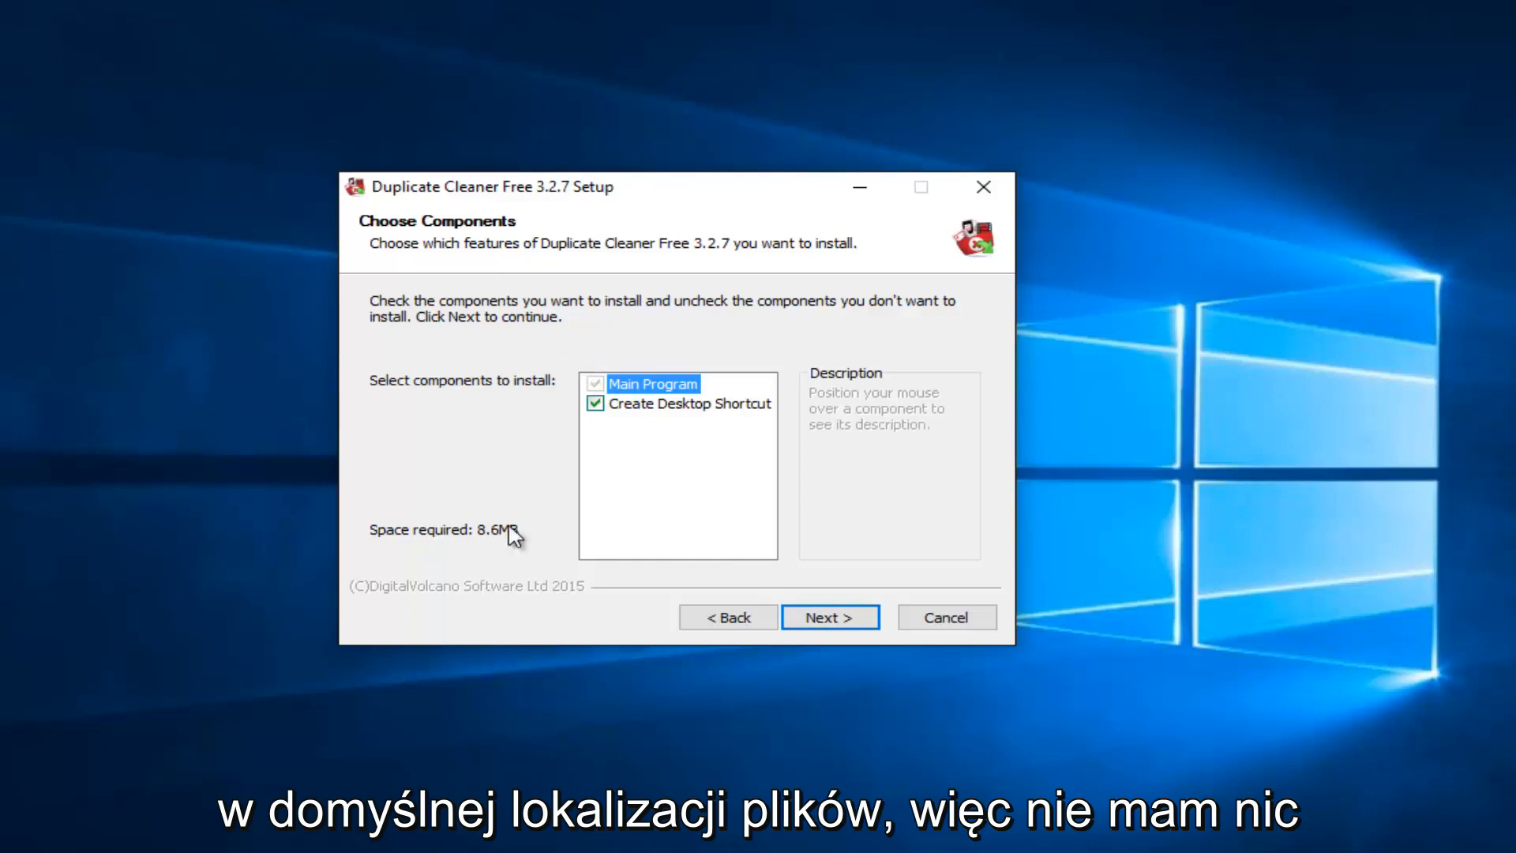
mouse_move(627, 447)
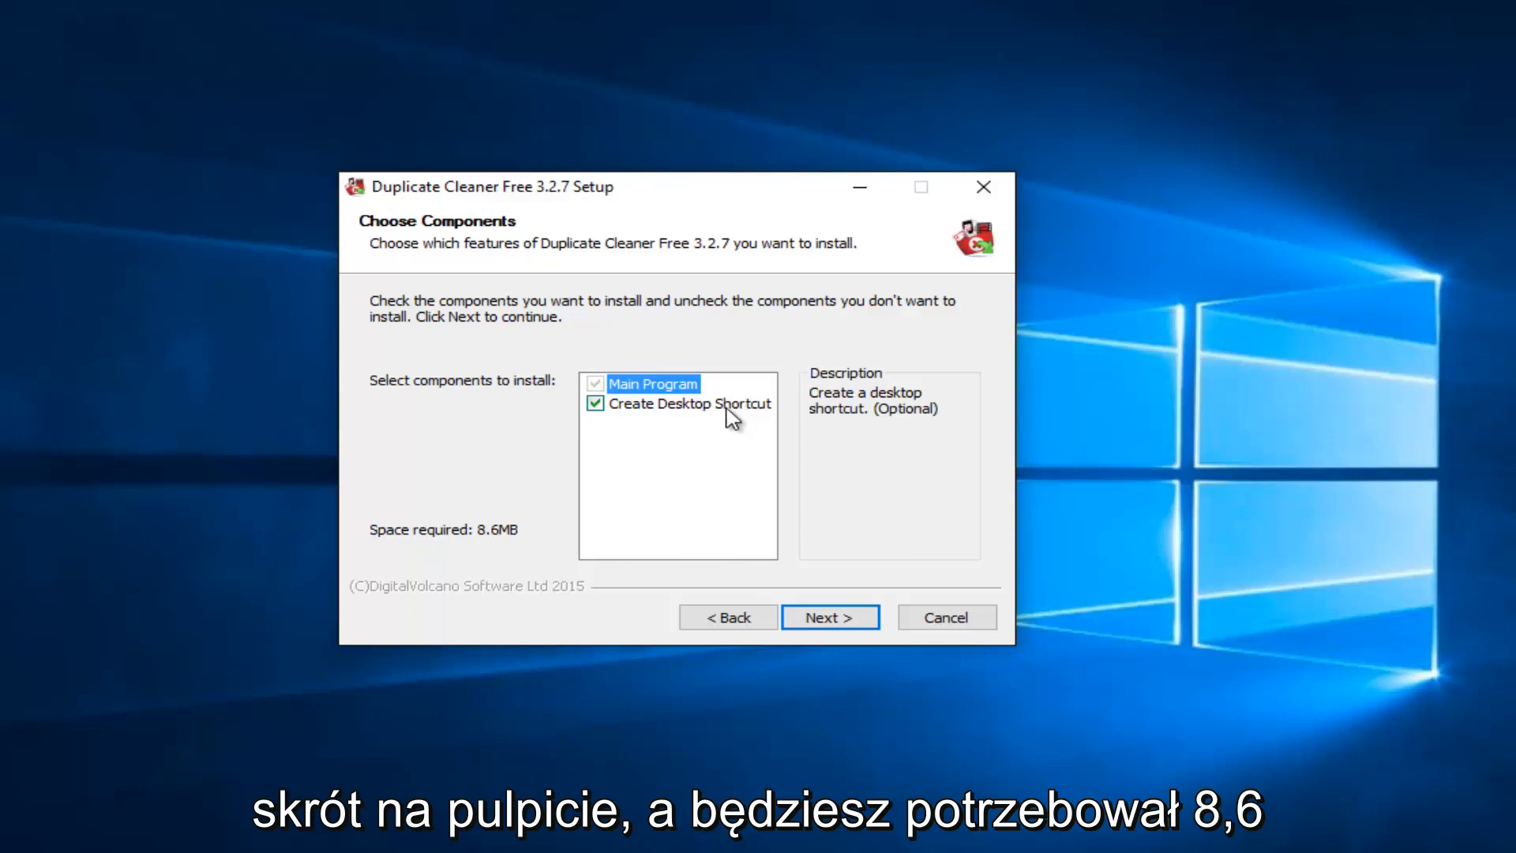
mouse_move(494, 543)
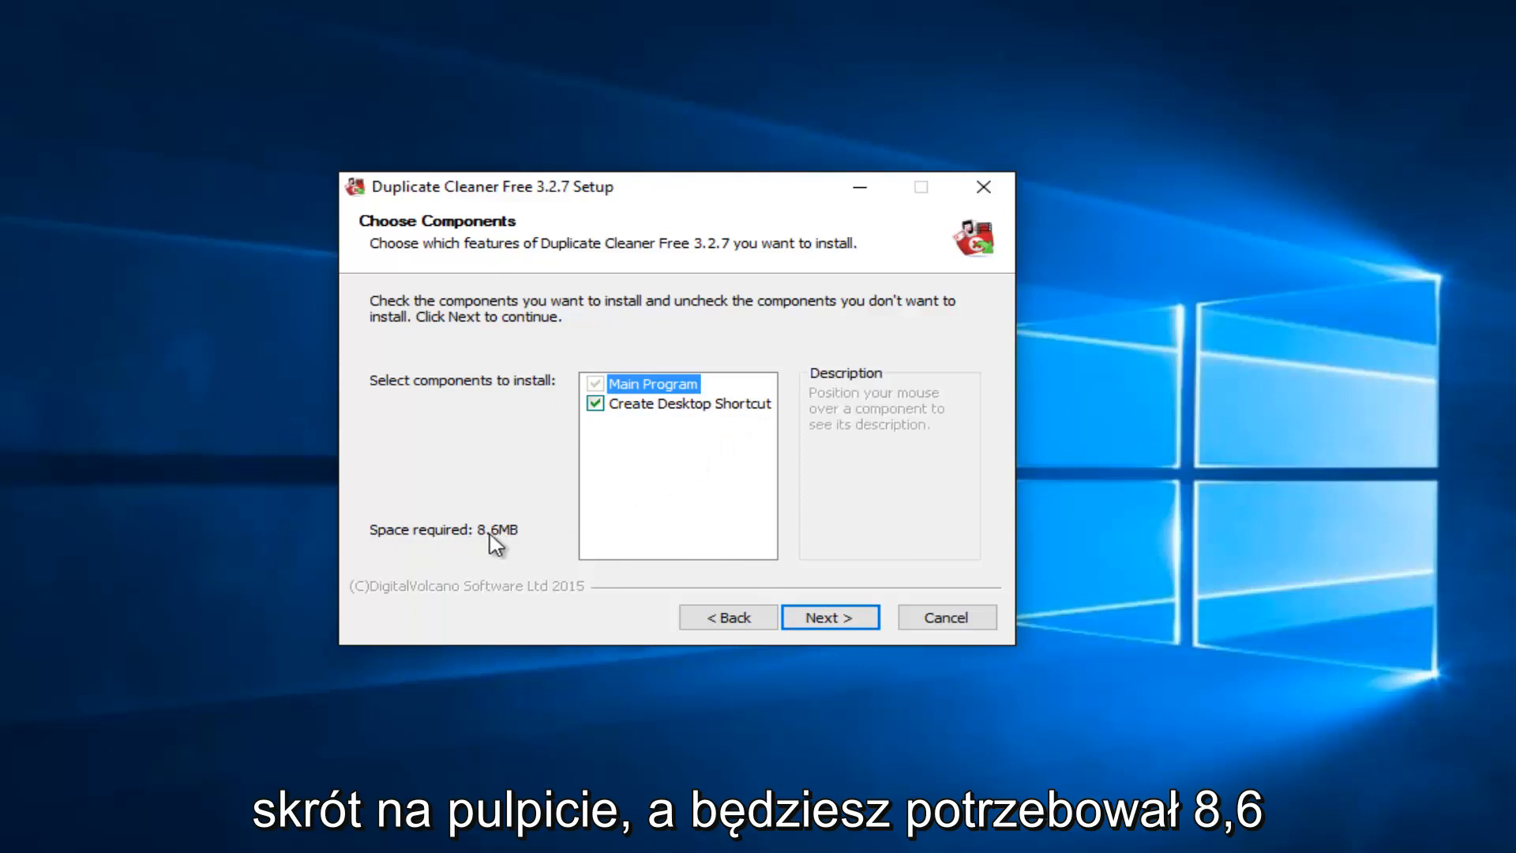
mouse_move(516, 504)
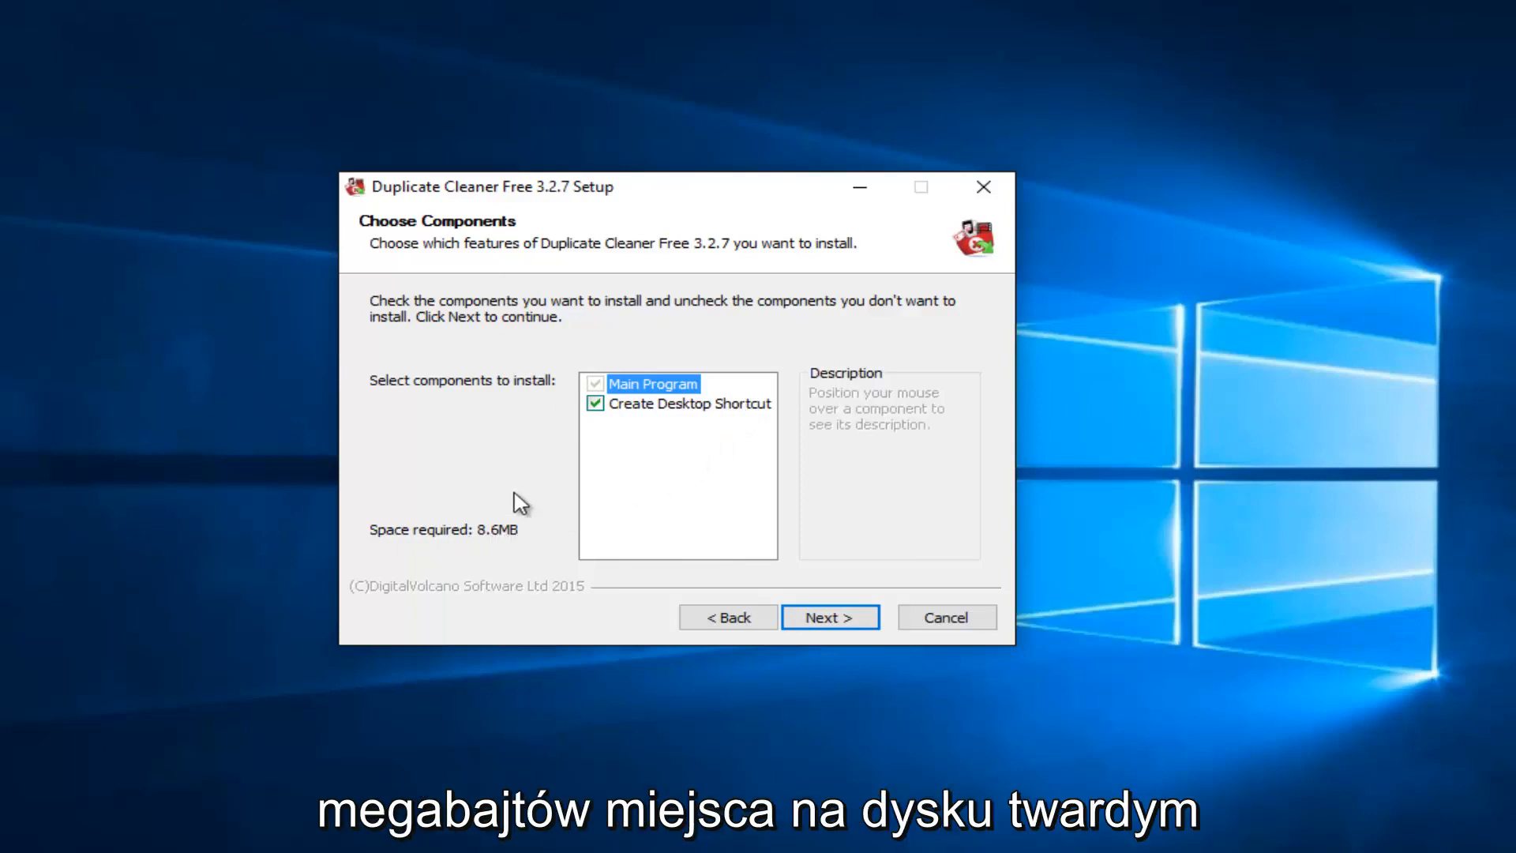
mouse_move(460, 556)
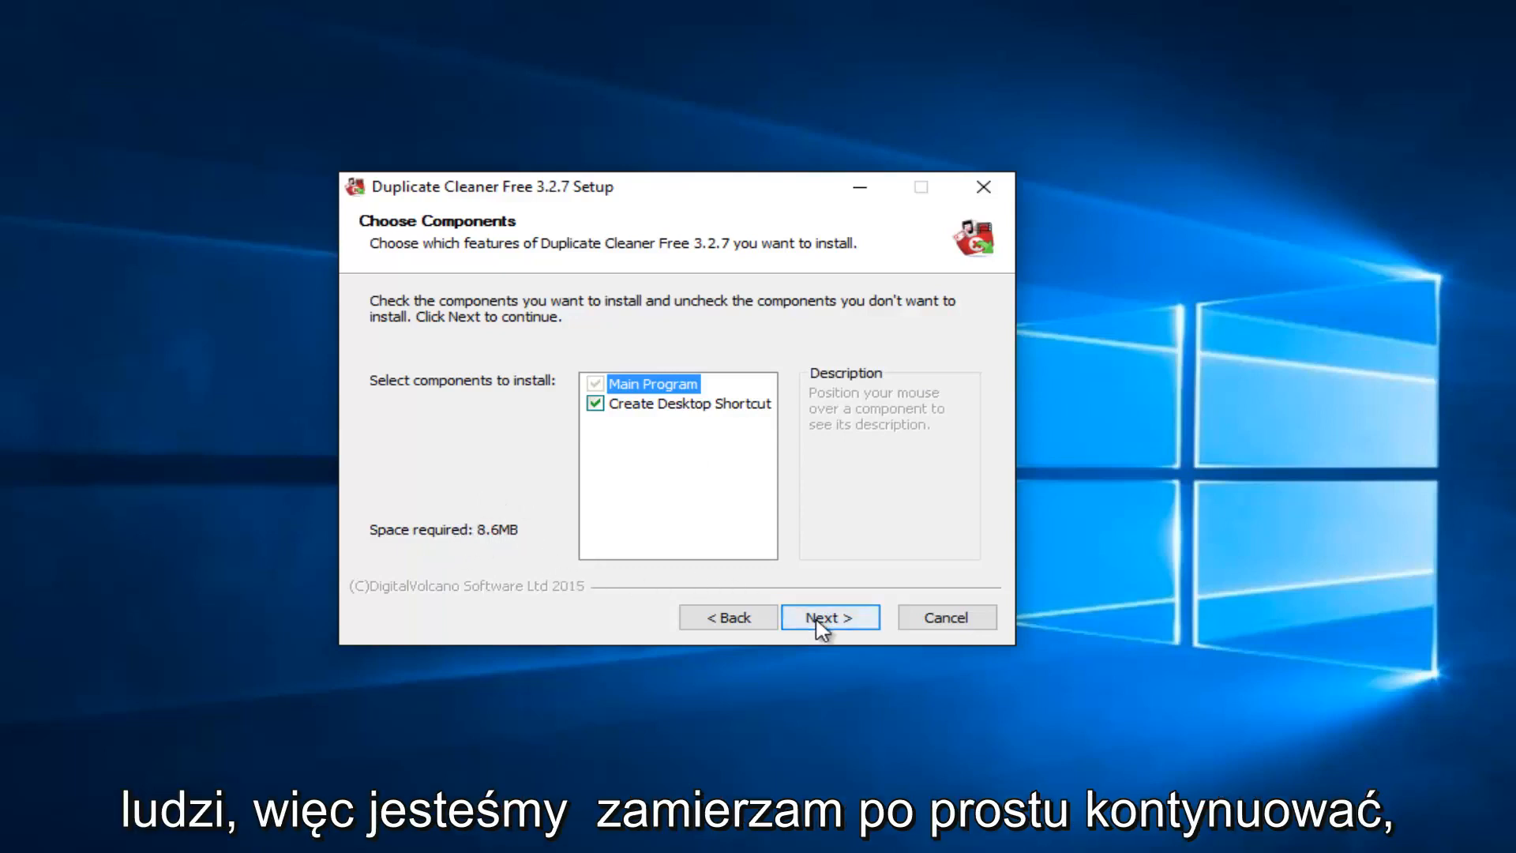
click(829, 617)
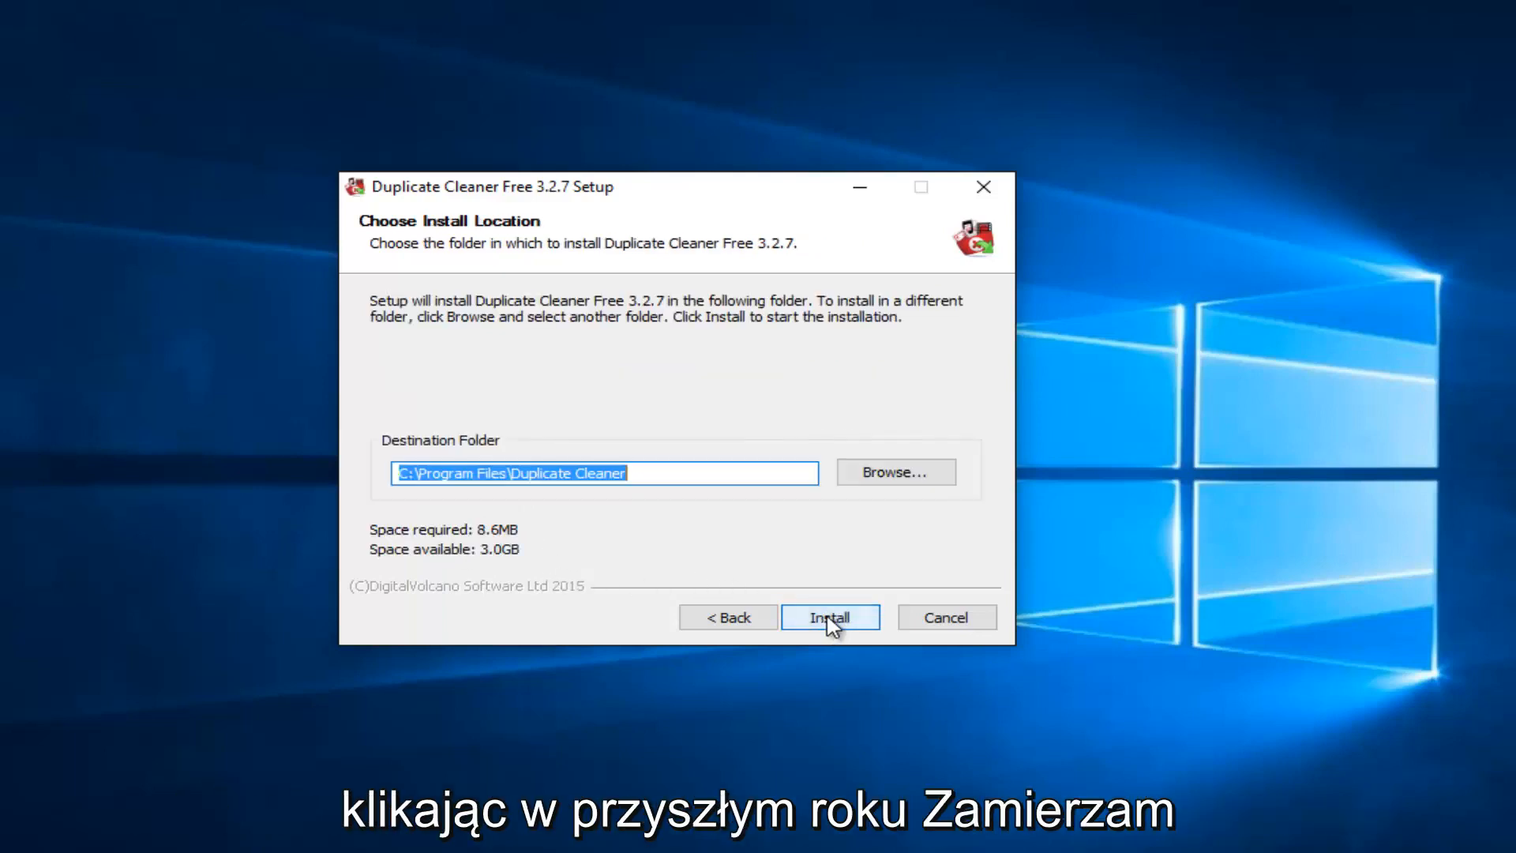
click(829, 617)
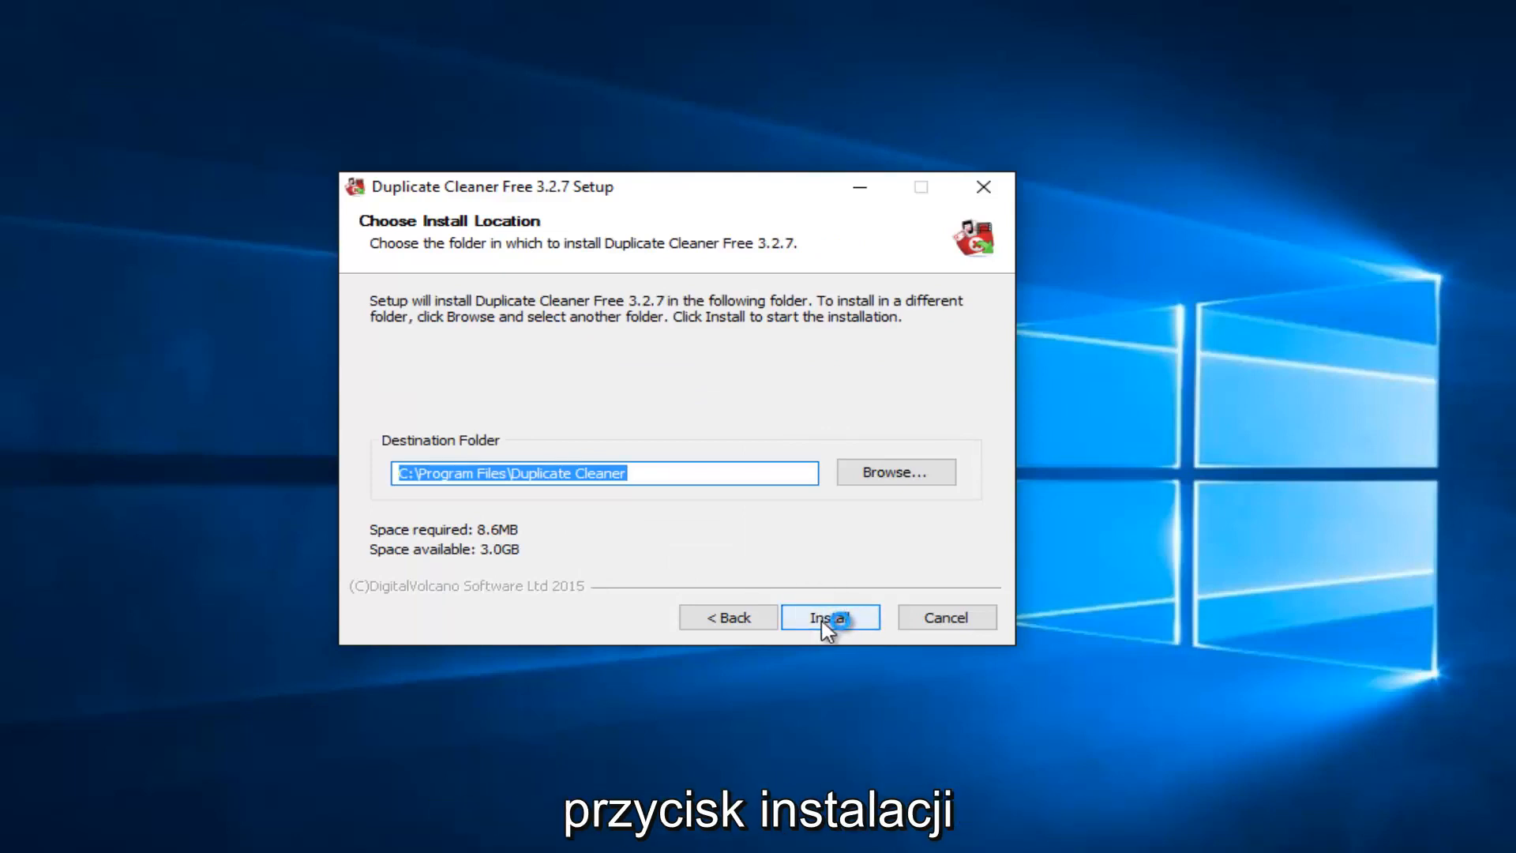
click(829, 617)
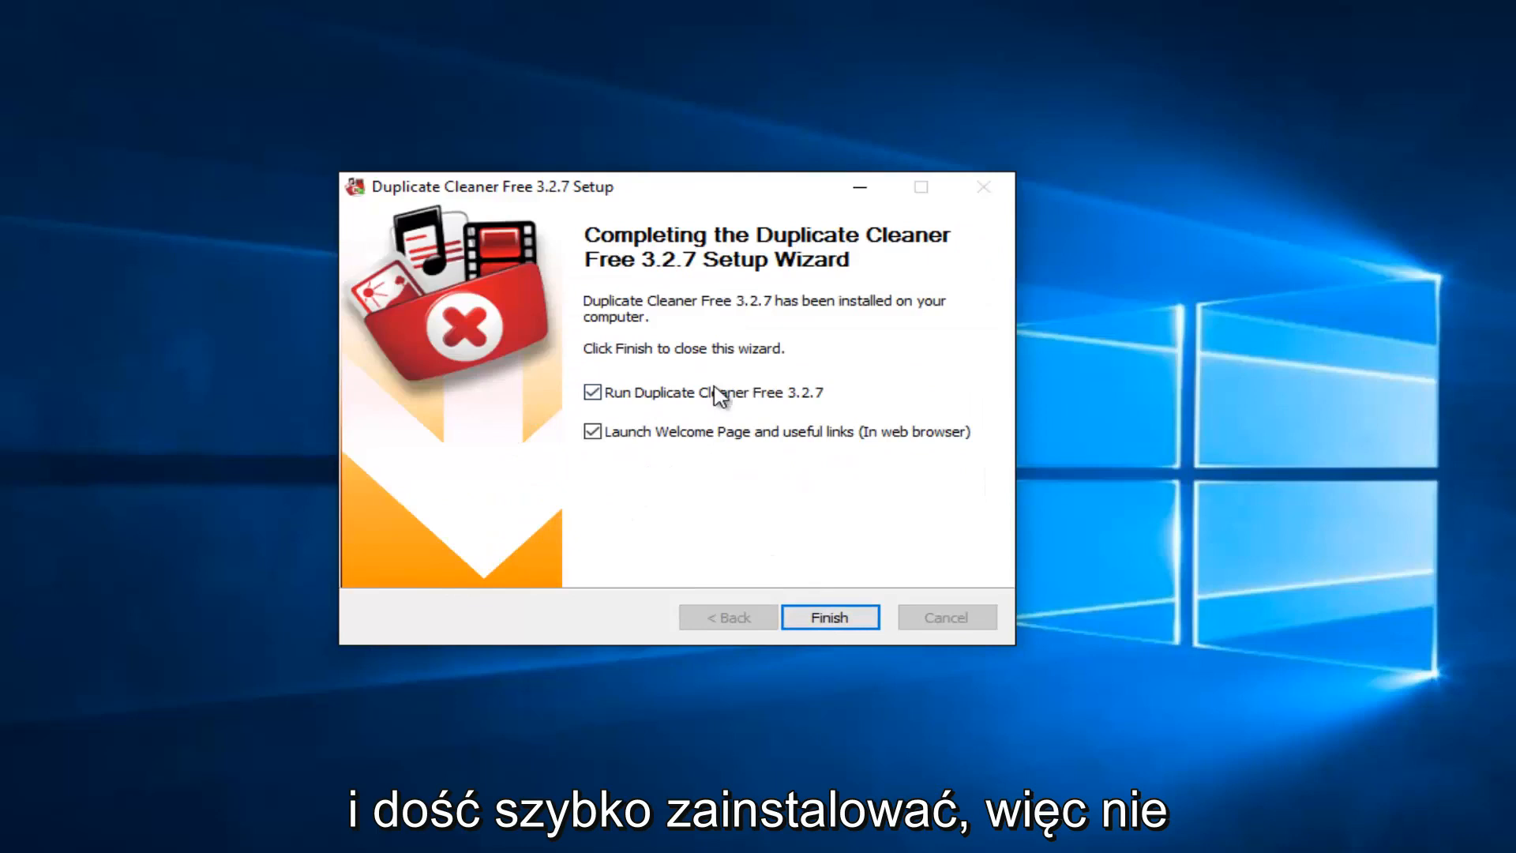
mouse_move(610, 433)
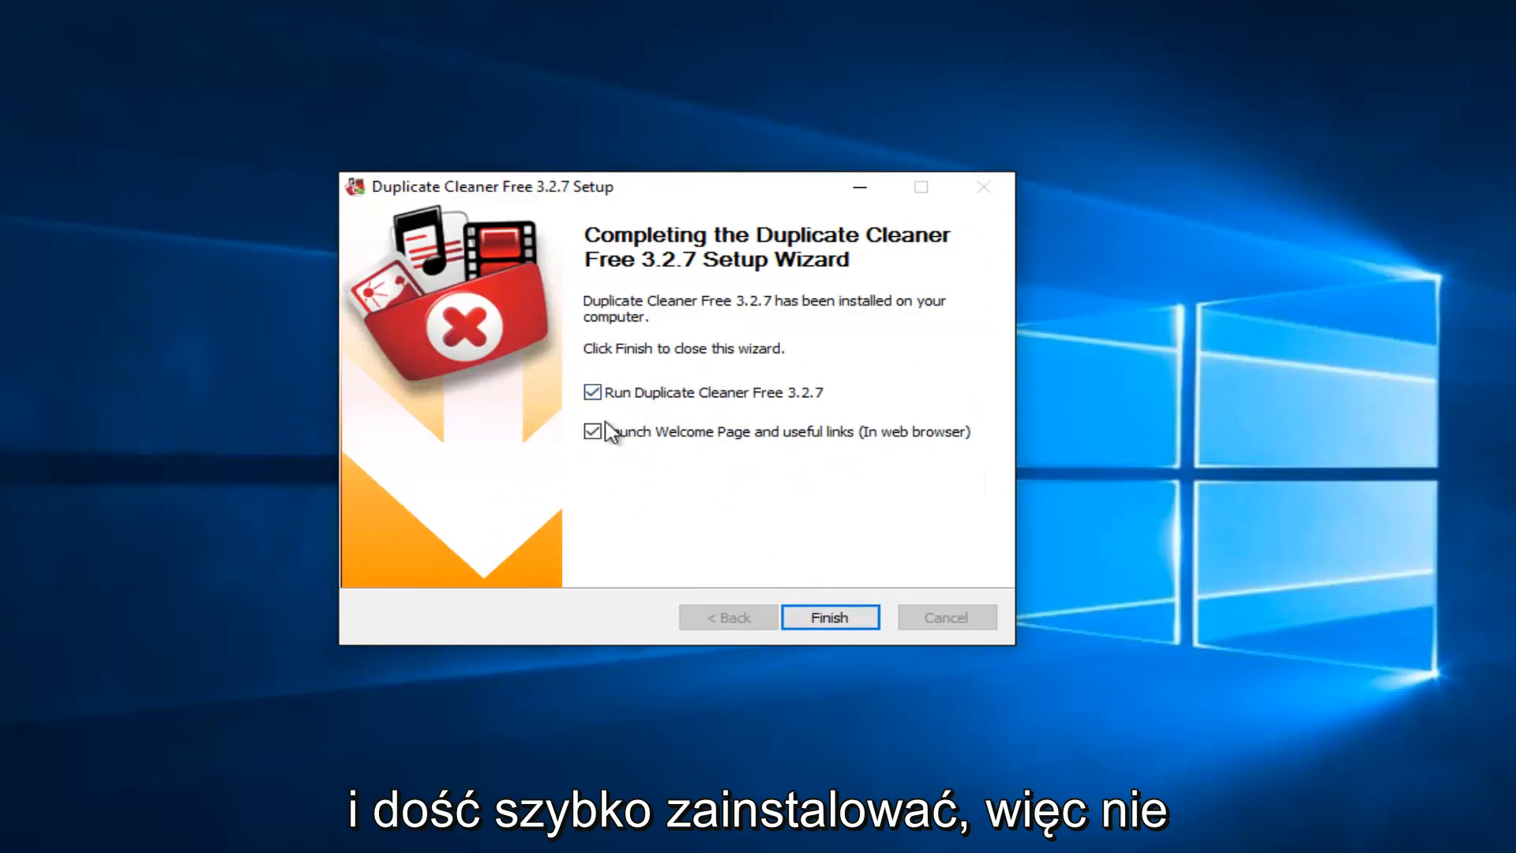
Step: Finish setup without the web welcome page and start the program with English
click(592, 431)
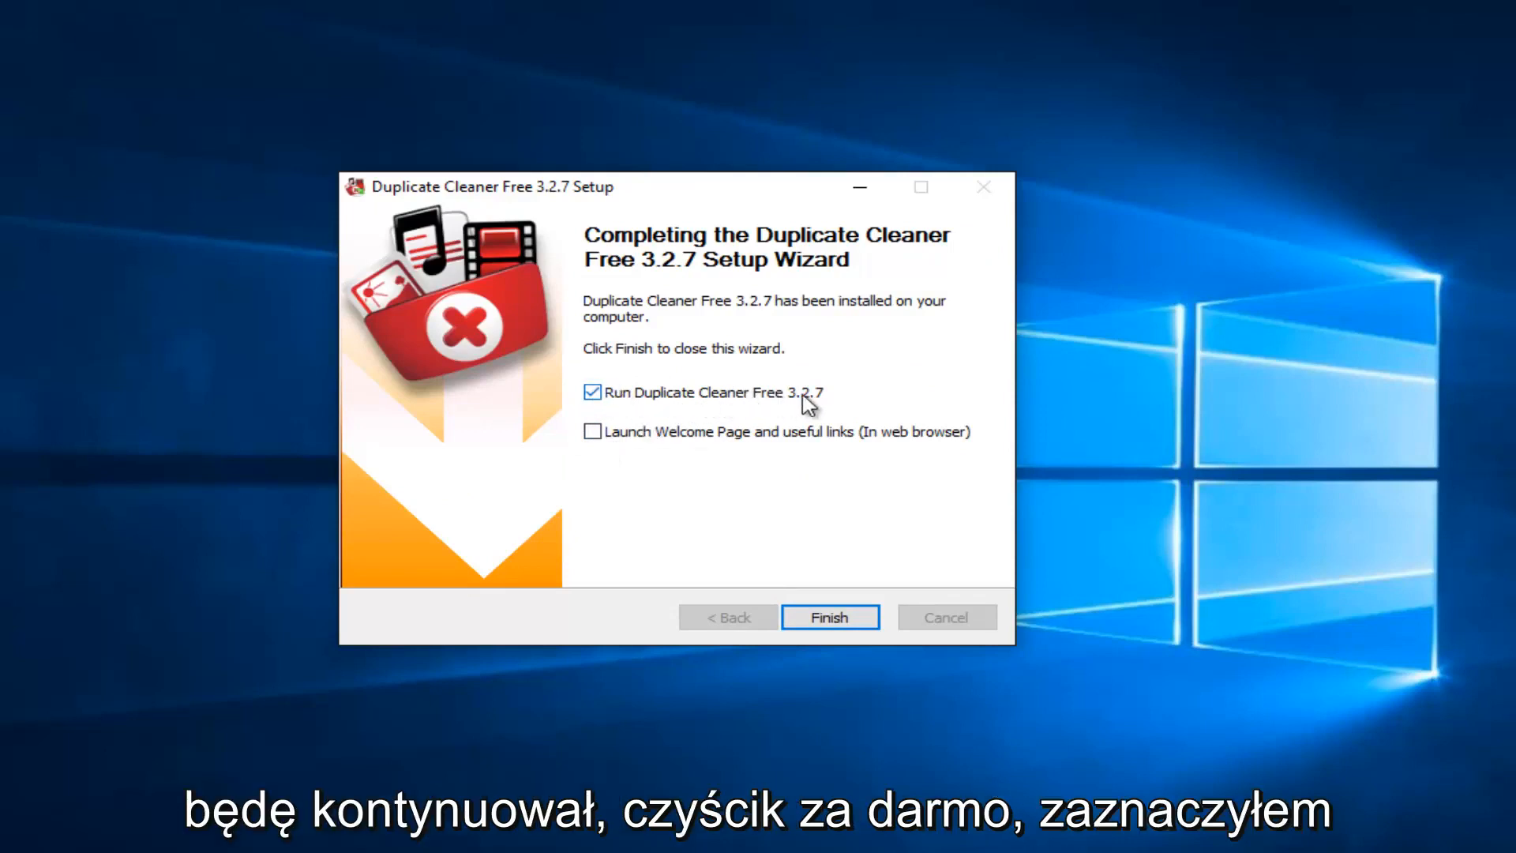
mouse_move(834, 679)
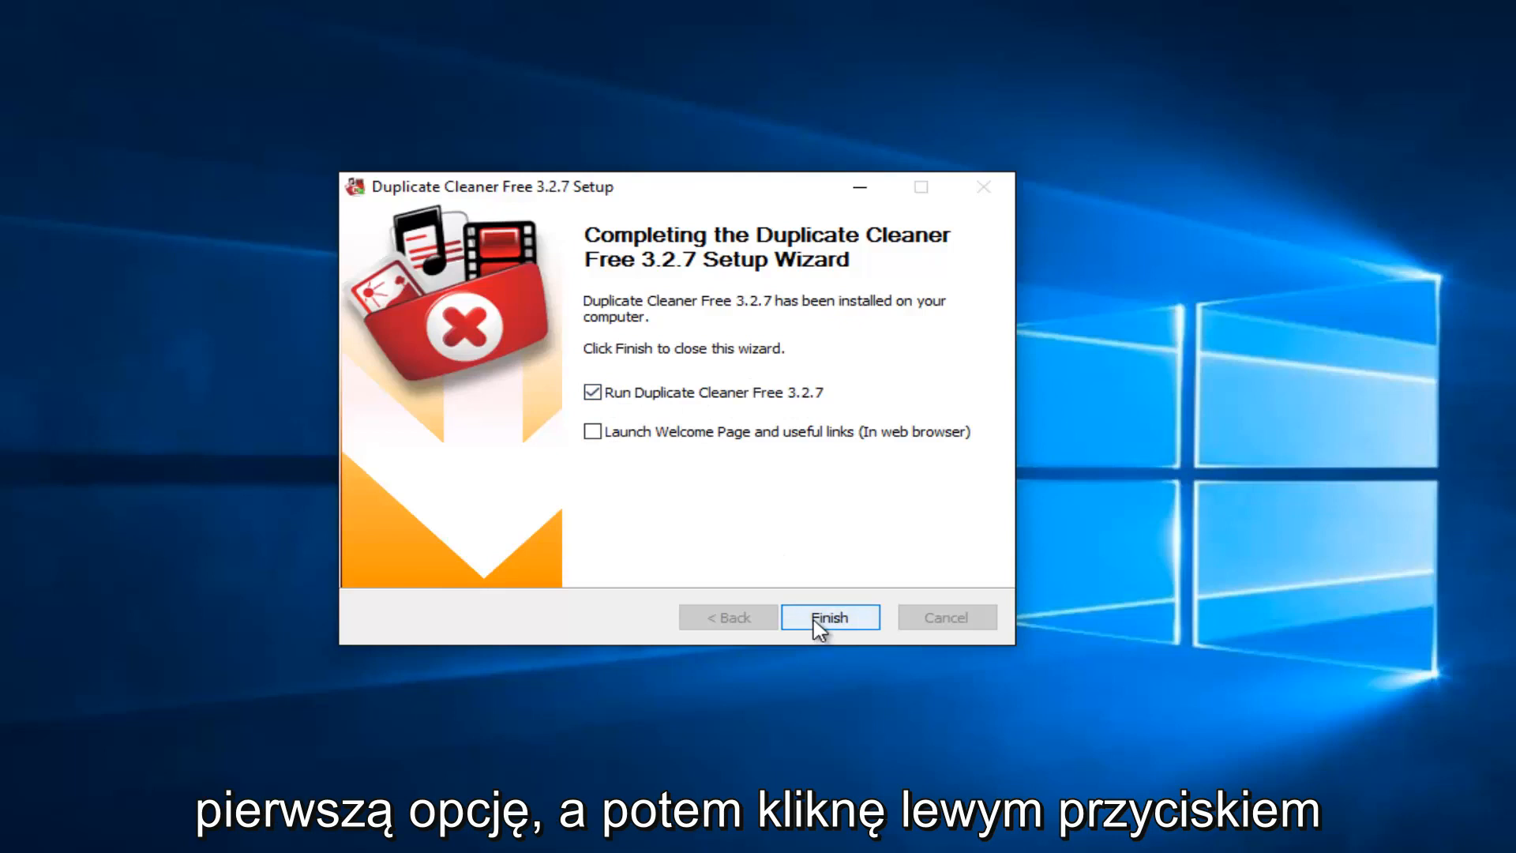
click(829, 618)
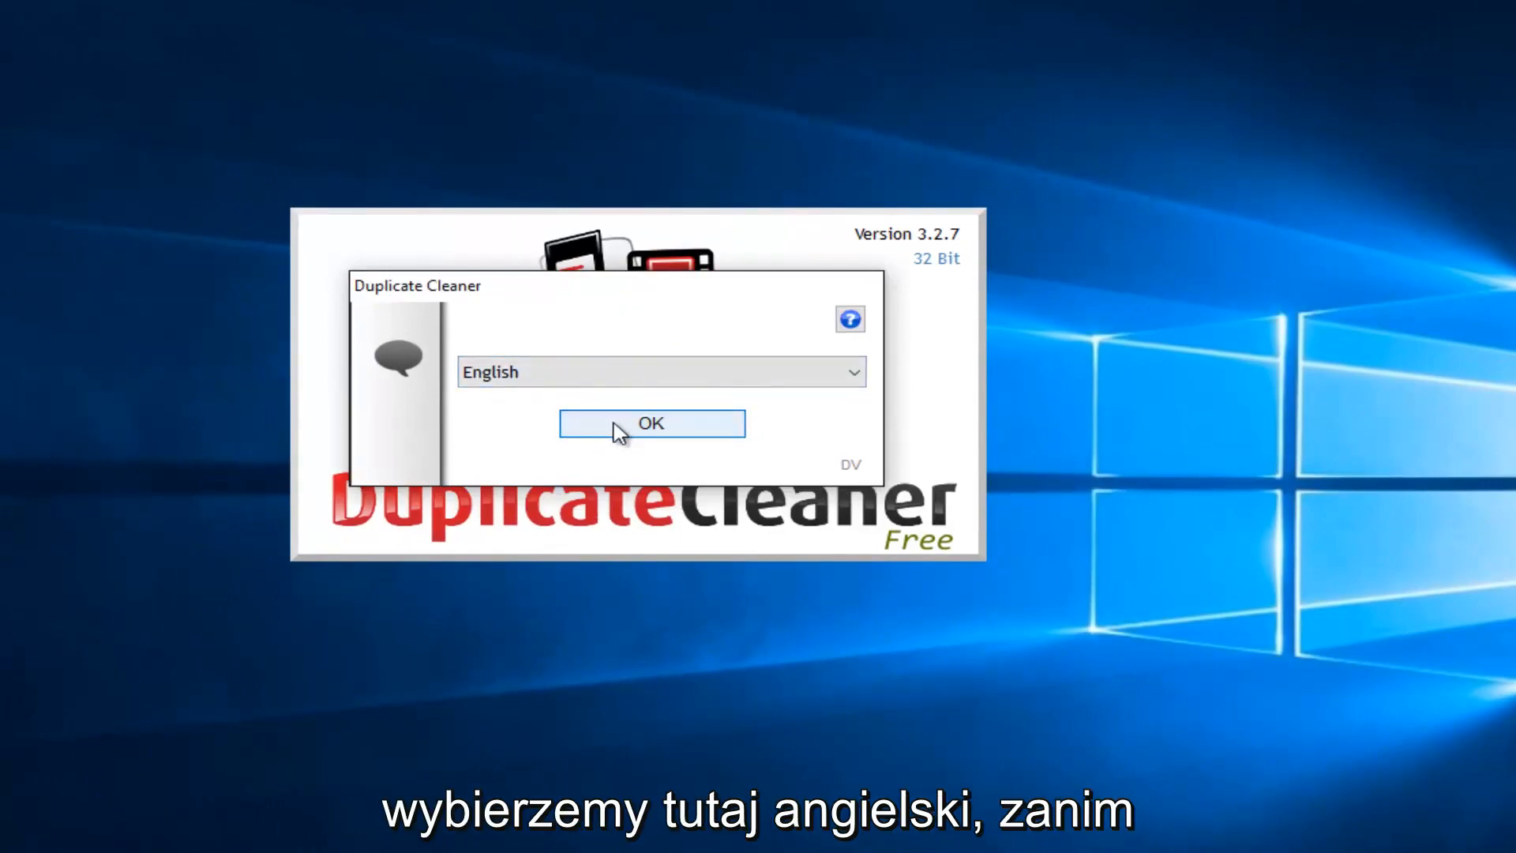
click(651, 423)
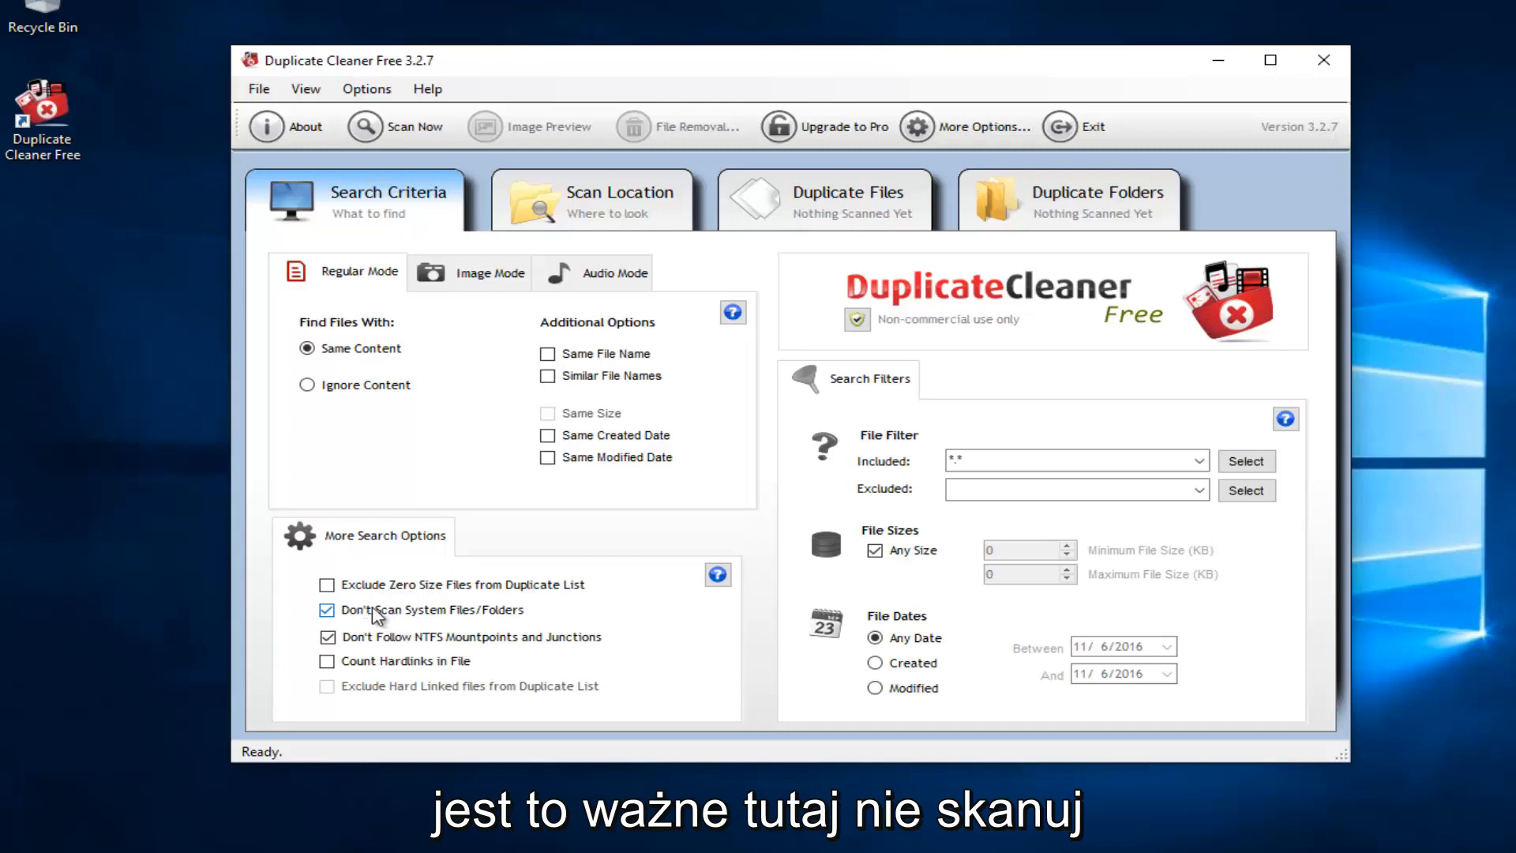
mouse_move(455, 618)
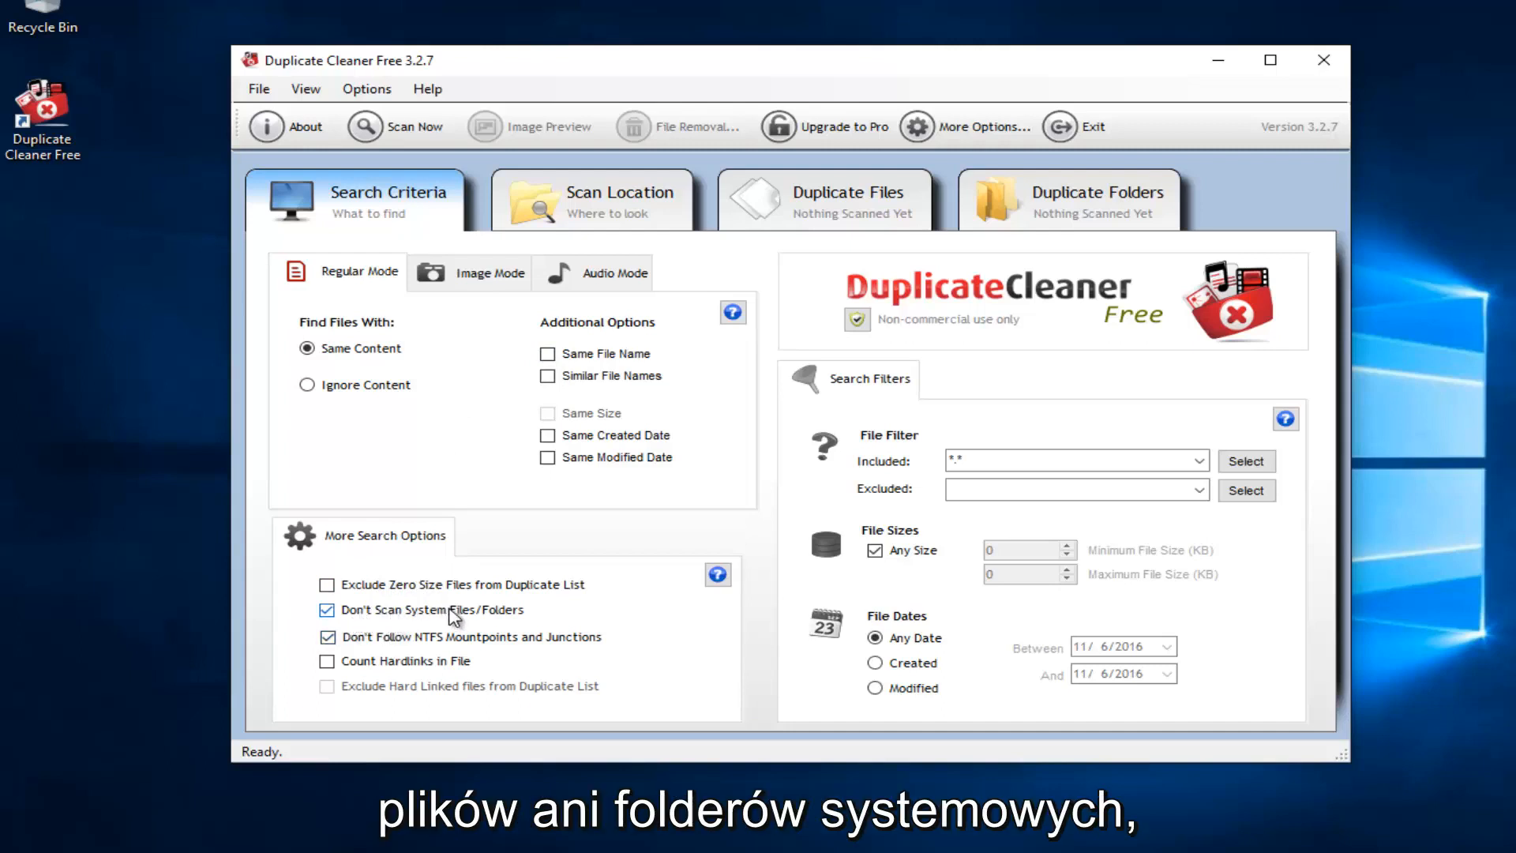
mouse_move(501, 619)
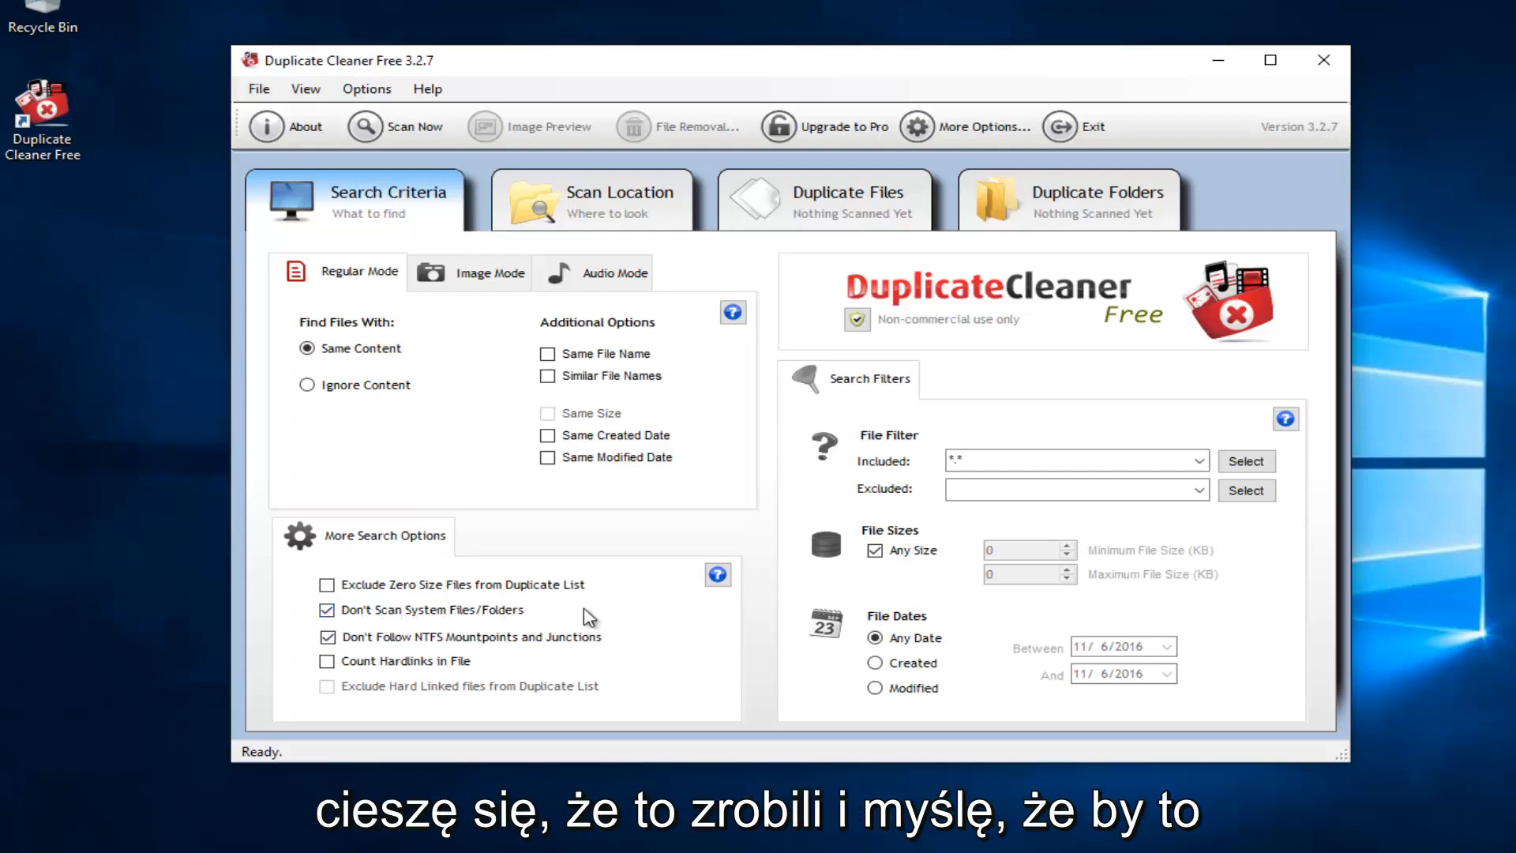
mouse_move(510, 609)
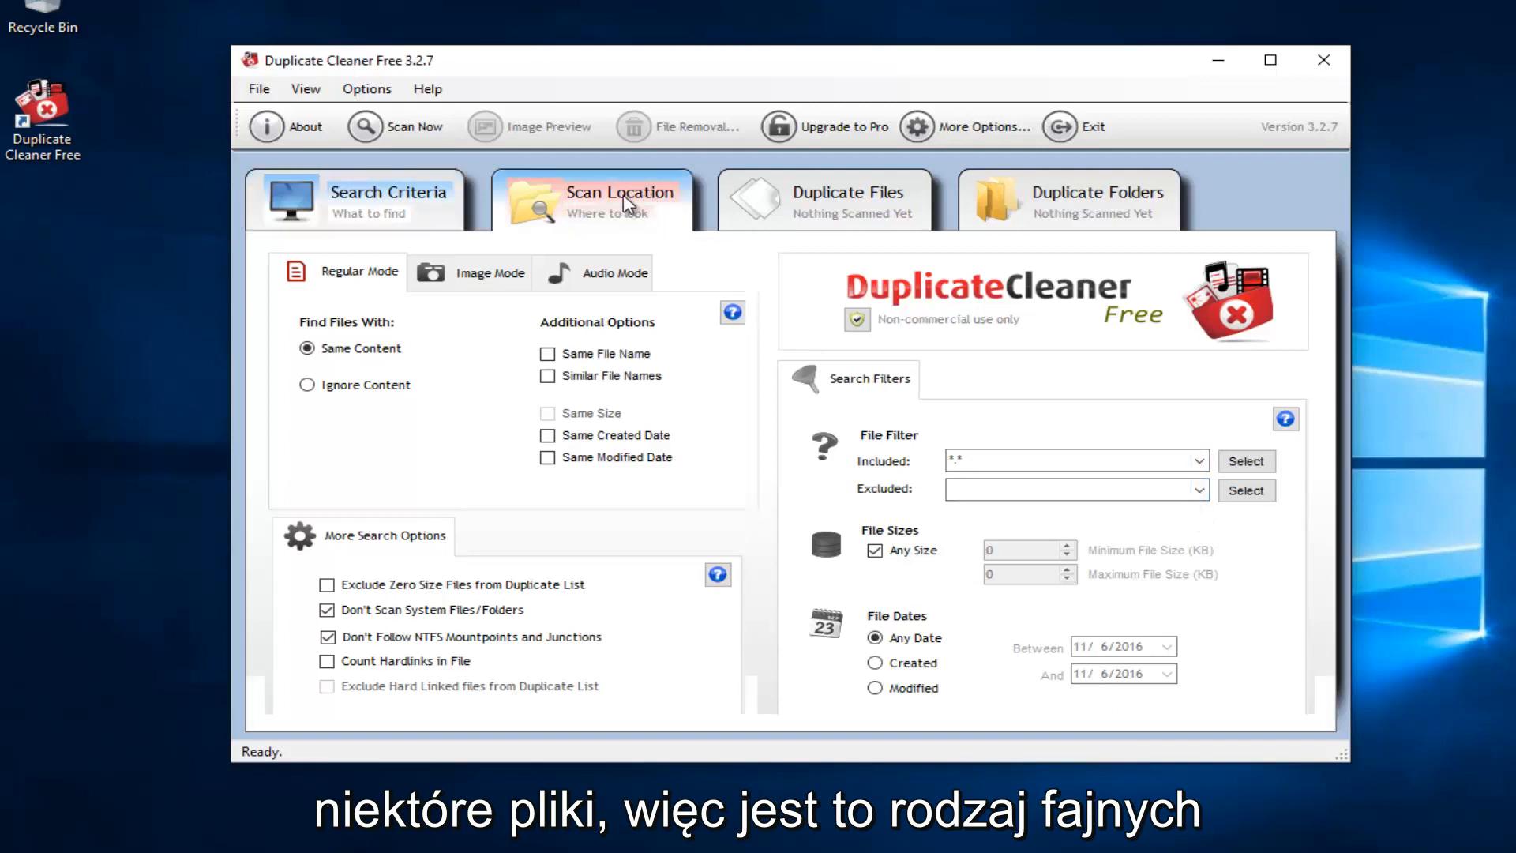
Step: Keep the default search criteria and switch to the Scan Location view
click(621, 201)
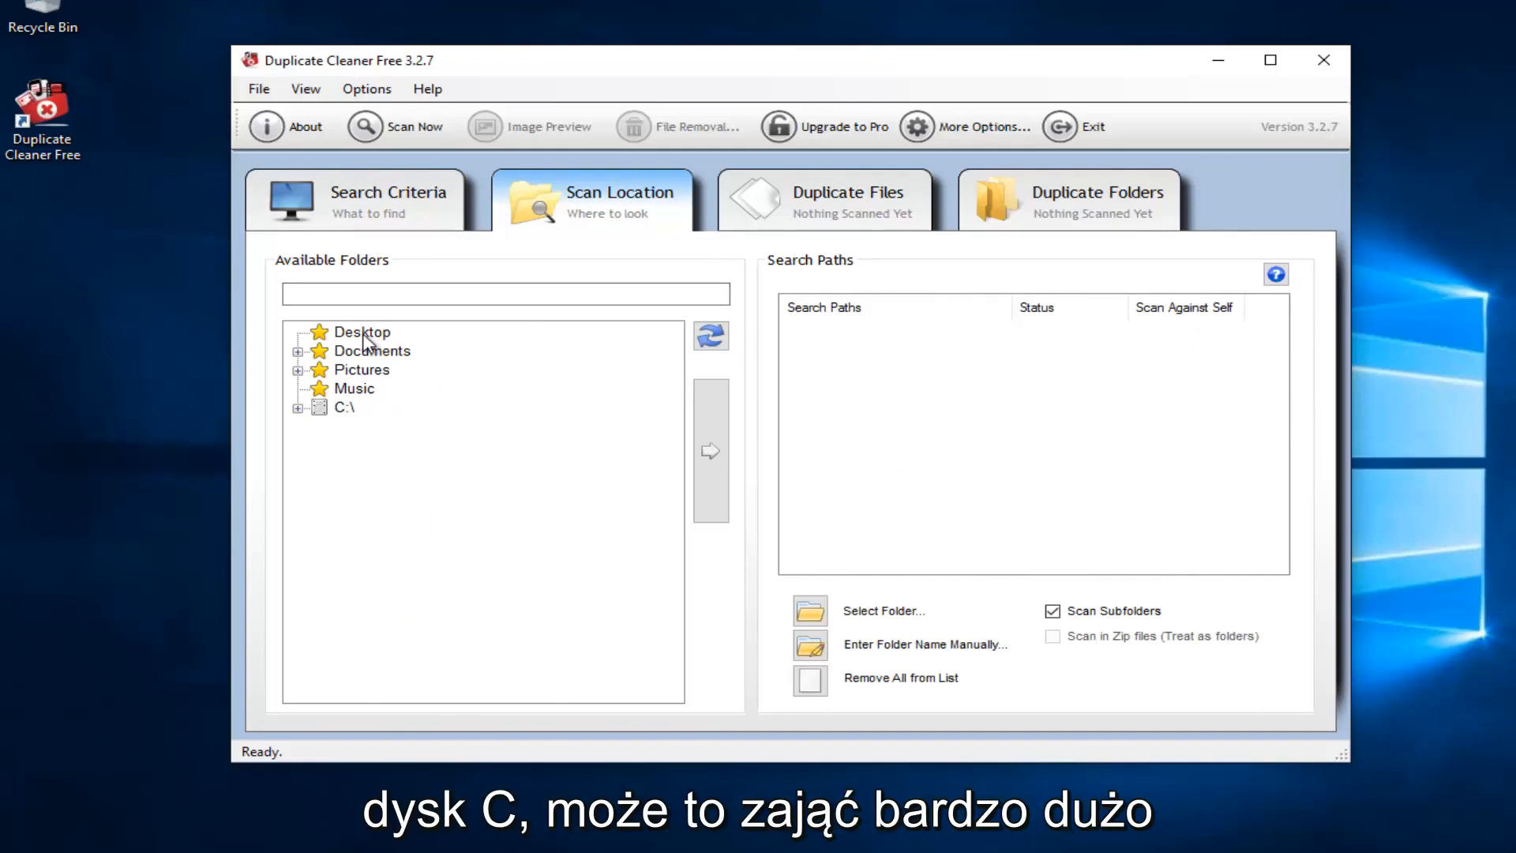
Step: Browse the Duplicate Files and Duplicate Folders results, ending on the empty files list
click(826, 200)
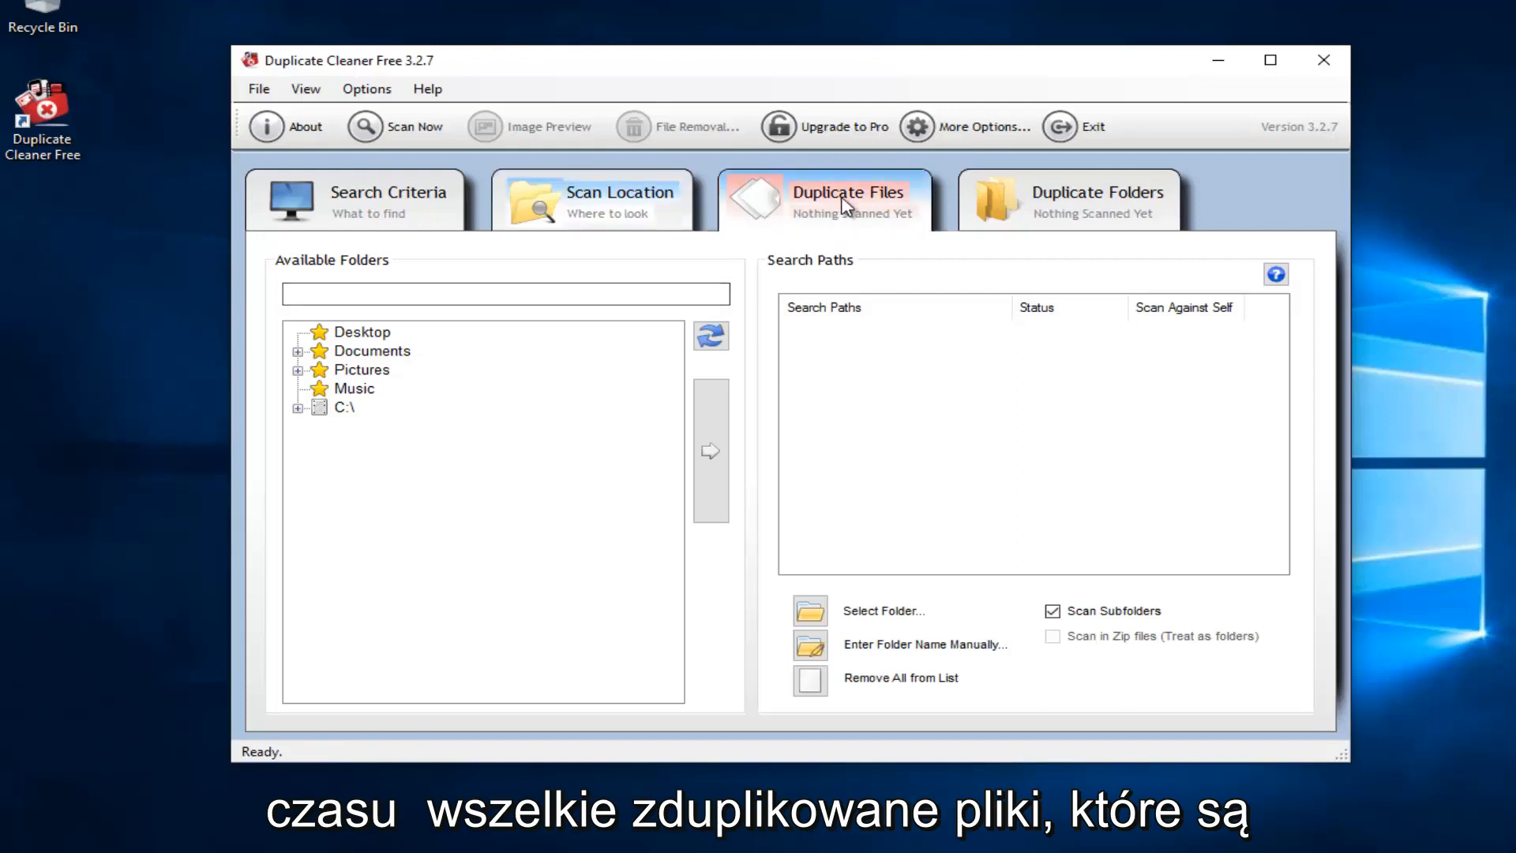
click(848, 201)
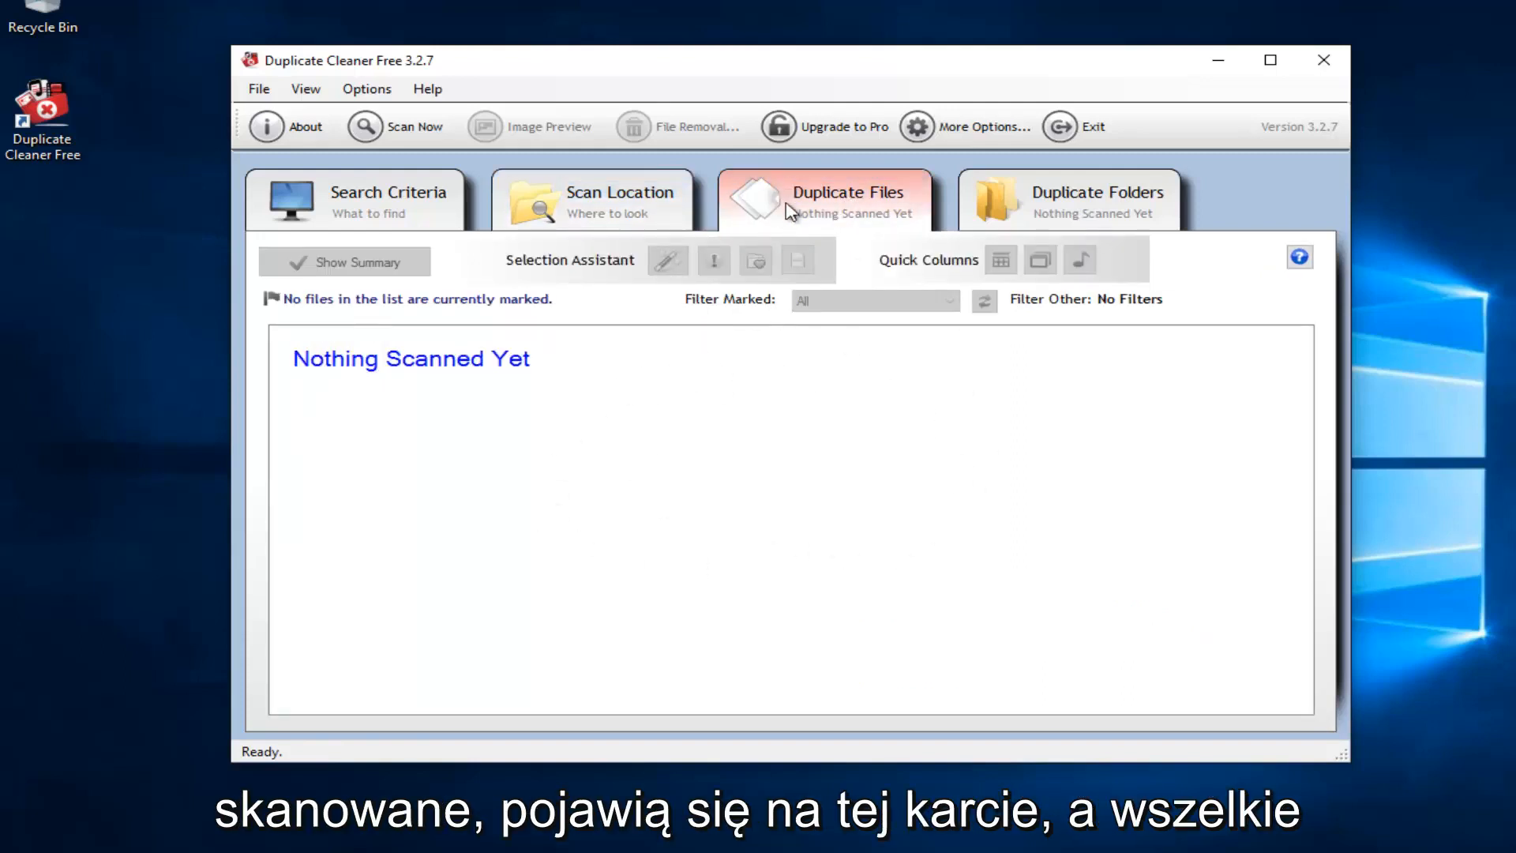
click(1069, 201)
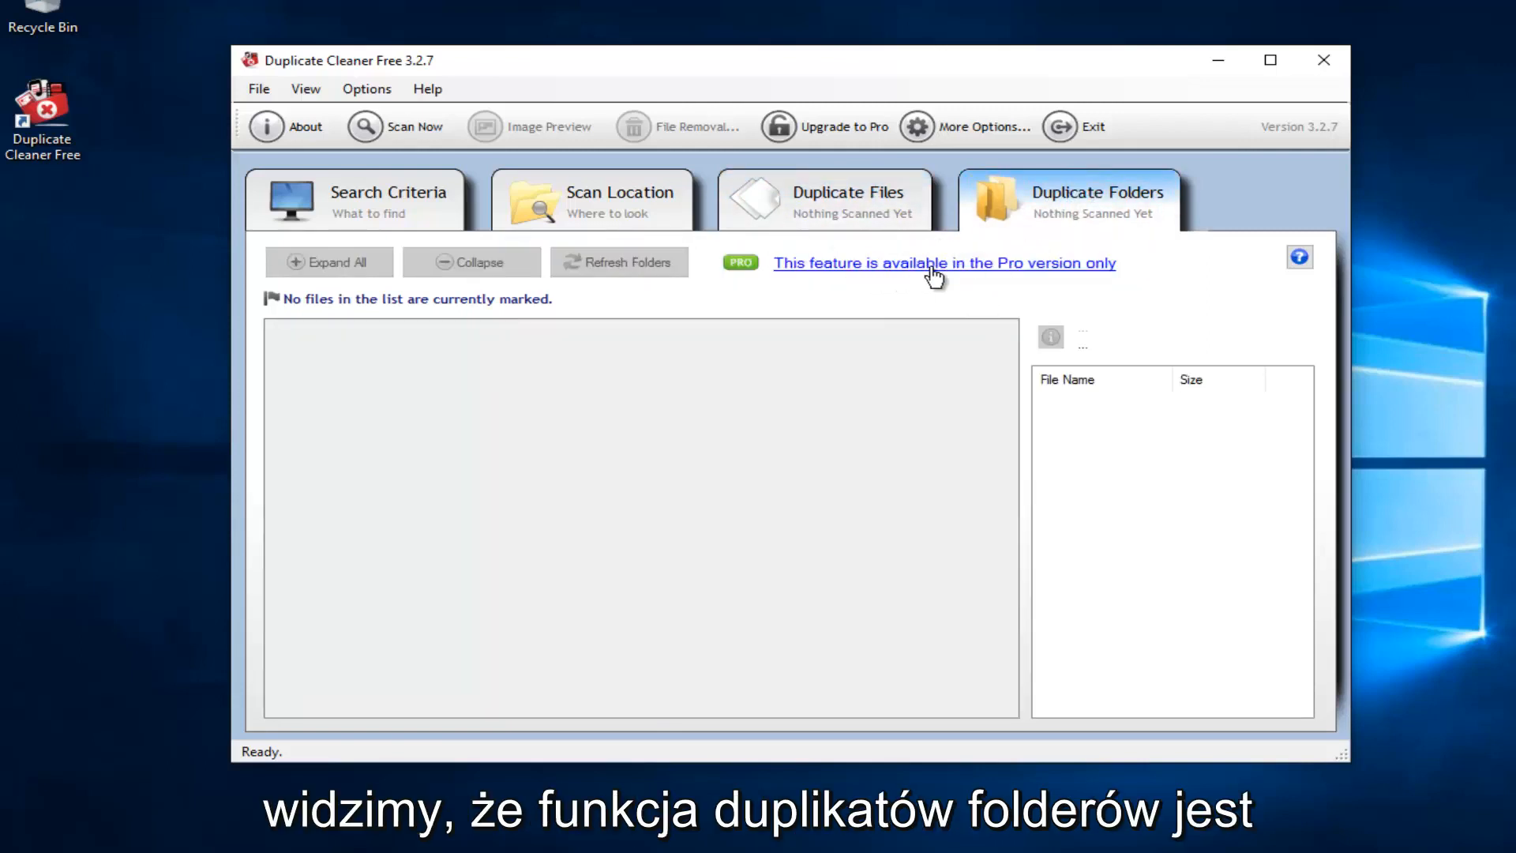
click(846, 201)
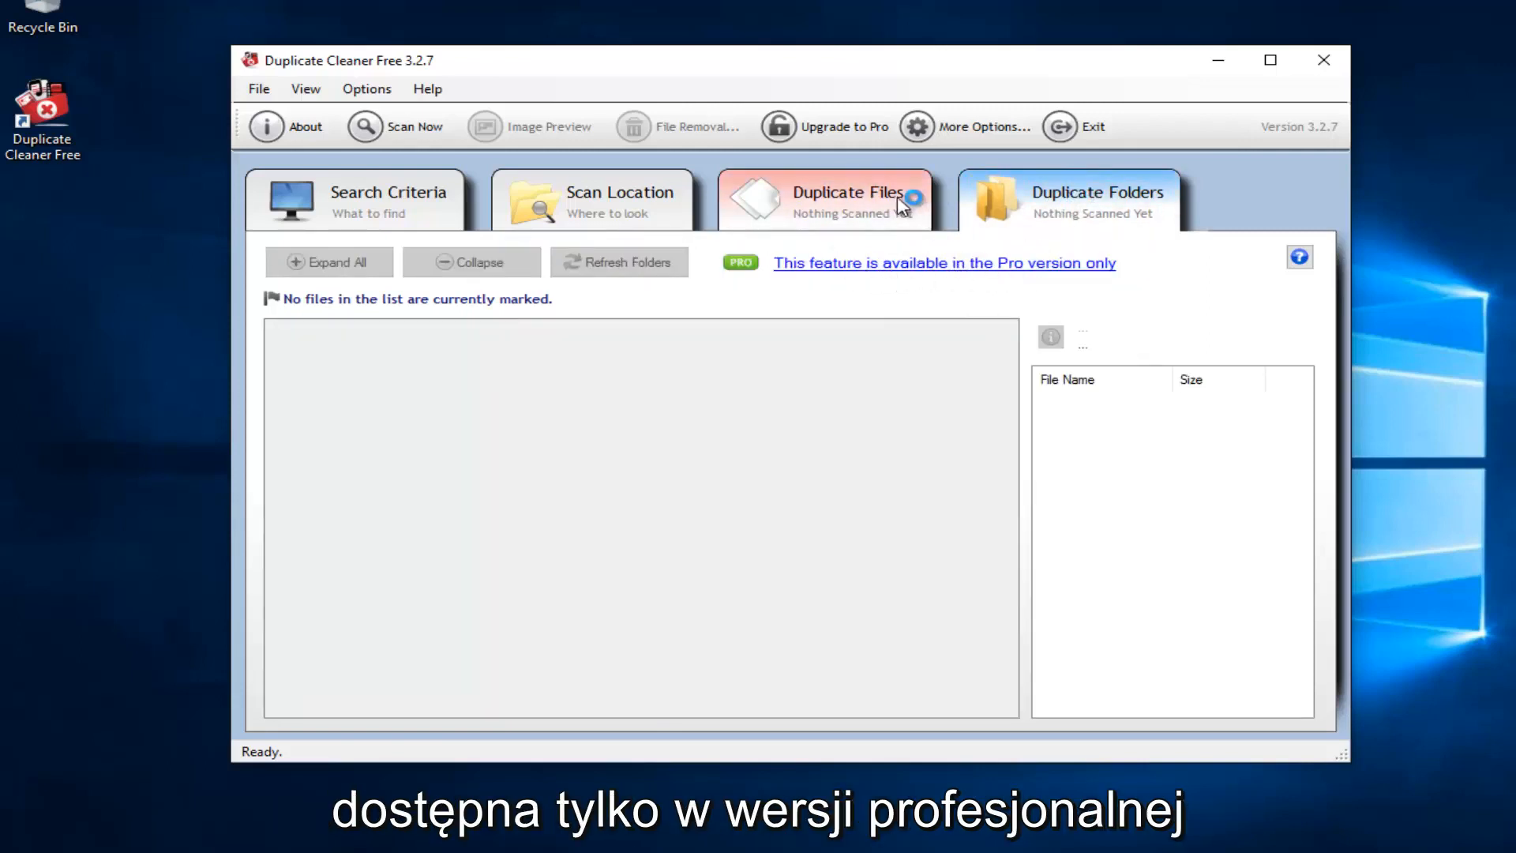
click(826, 201)
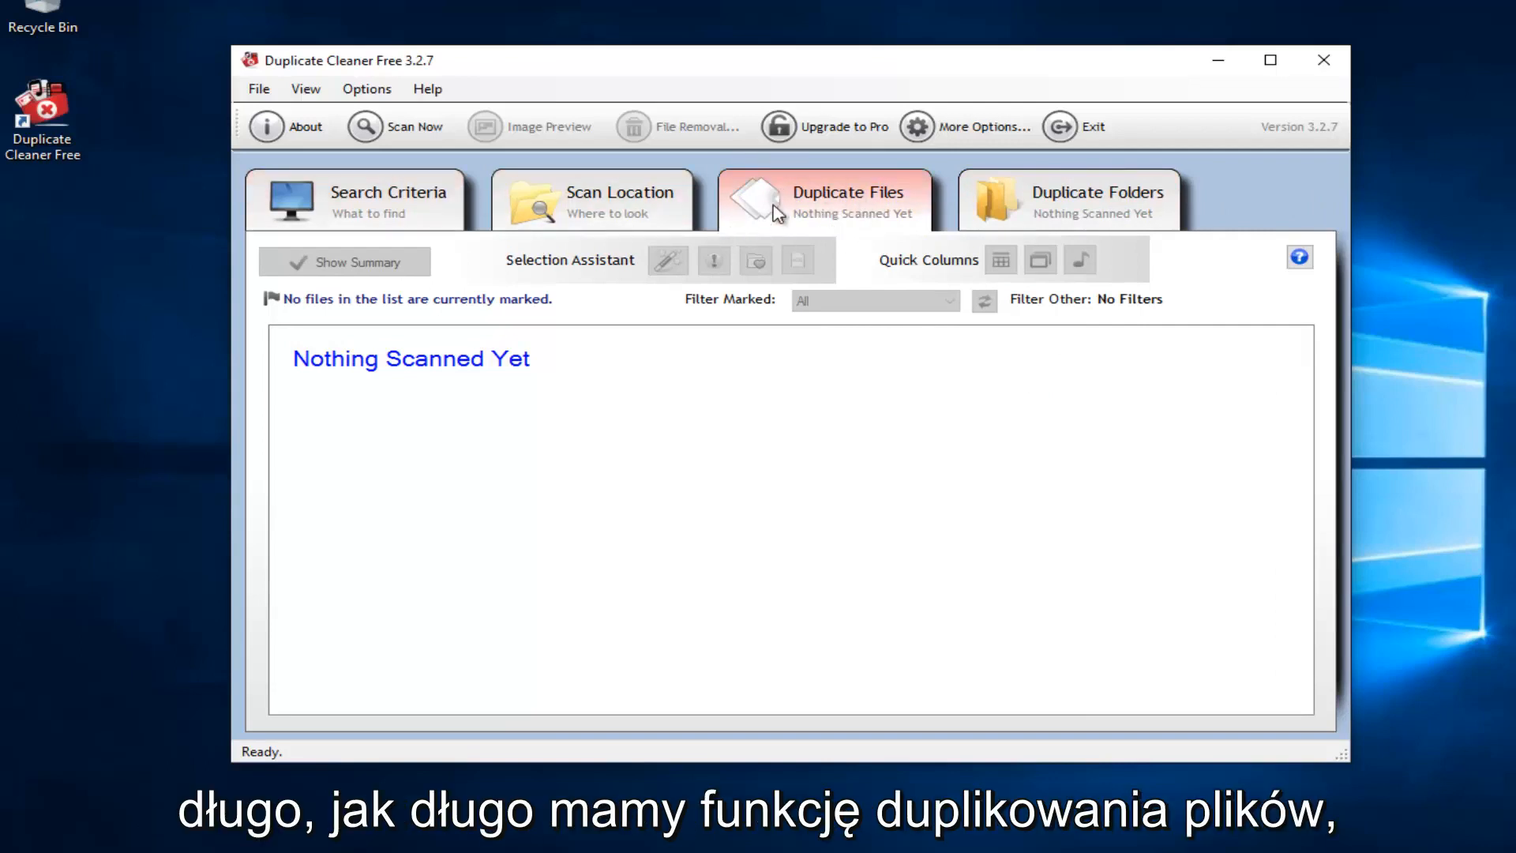
mouse_move(855, 201)
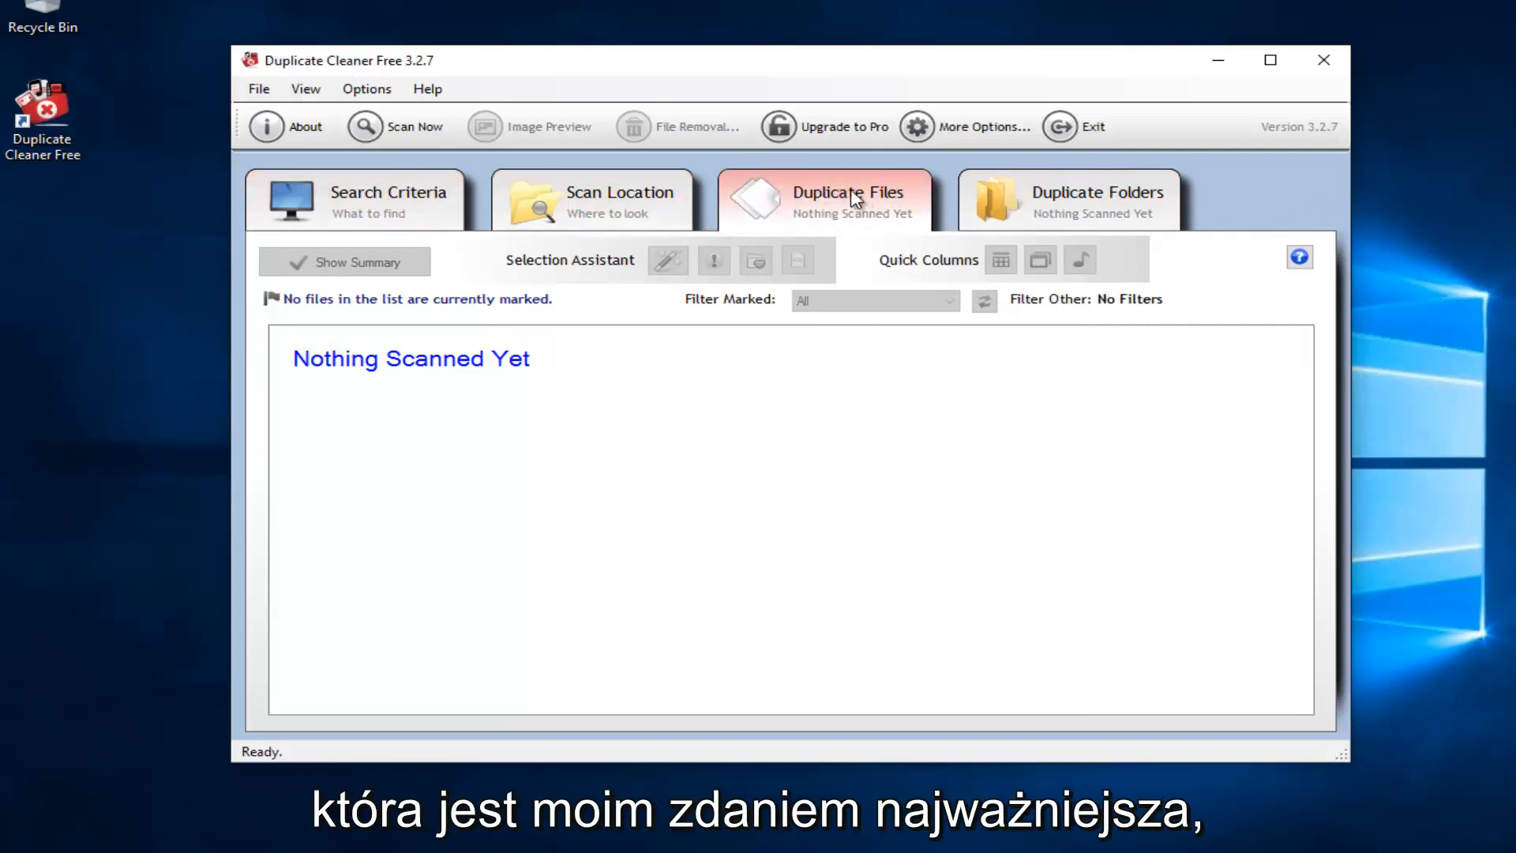
Step: Add the Documents folder to Search Paths with subfolders included
click(592, 201)
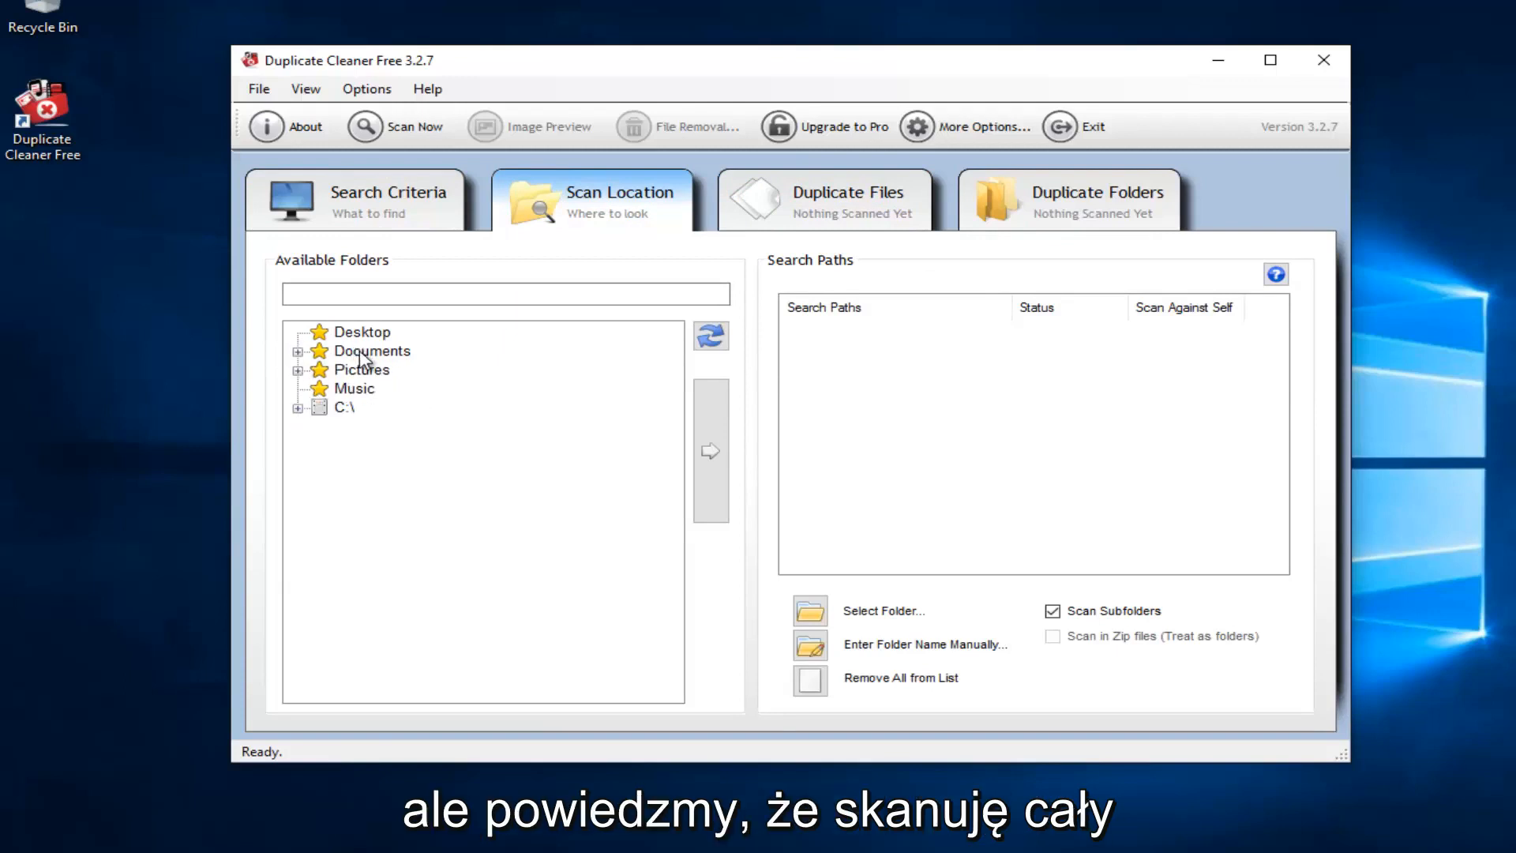
click(372, 350)
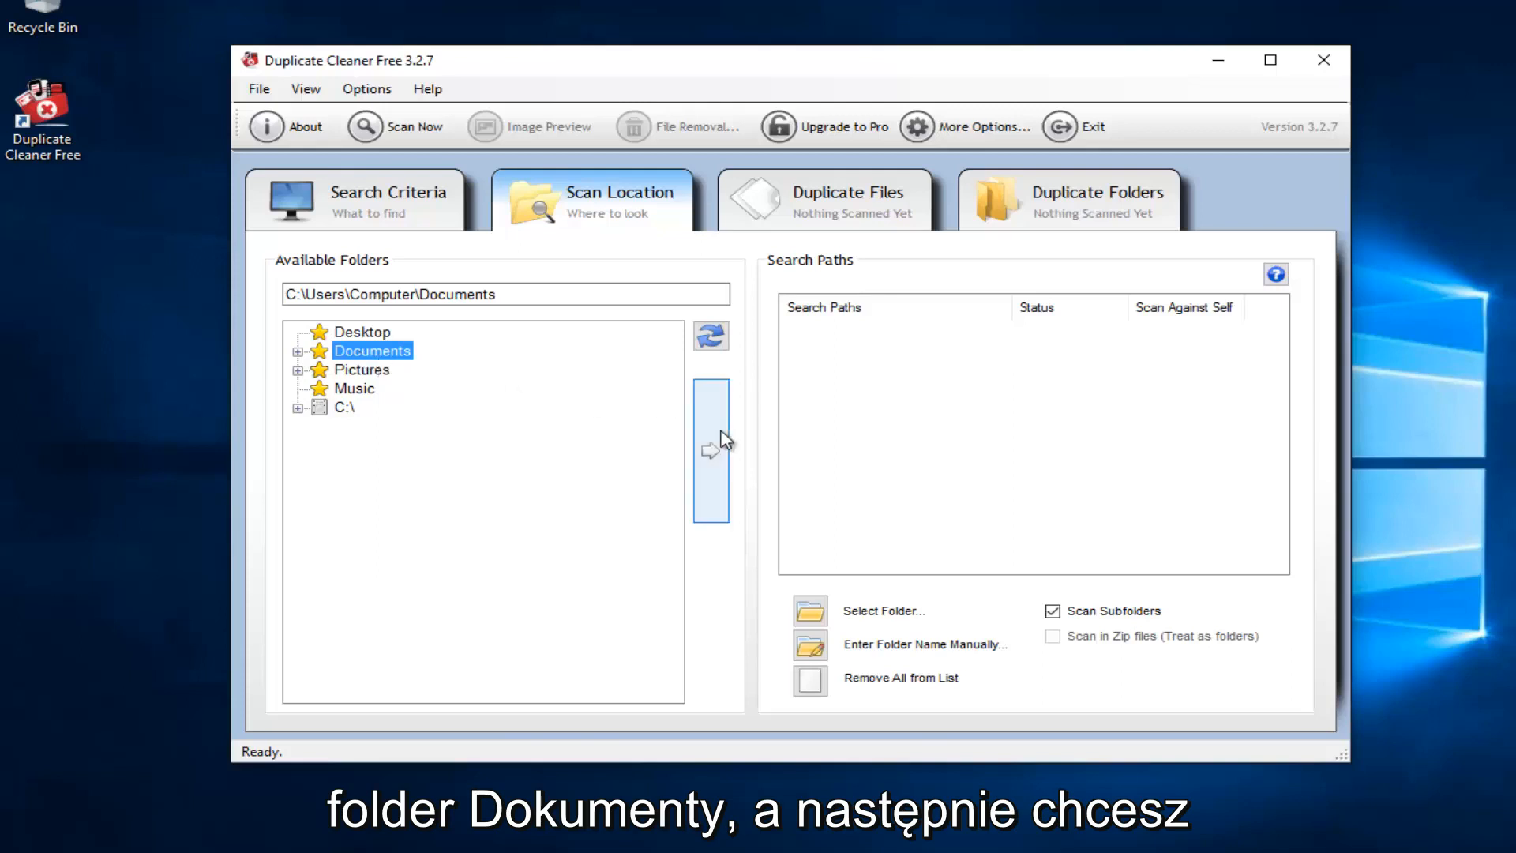
mouse_move(716, 455)
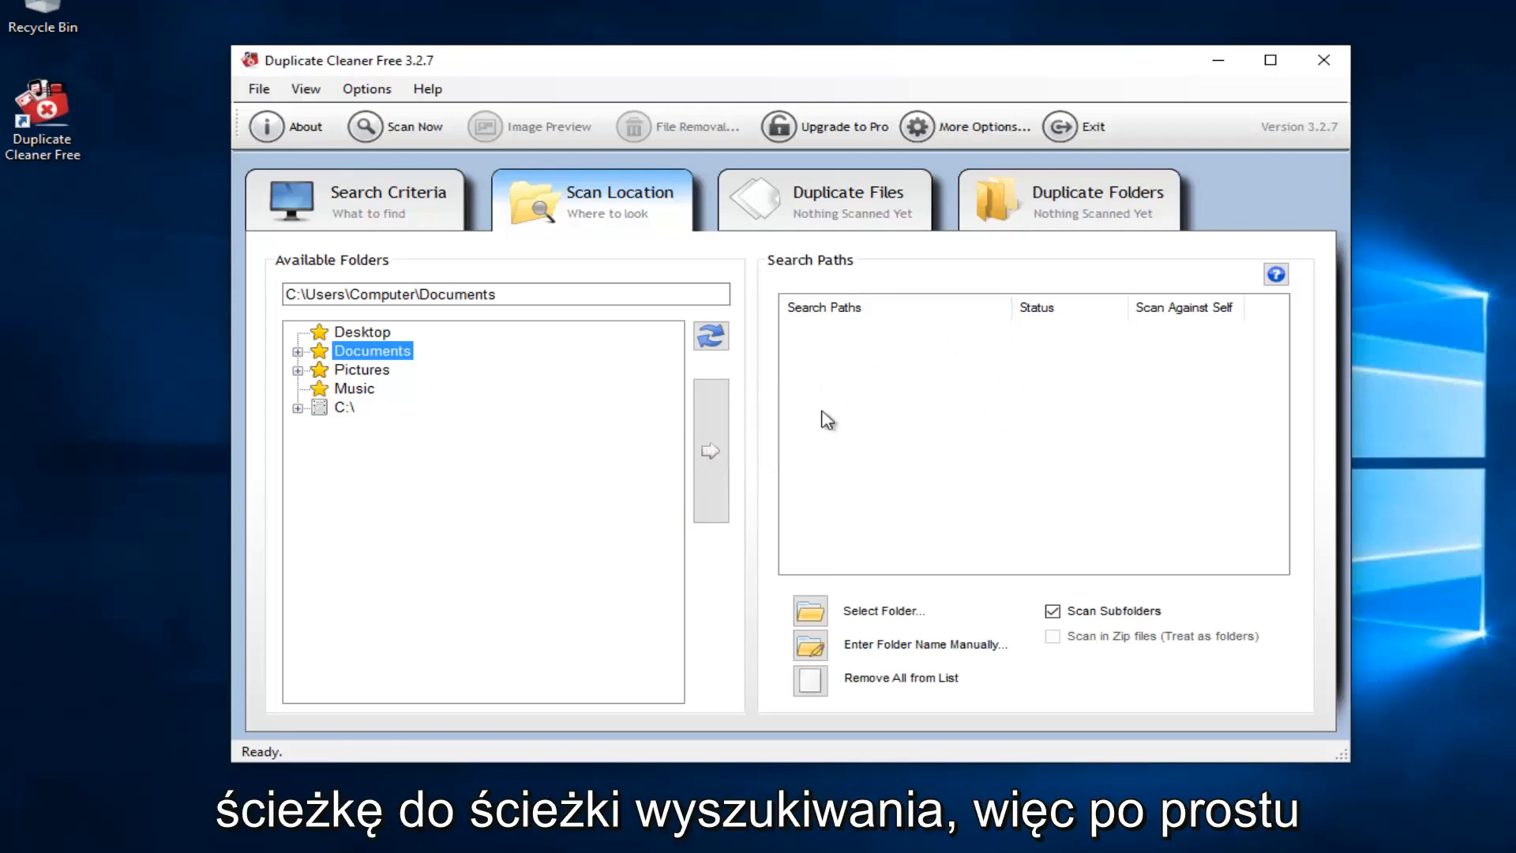
click(709, 452)
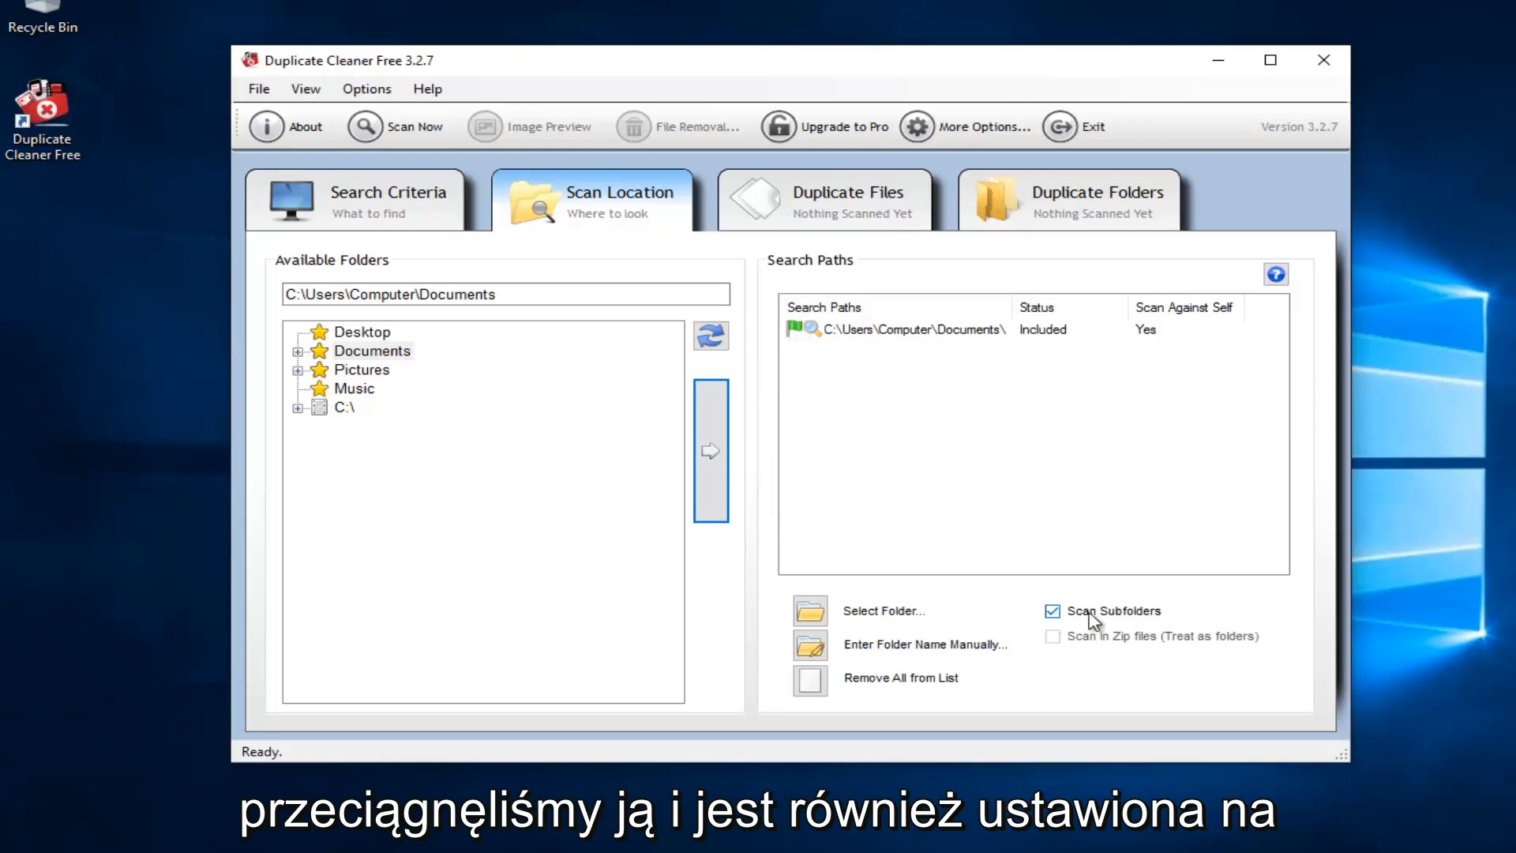
click(1052, 610)
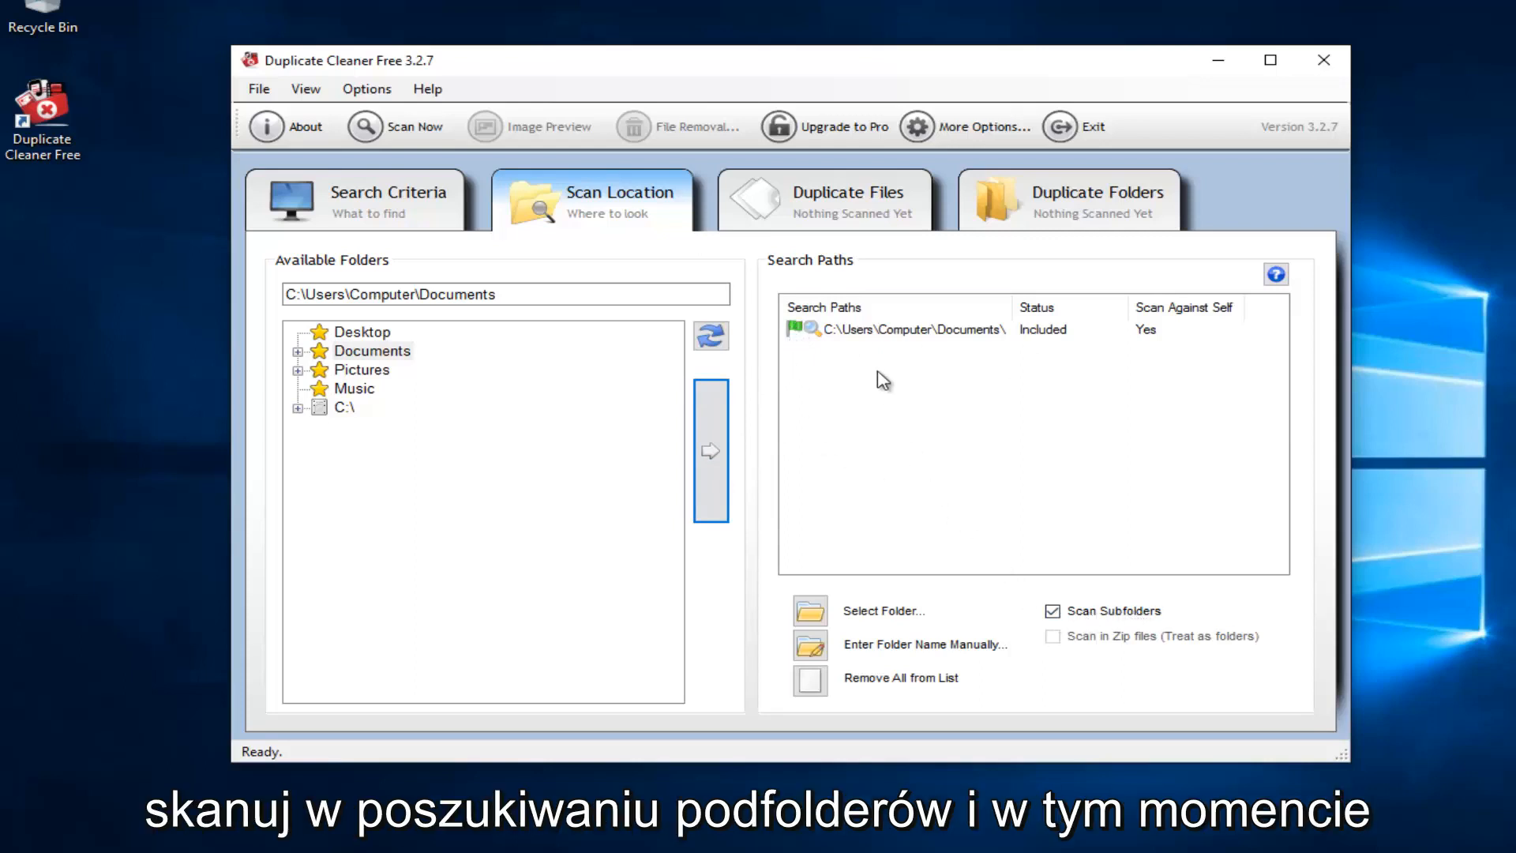
mouse_move(874, 364)
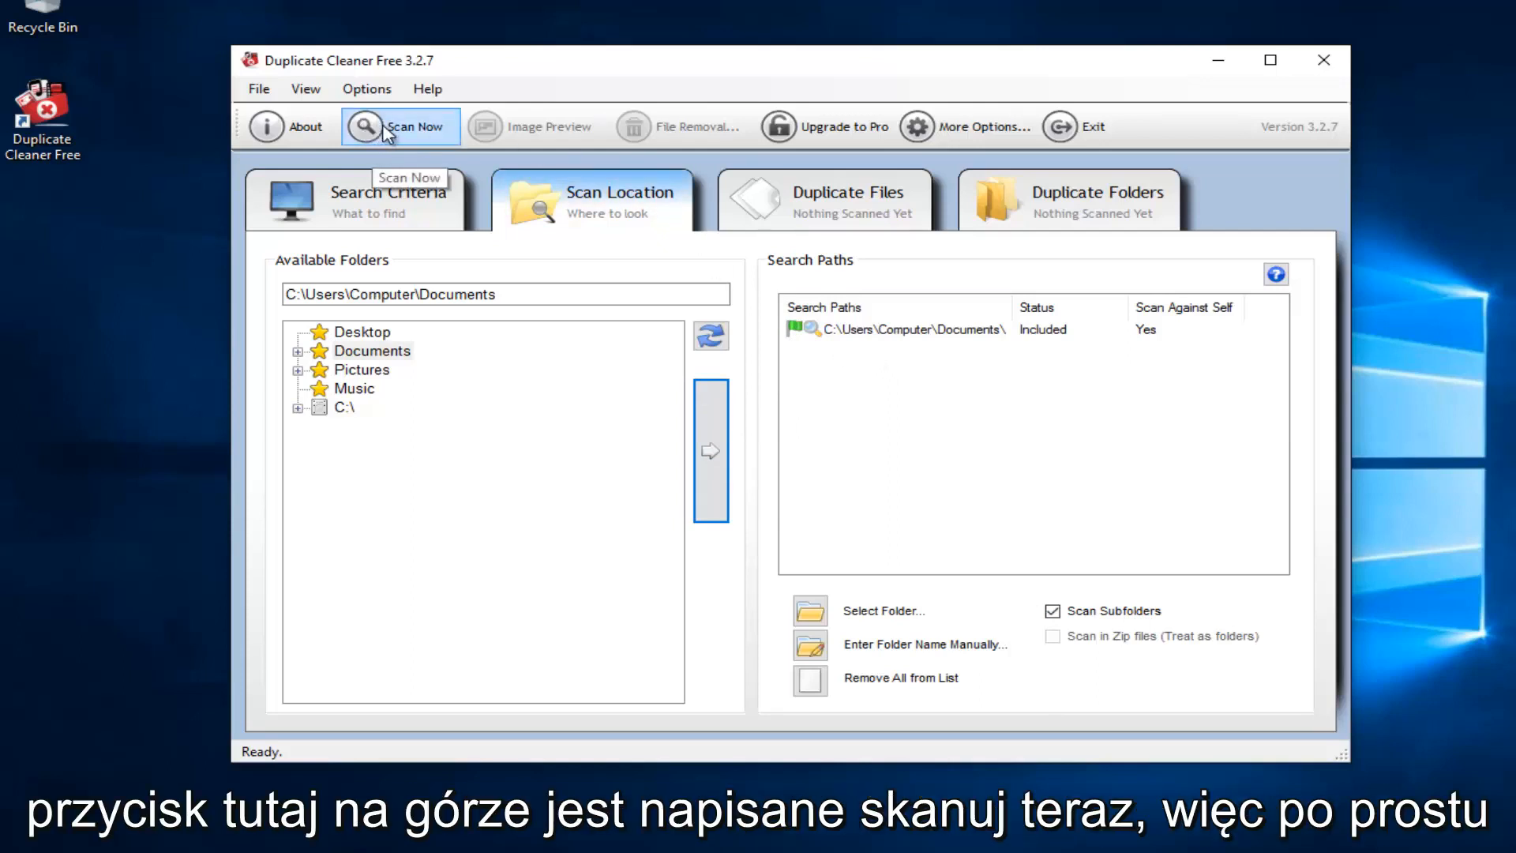
Step: Scan Documents for duplicates and close the summary reporting 0 duplicate files
click(415, 127)
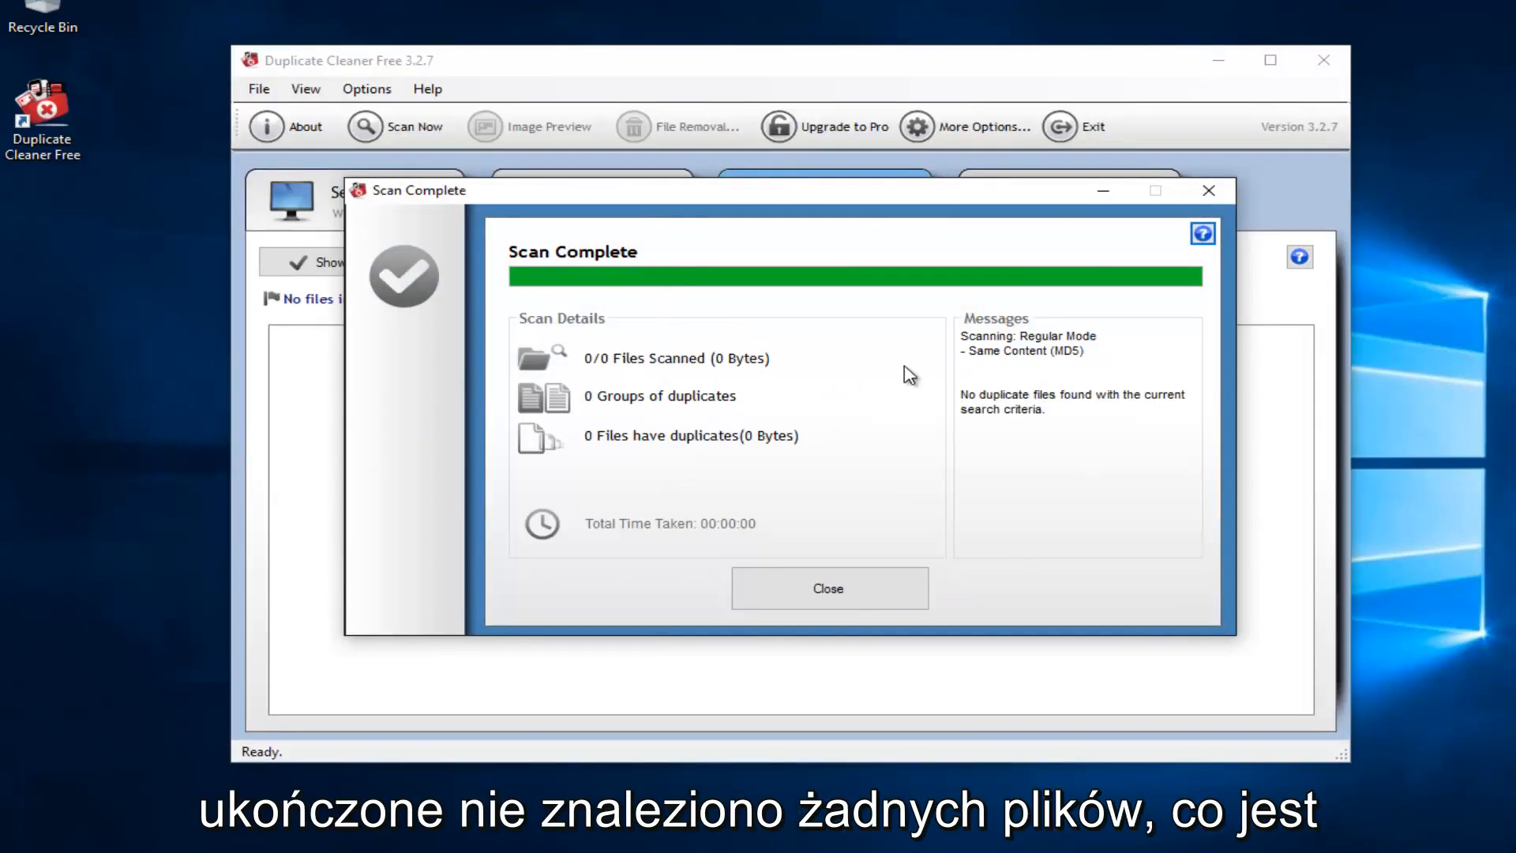
mouse_move(829, 588)
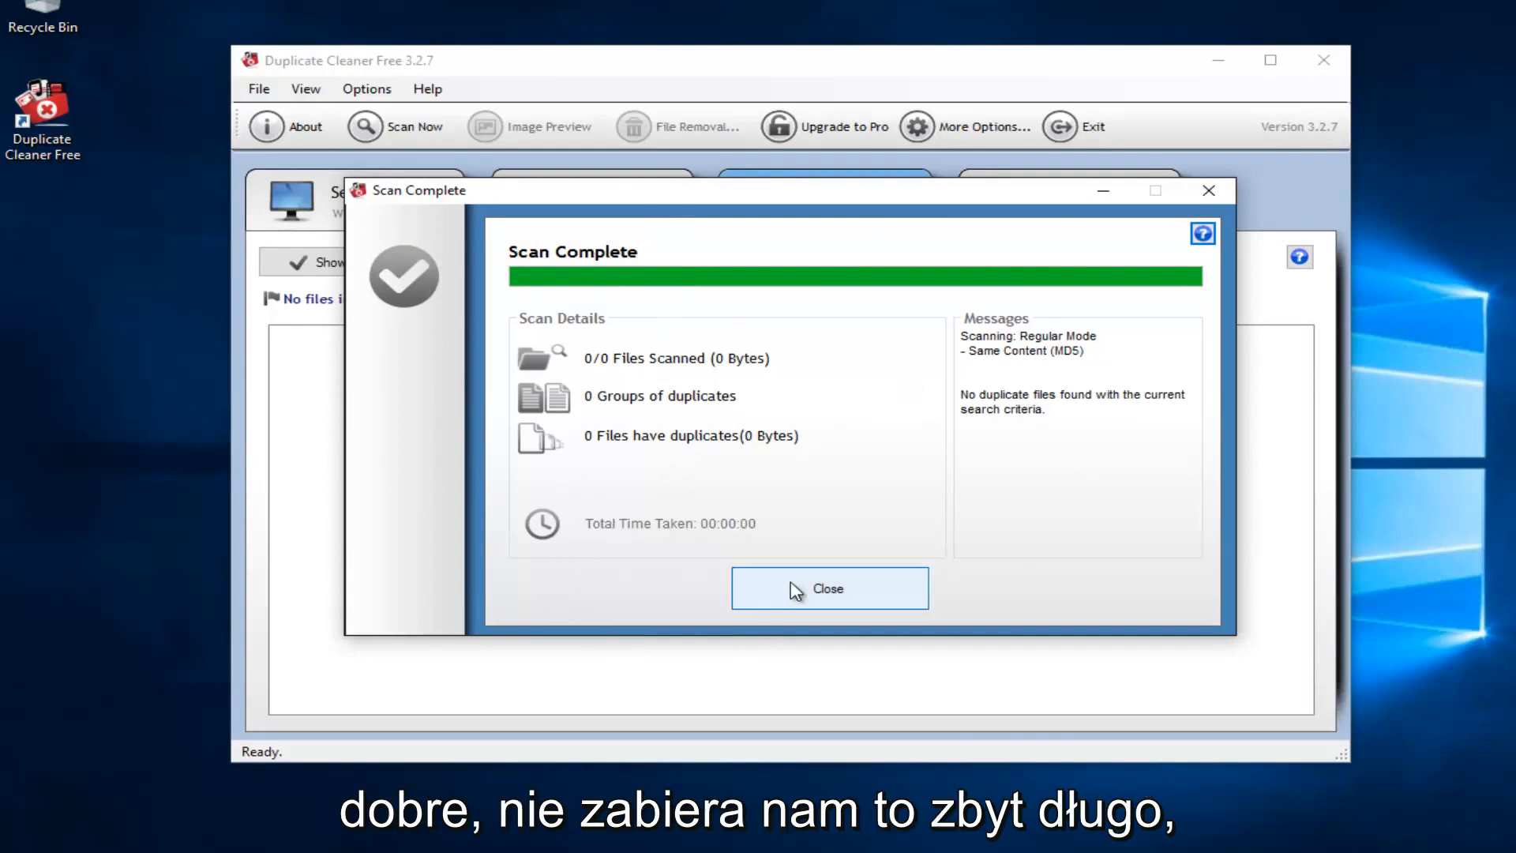
click(829, 587)
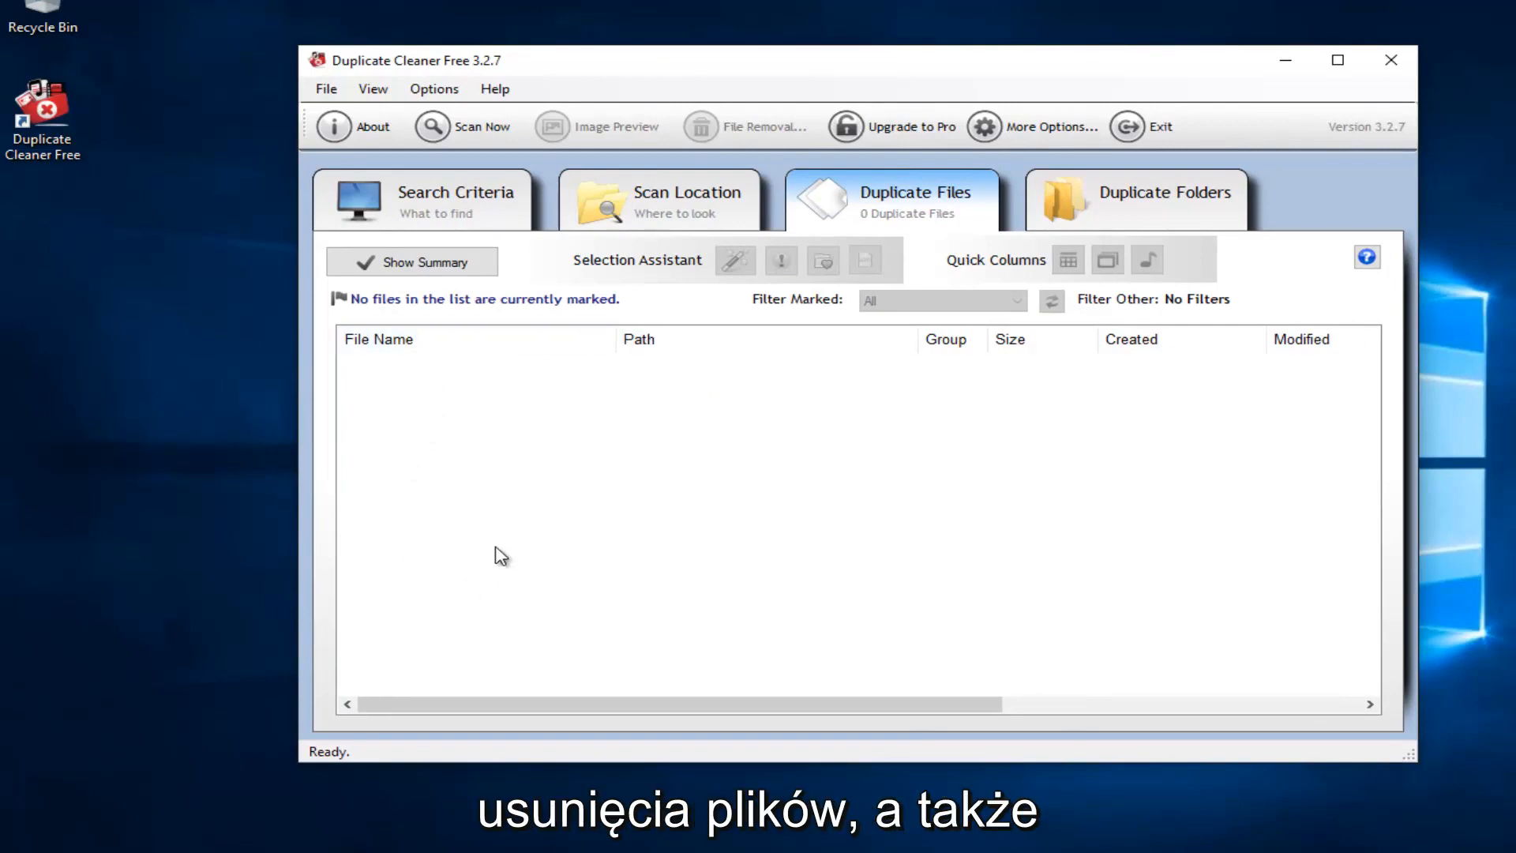
mouse_move(734, 126)
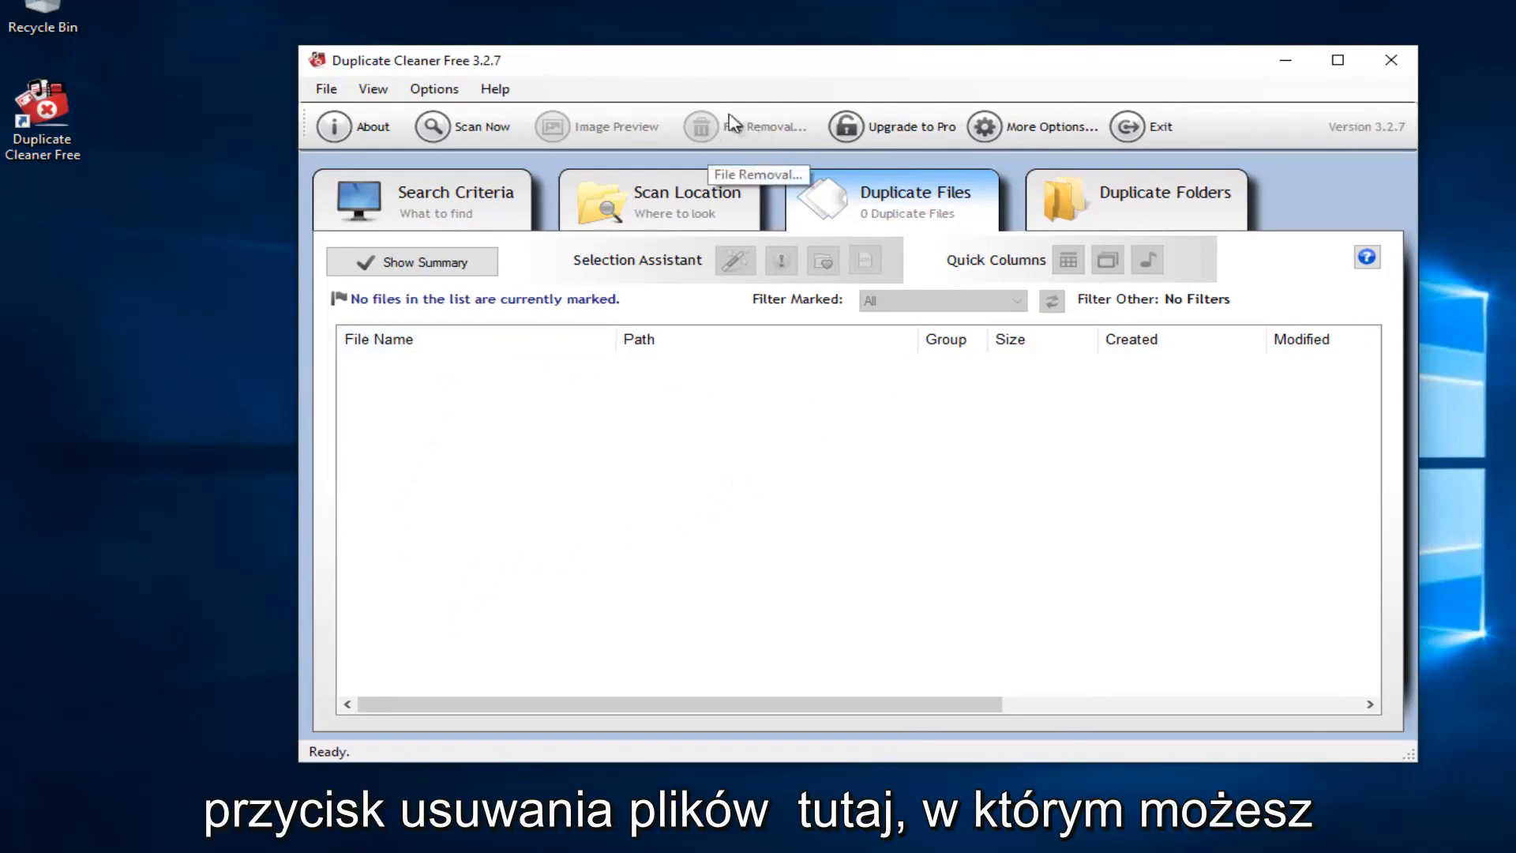
mouse_move(679, 482)
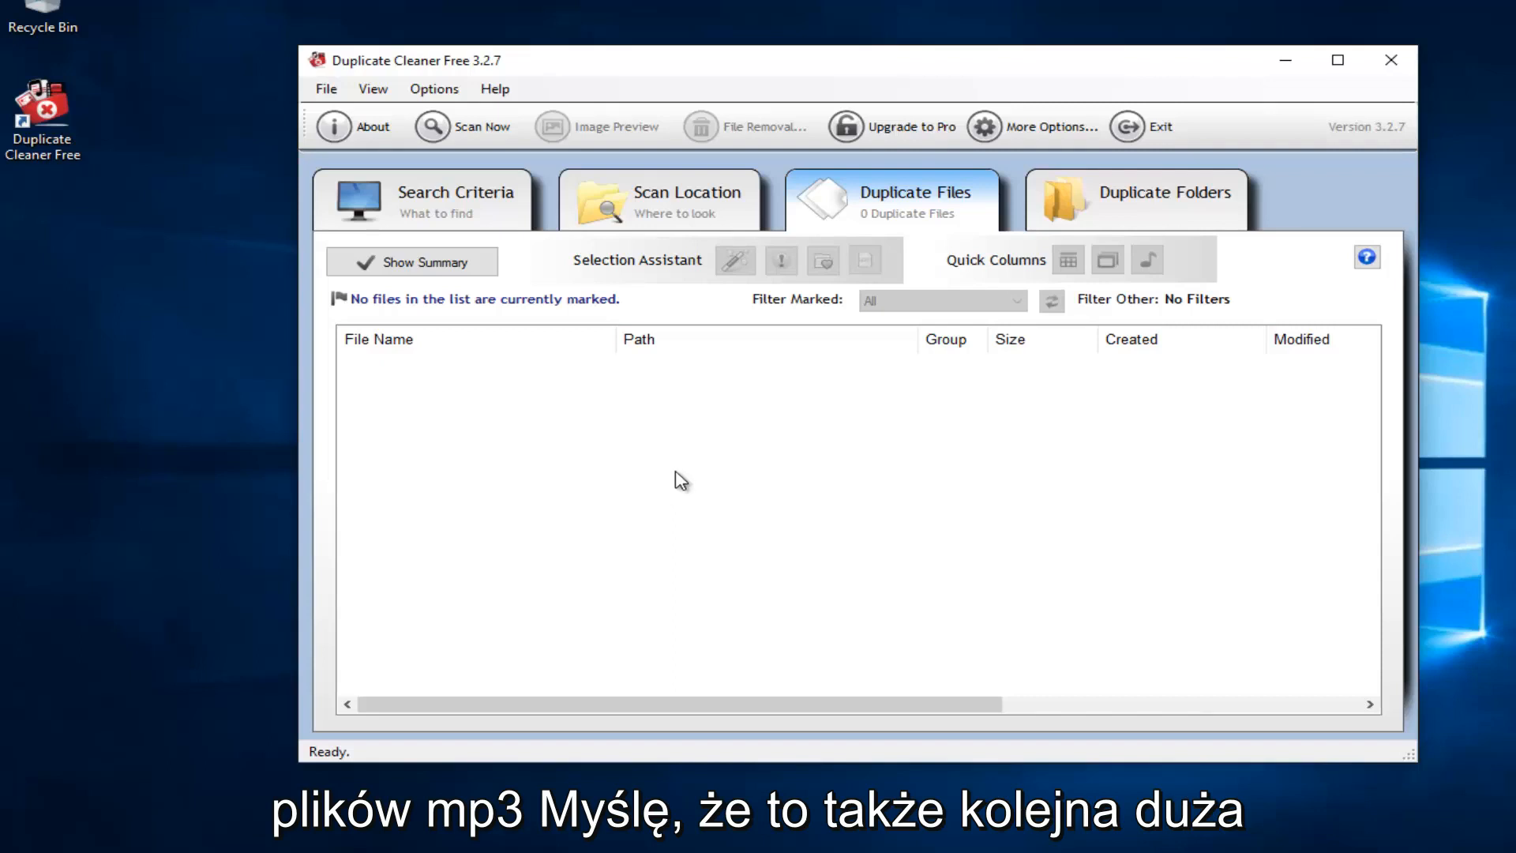
mouse_move(651, 559)
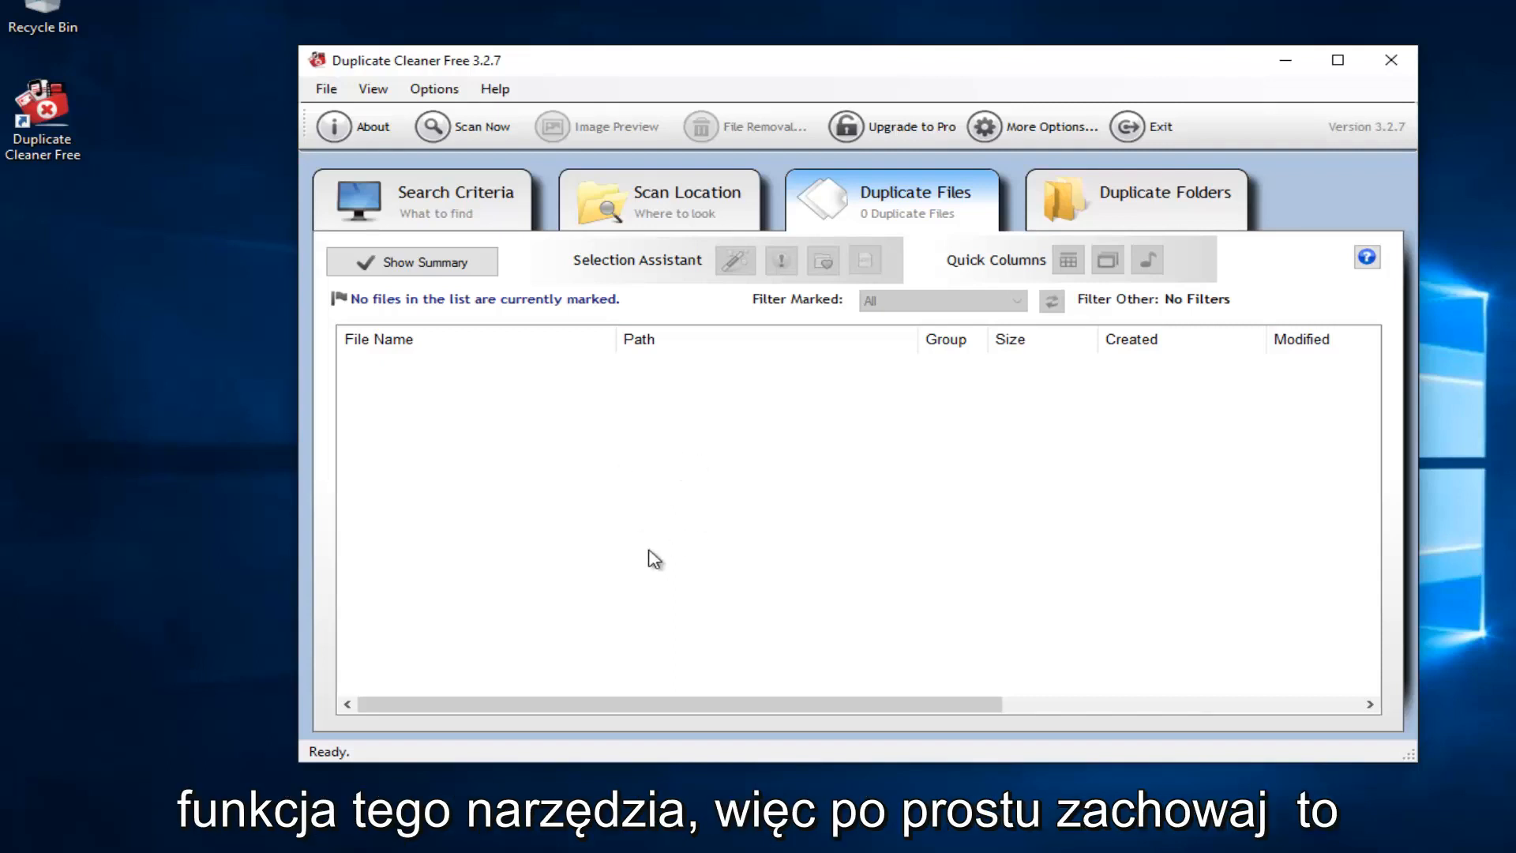